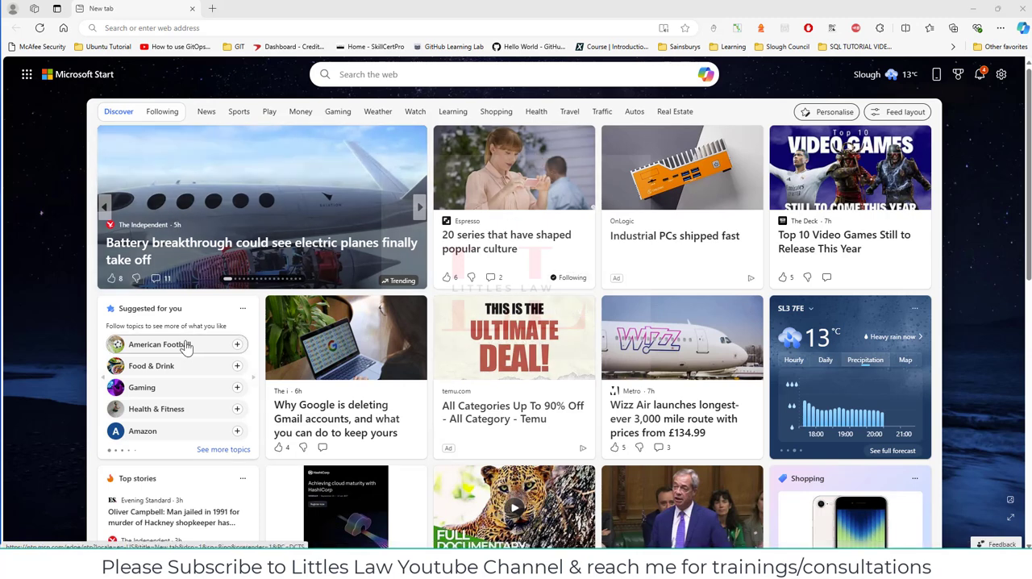
pyautogui.moveTo(174, 374)
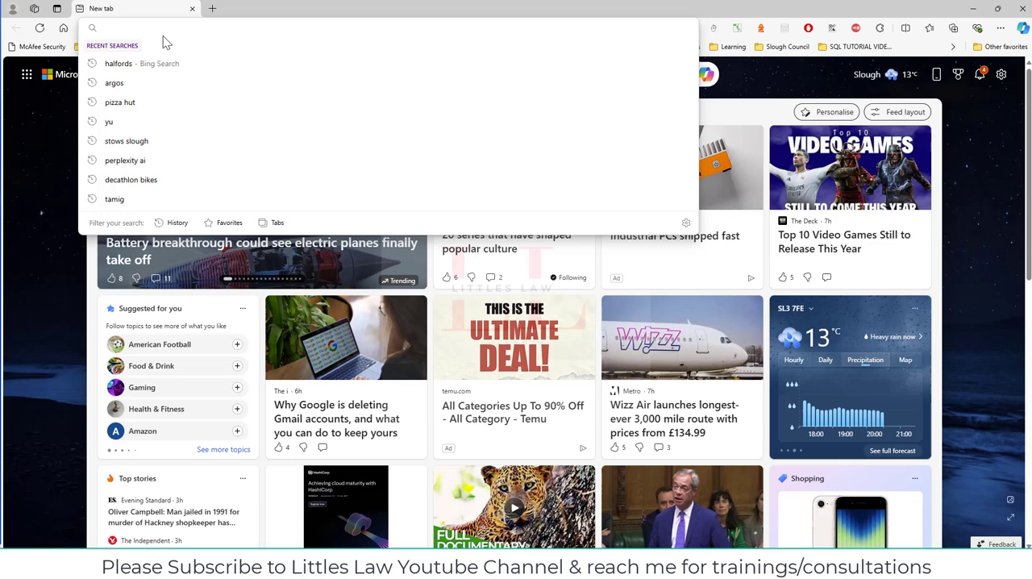
# Step: Reach Google from the address bar and search for 'apache jmeter 5.6.3' via the suggestion
pyautogui.write('googlegoogl')
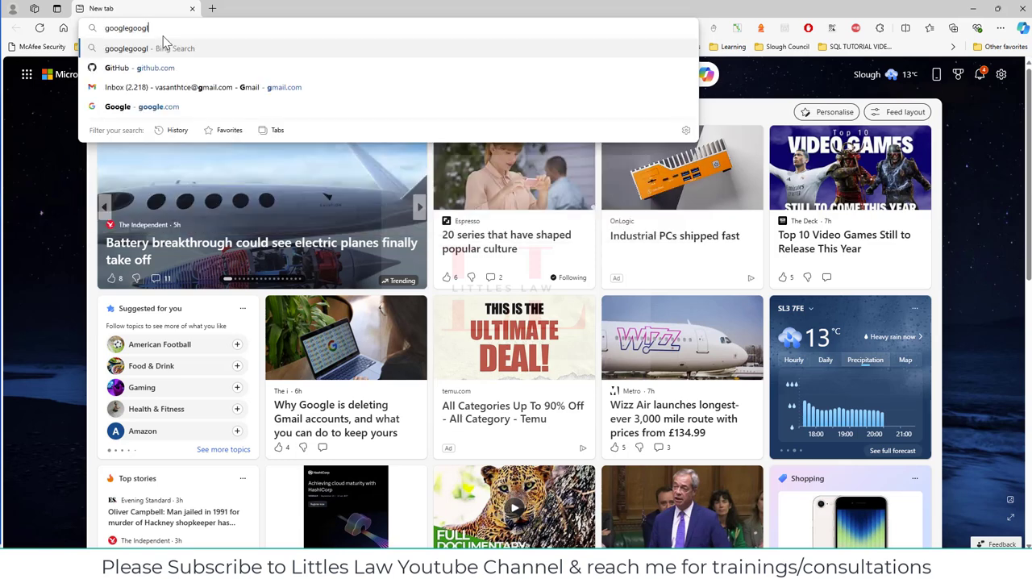
pyautogui.press('Backspace')
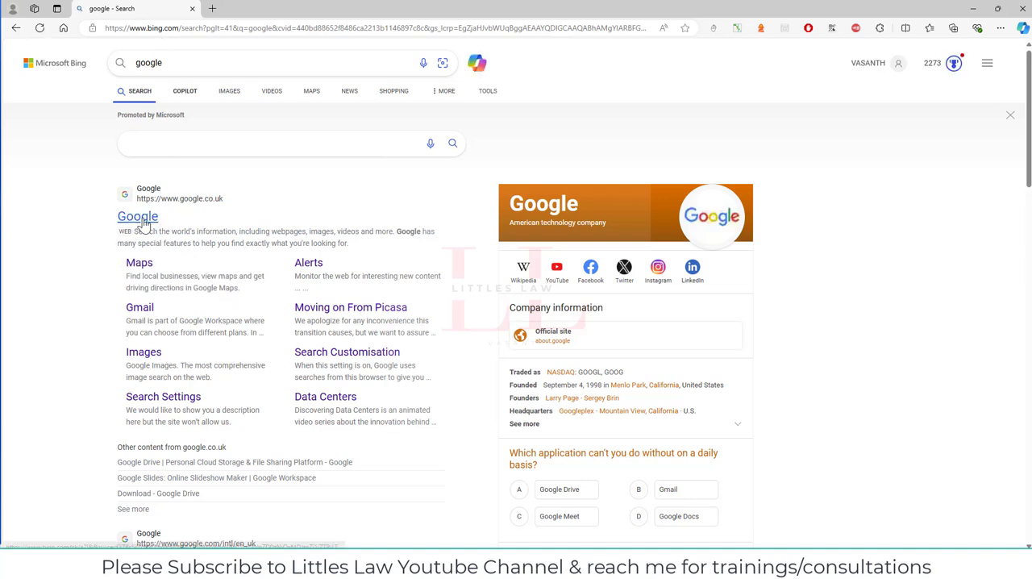
pyautogui.click(137, 216)
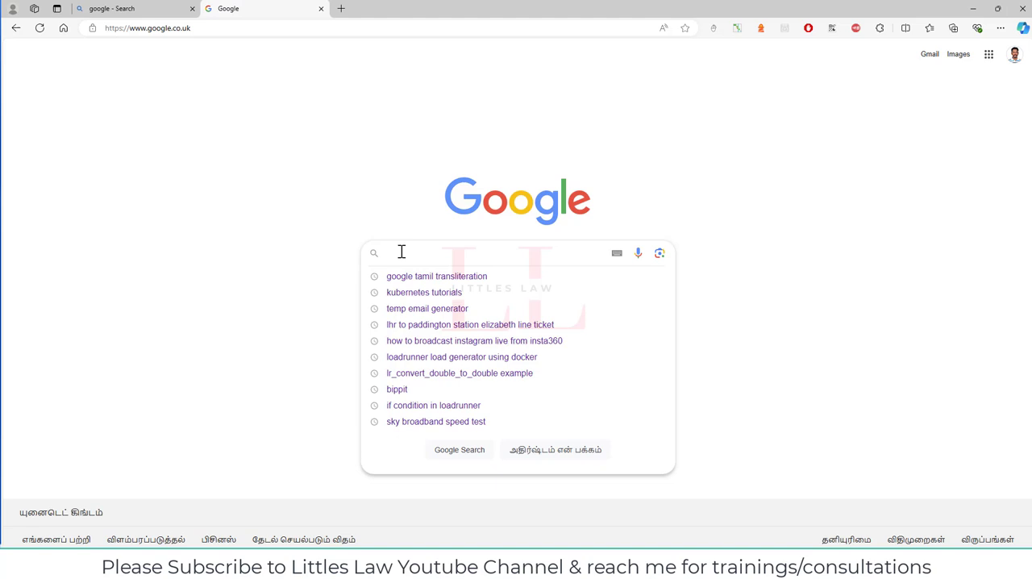
pyautogui.write('apache')
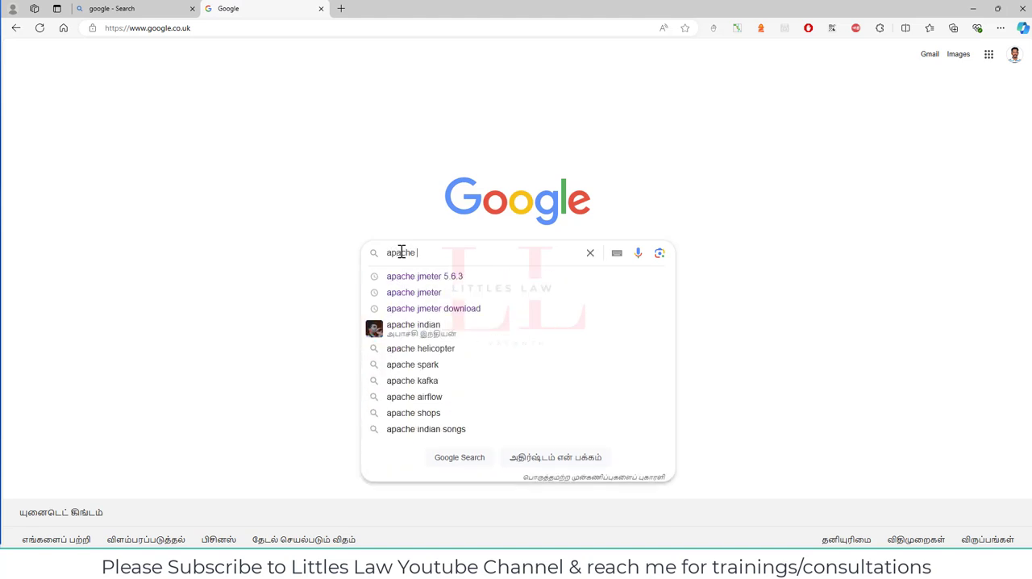
pyautogui.click(424, 276)
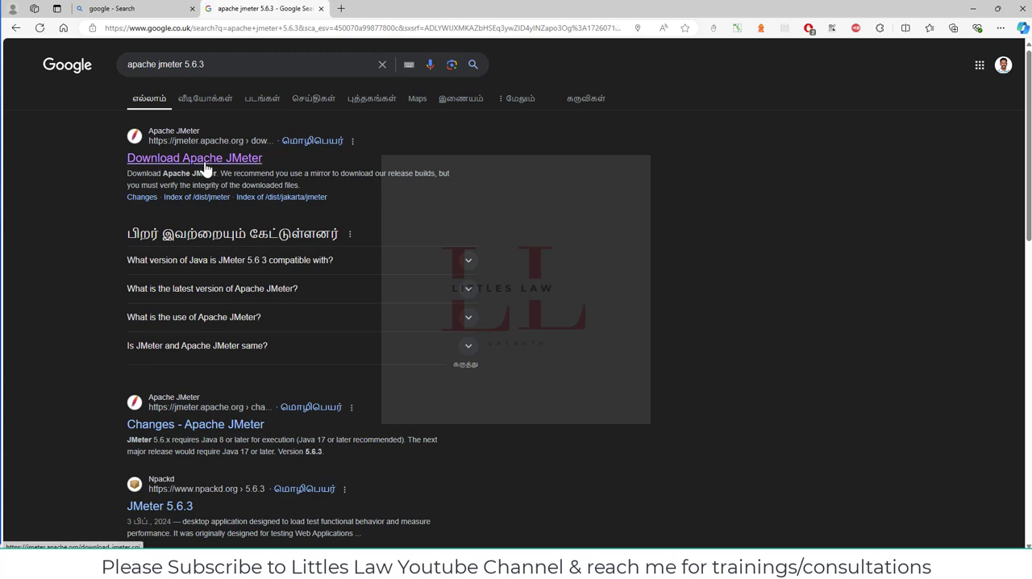
# Step: Open the Download Apache JMeter result and scroll to the 5.6.3 Binaries and Source sections
pyautogui.click(194, 159)
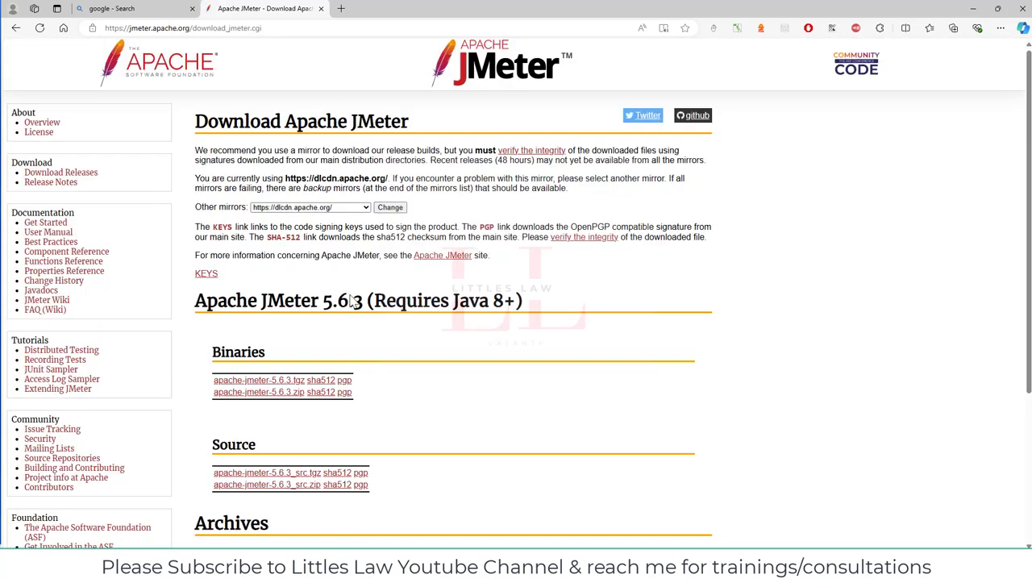
pyautogui.scroll(-3)
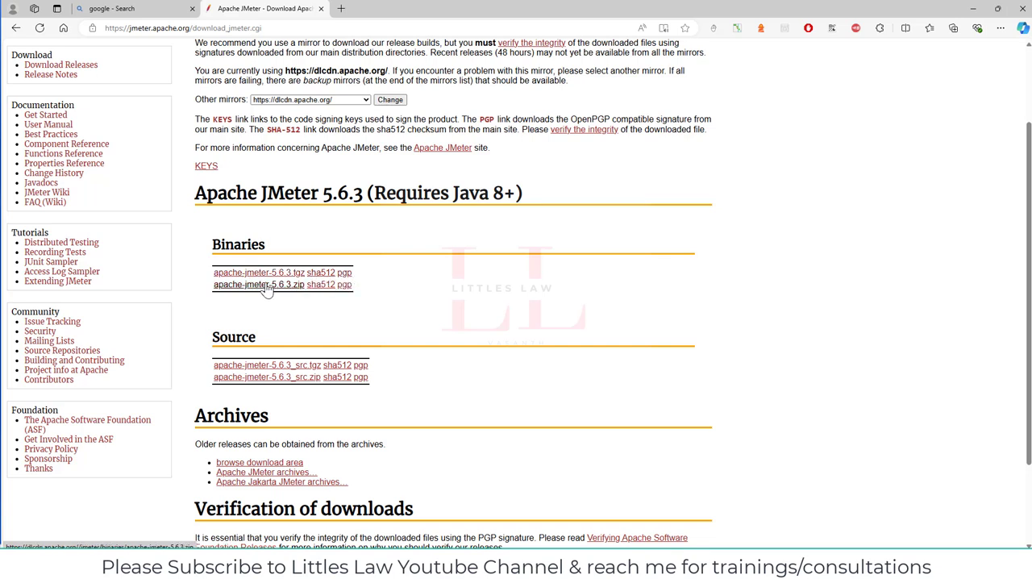
pyautogui.moveTo(320, 290)
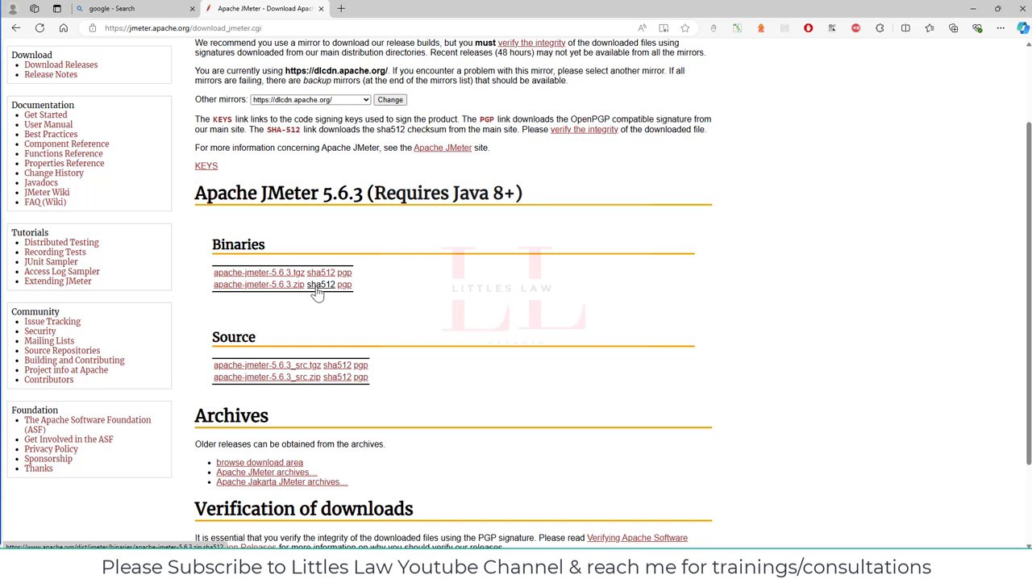
pyautogui.moveTo(336, 293)
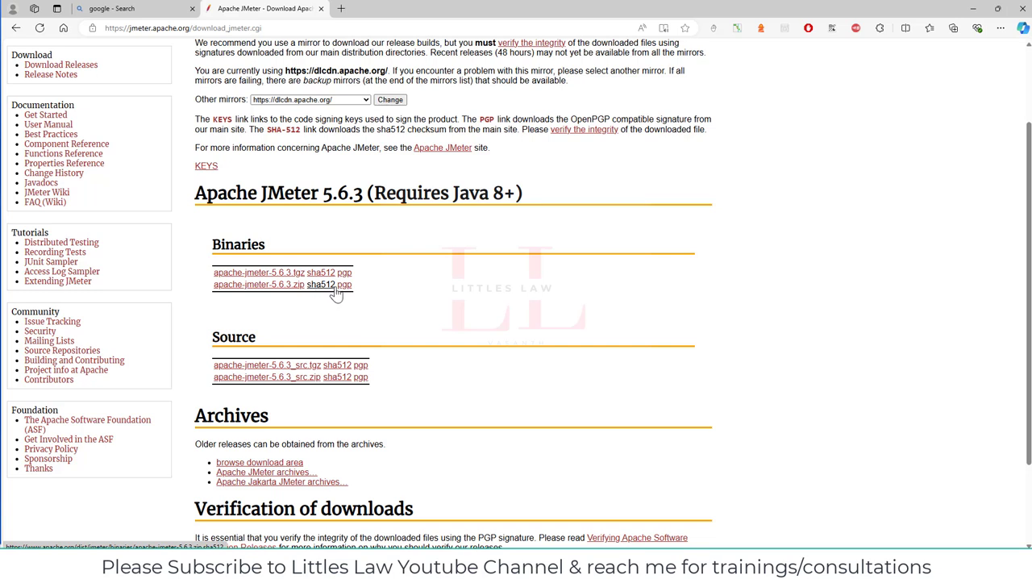
pyautogui.moveTo(249, 278)
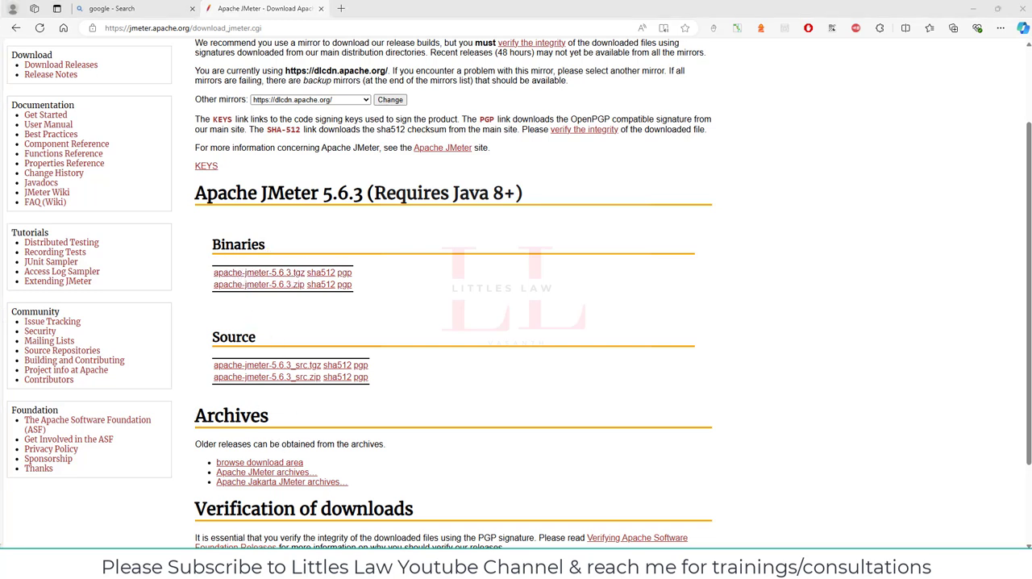
pyautogui.moveTo(326, 320)
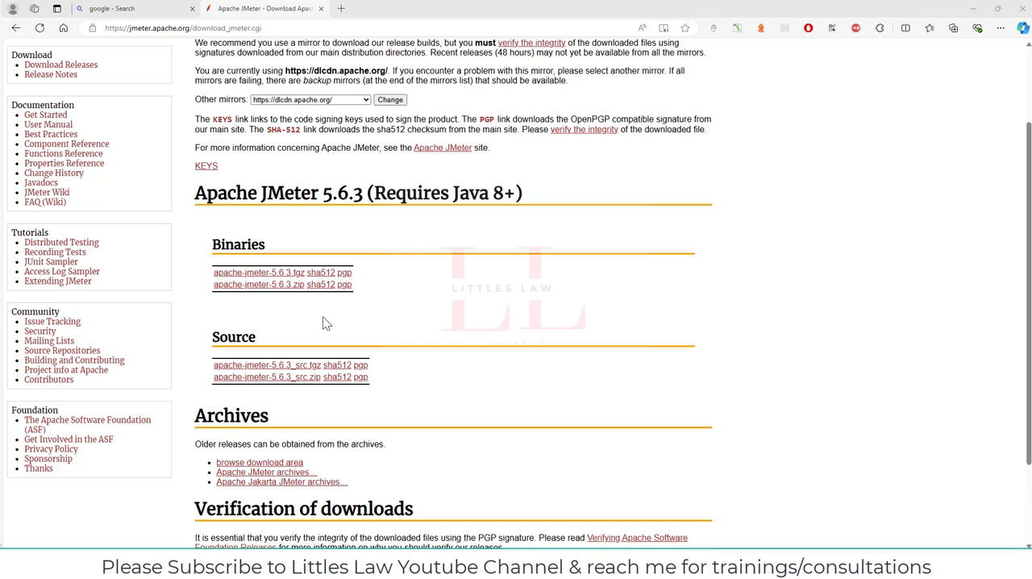
pyautogui.moveTo(260, 229)
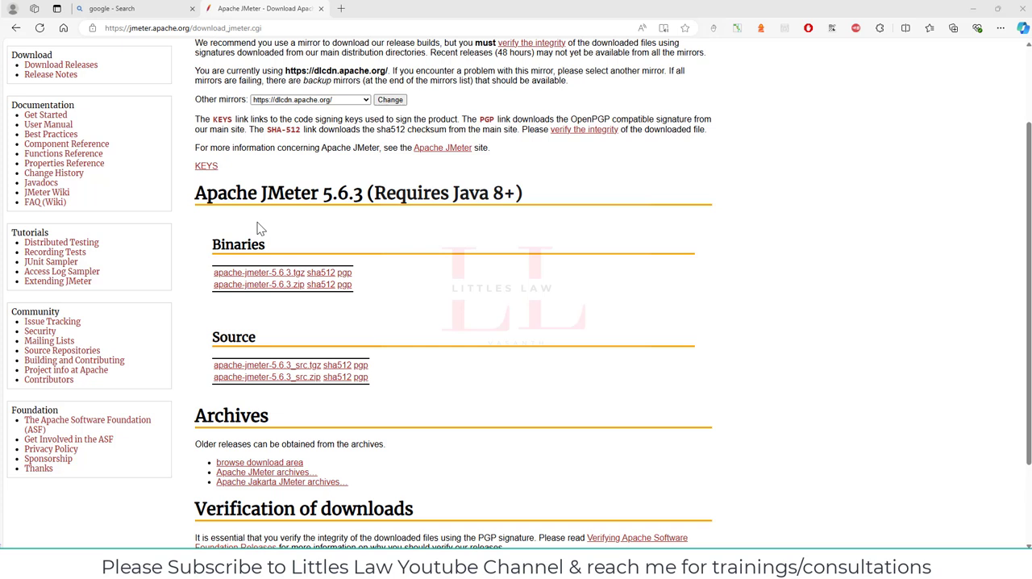
pyautogui.moveTo(287, 273)
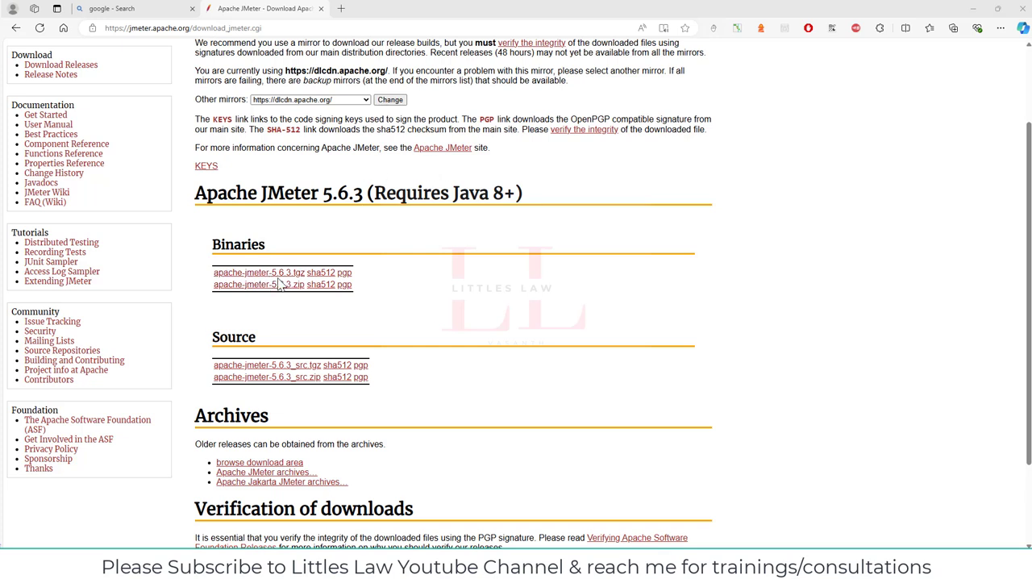
pyautogui.moveTo(384, 266)
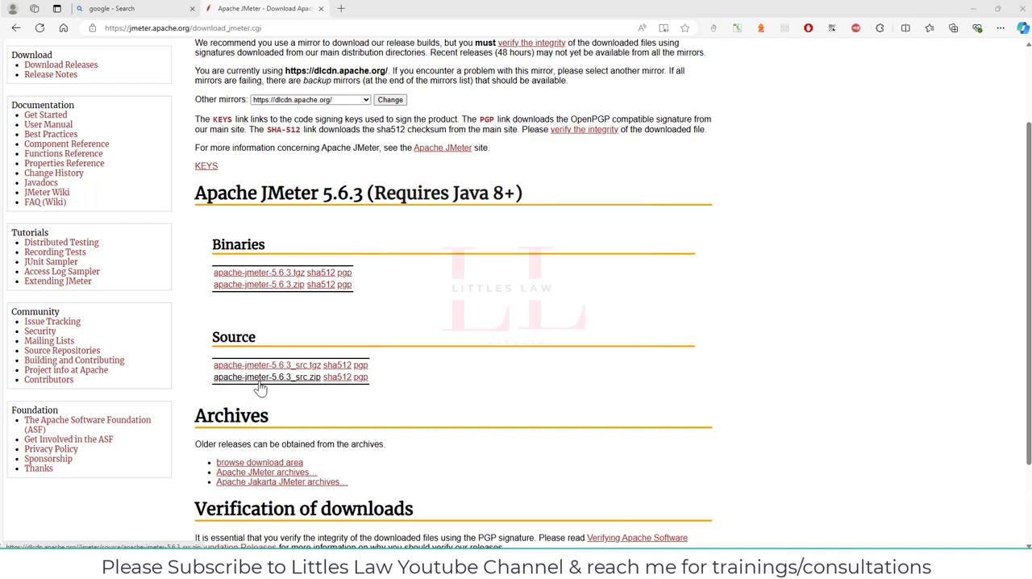
pyautogui.scroll(-3)
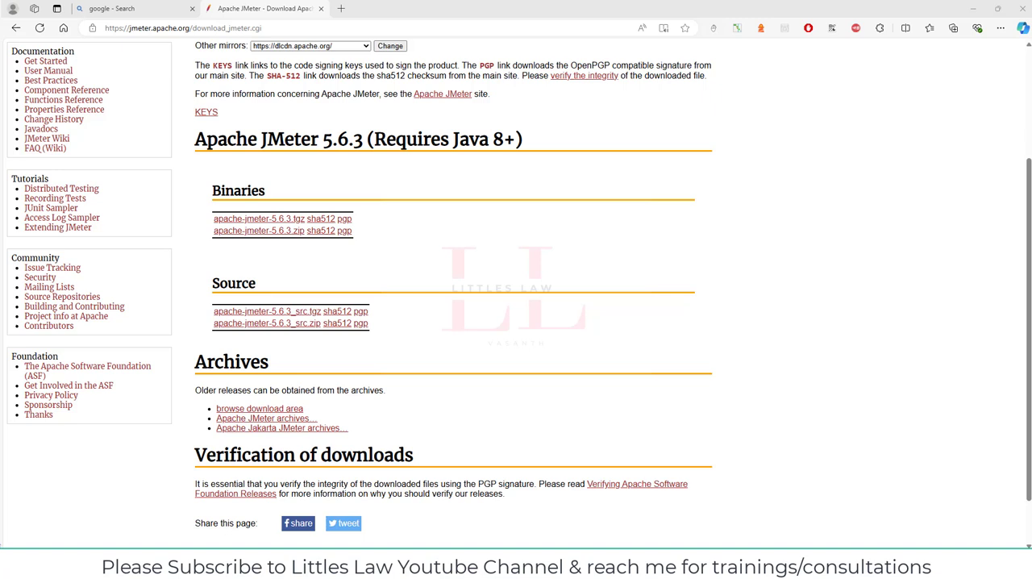
pyautogui.moveTo(299, 309)
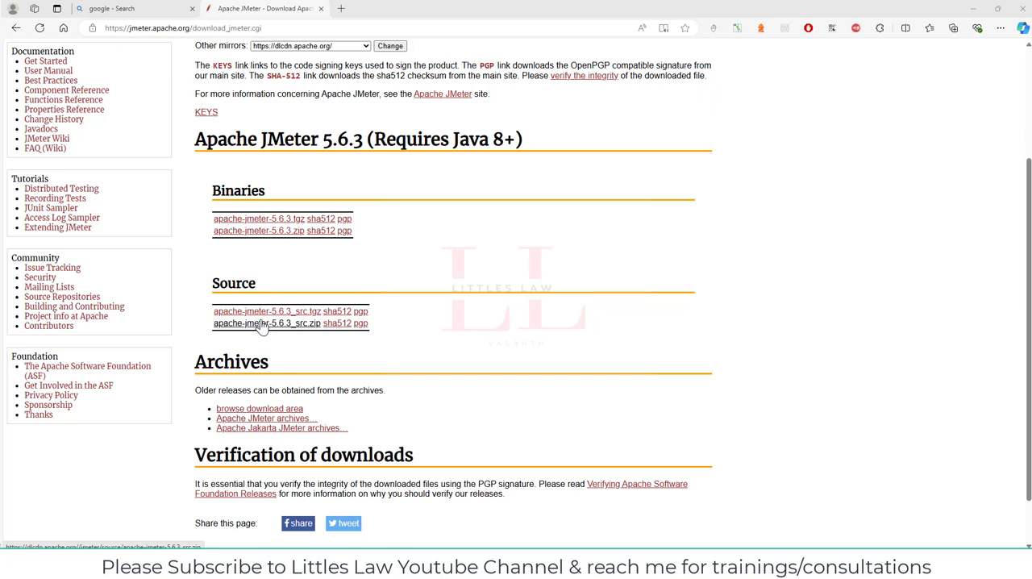
pyautogui.moveTo(258, 331)
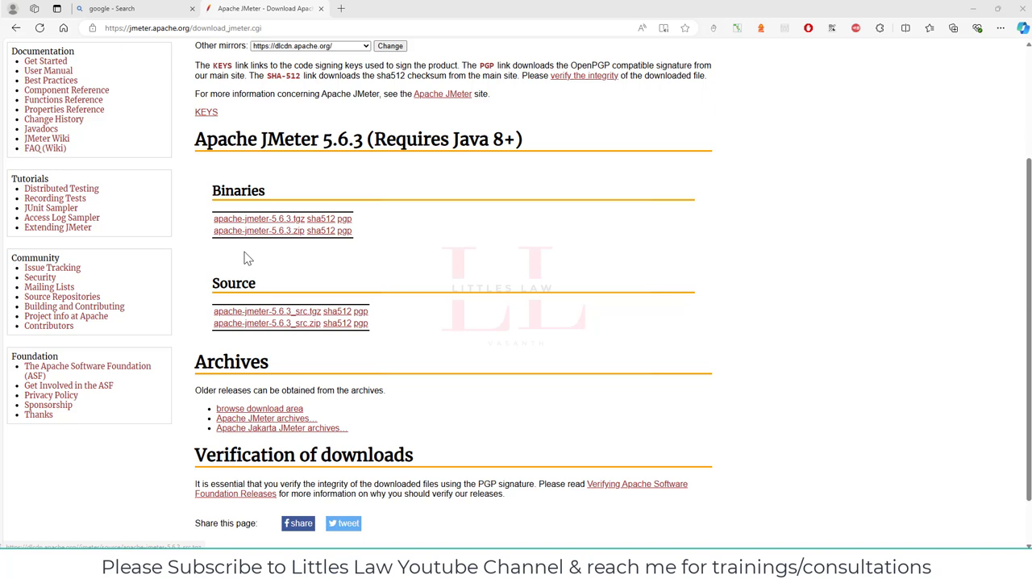
pyautogui.moveTo(258, 231)
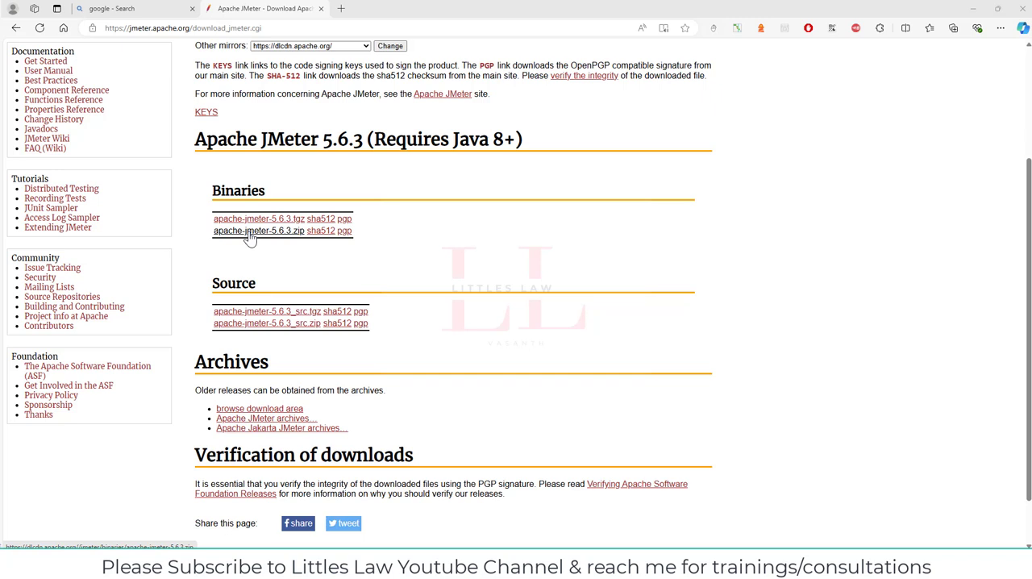
# Step: Download apache-jmeter-5.6.3.zip from Binaries and show it in the Downloads folder
pyautogui.click(258, 229)
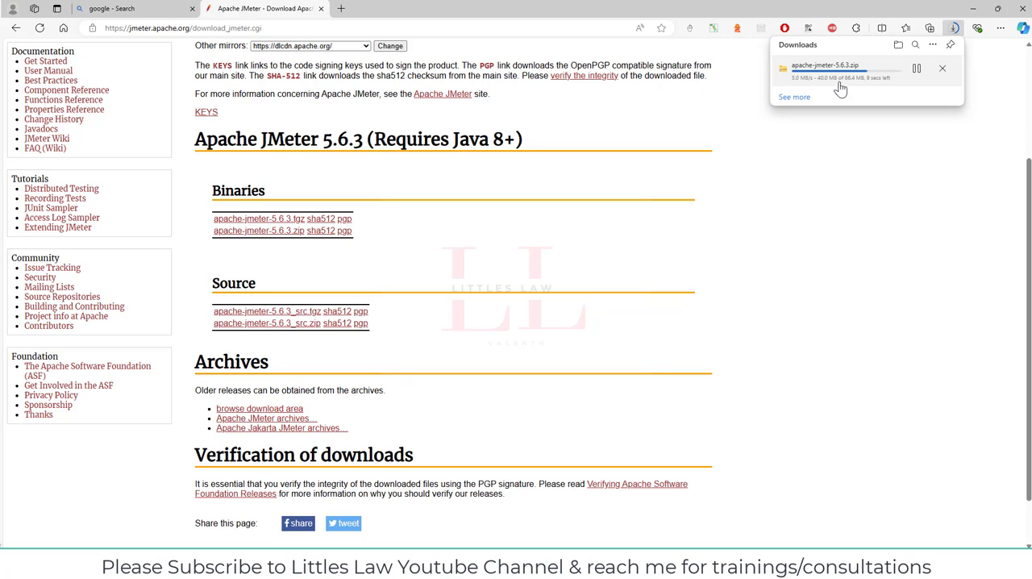
pyautogui.moveTo(838, 86)
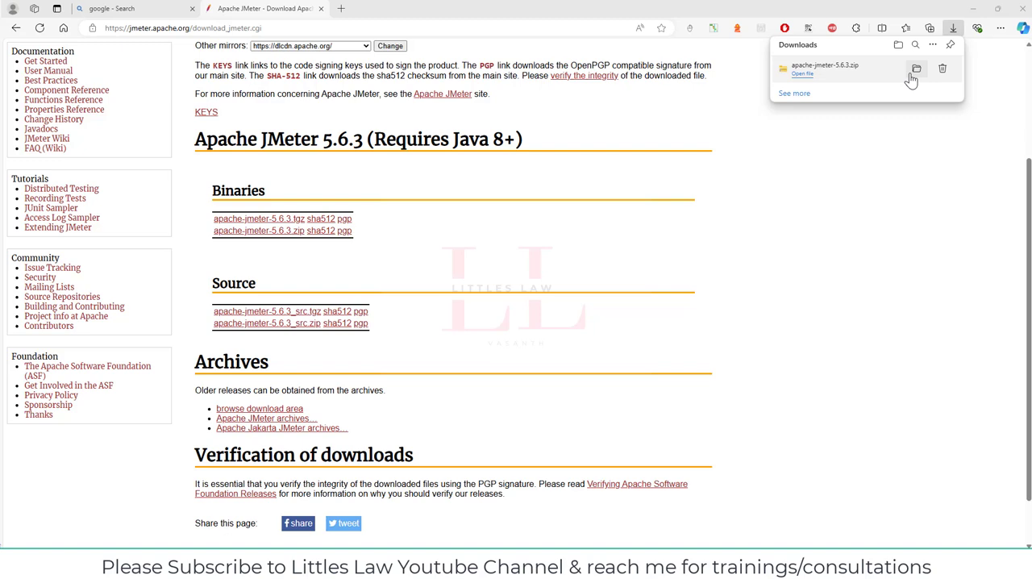
pyautogui.click(916, 67)
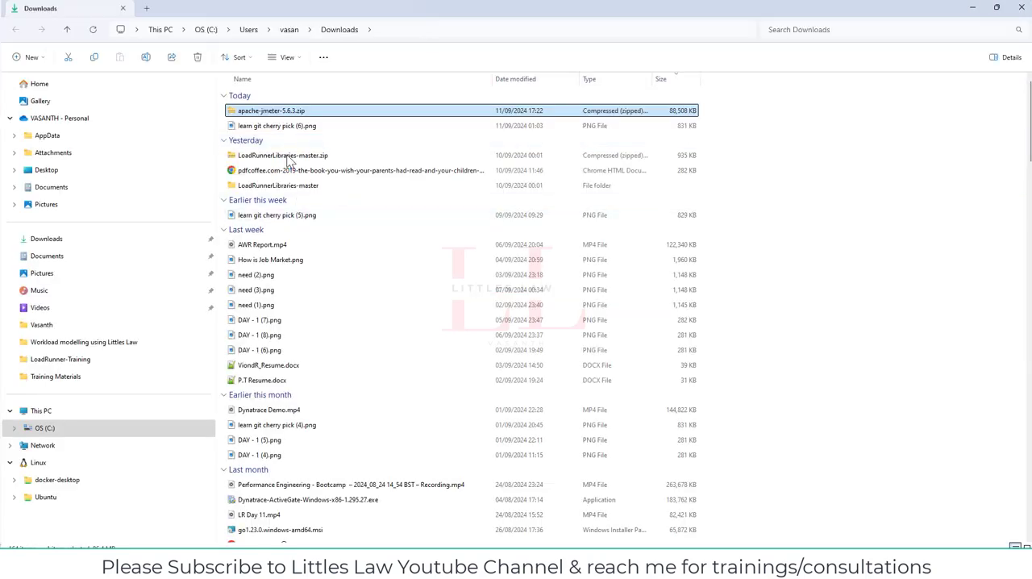
# Step: Start extracting apache-jmeter-5.6.3.zip into an apache-jmeter-5.6.3 folder via Extract All
pyautogui.rightClick(271, 110)
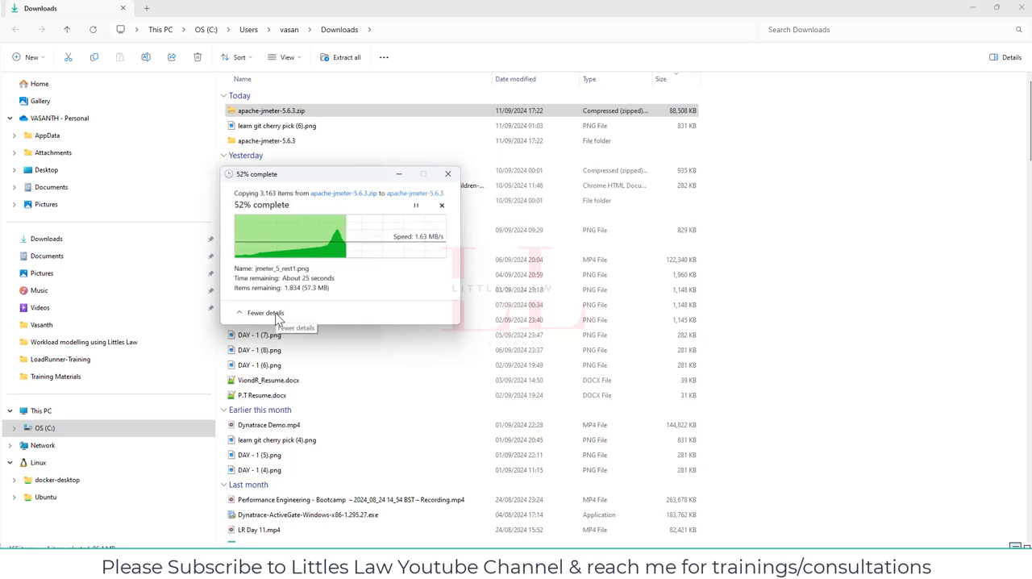
pyautogui.moveTo(374, 277)
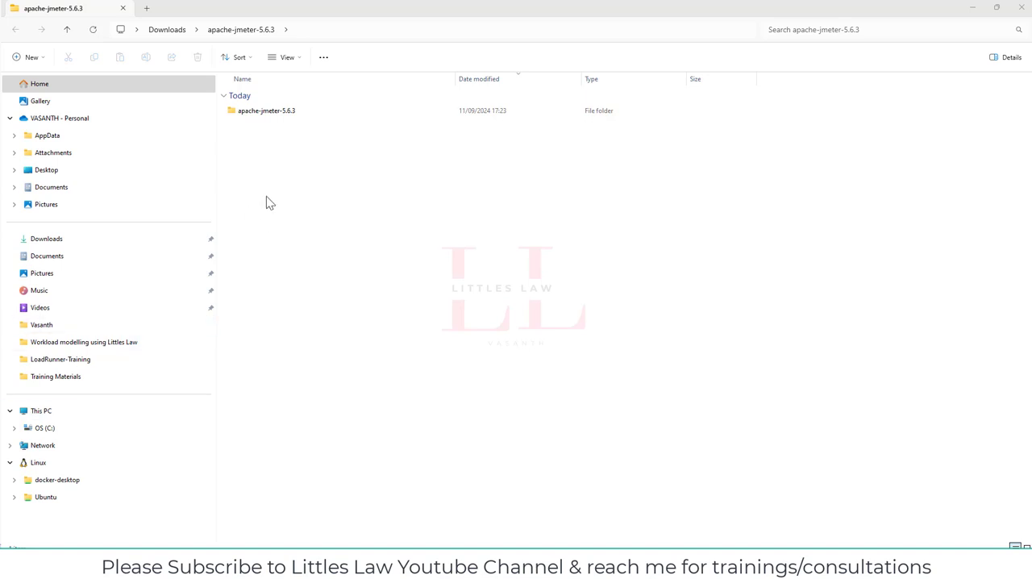
# Step: Leave the extracted Downloads folder and go to C:\Vasanth, bringing up its context menu
pyautogui.doubleClick(266, 110)
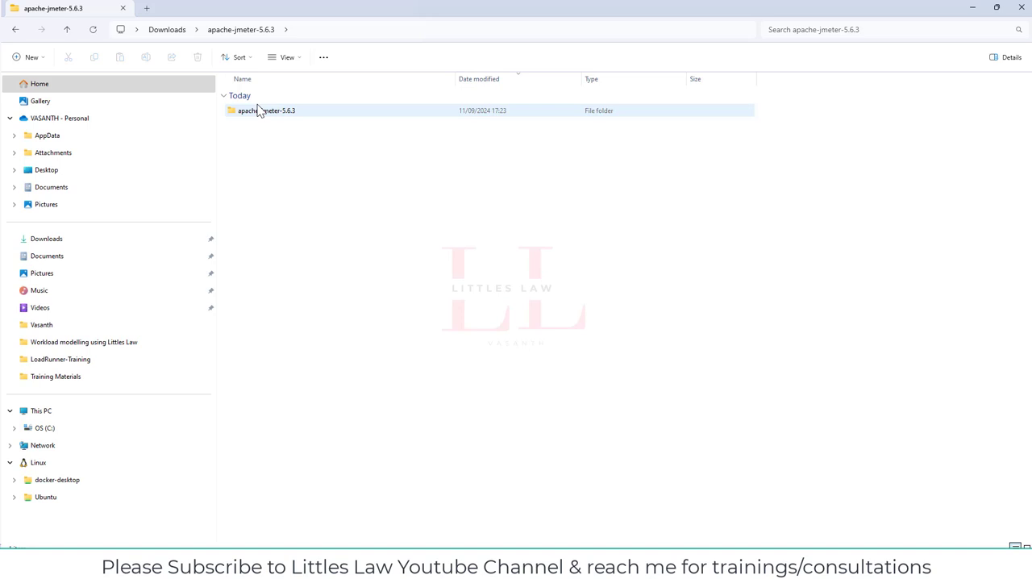
pyautogui.click(266, 109)
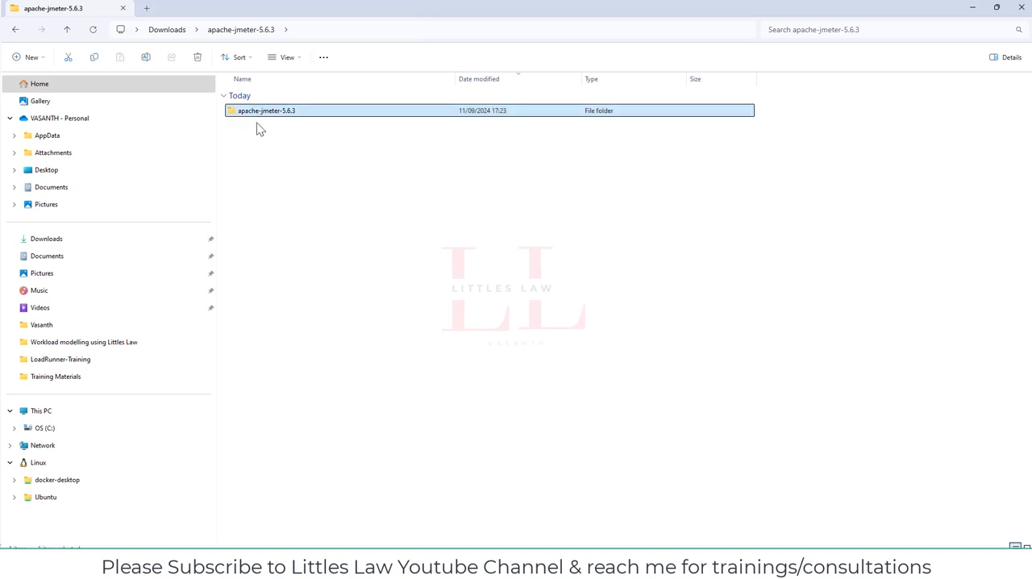
pyautogui.moveTo(87, 429)
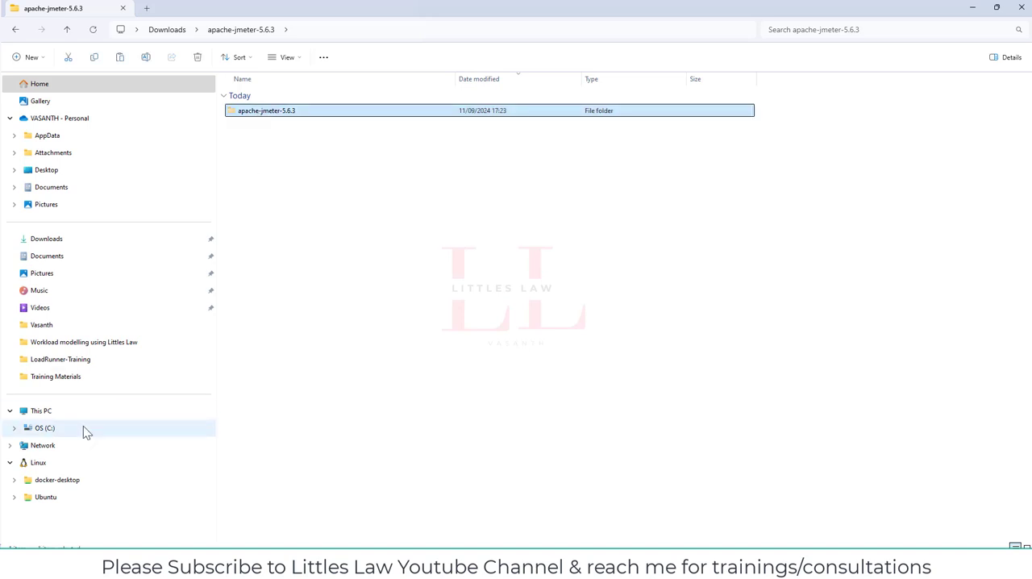
pyautogui.click(45, 428)
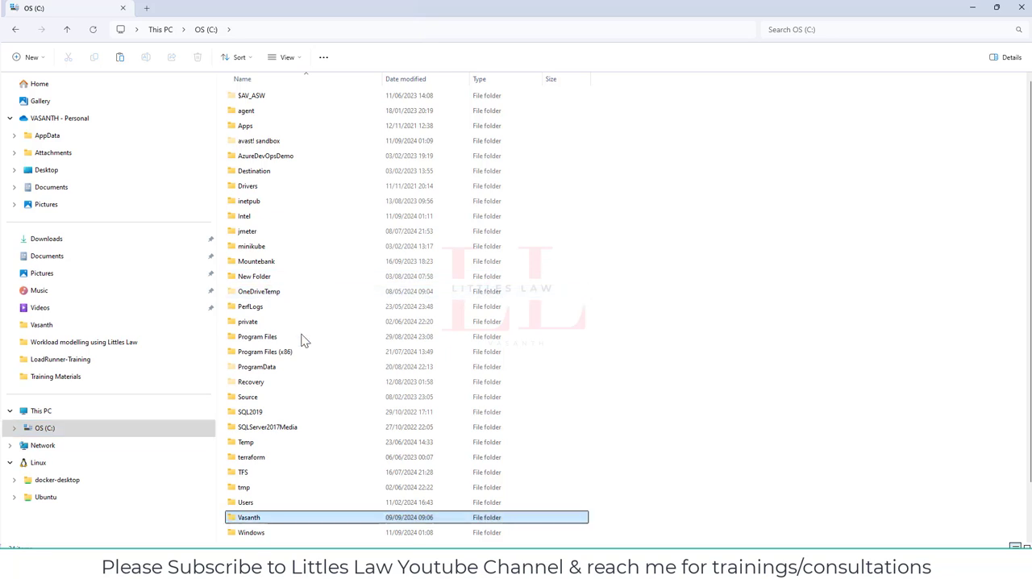
pyautogui.doubleClick(248, 516)
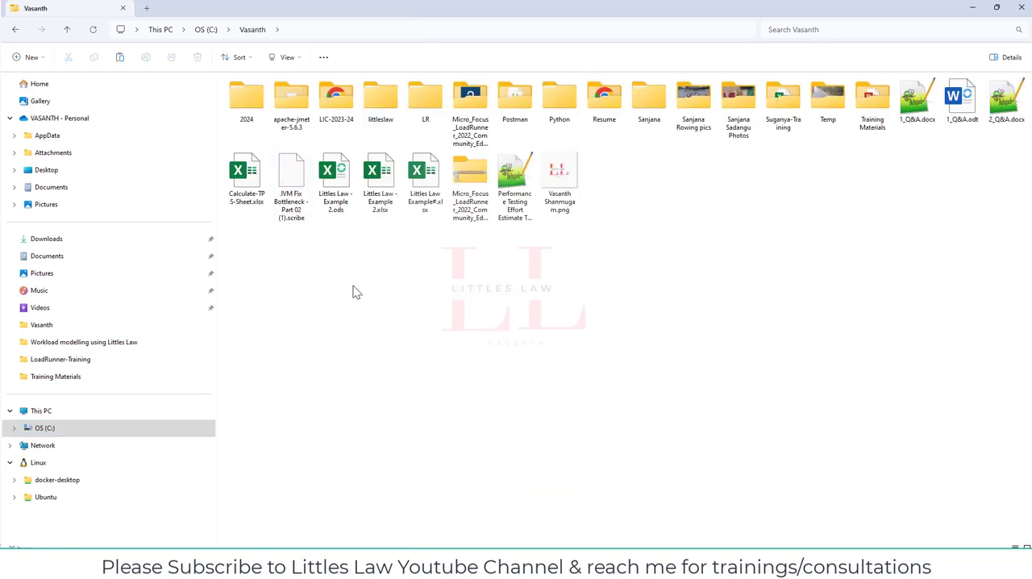
pyautogui.moveTo(419, 297)
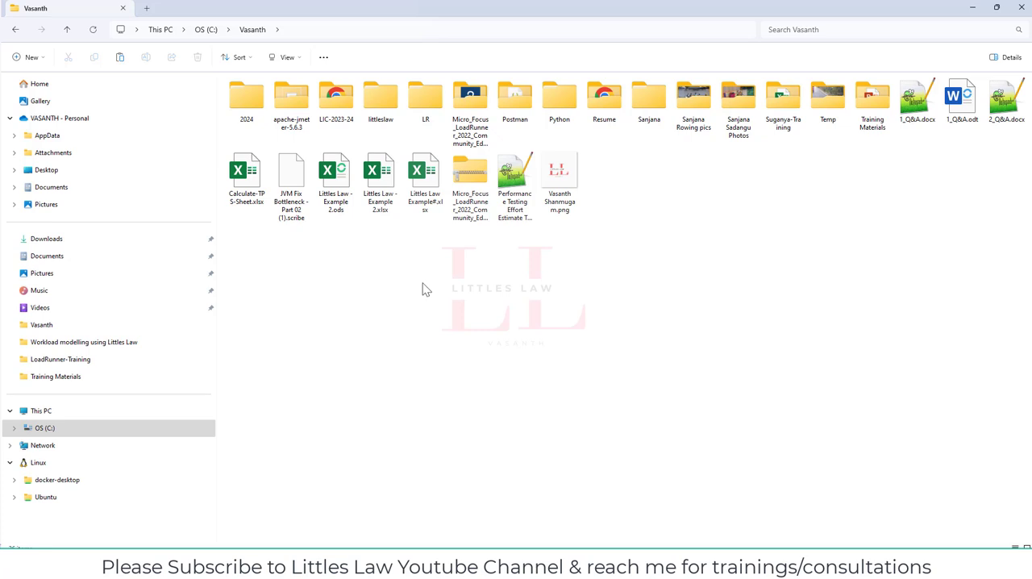
pyautogui.rightClick(426, 289)
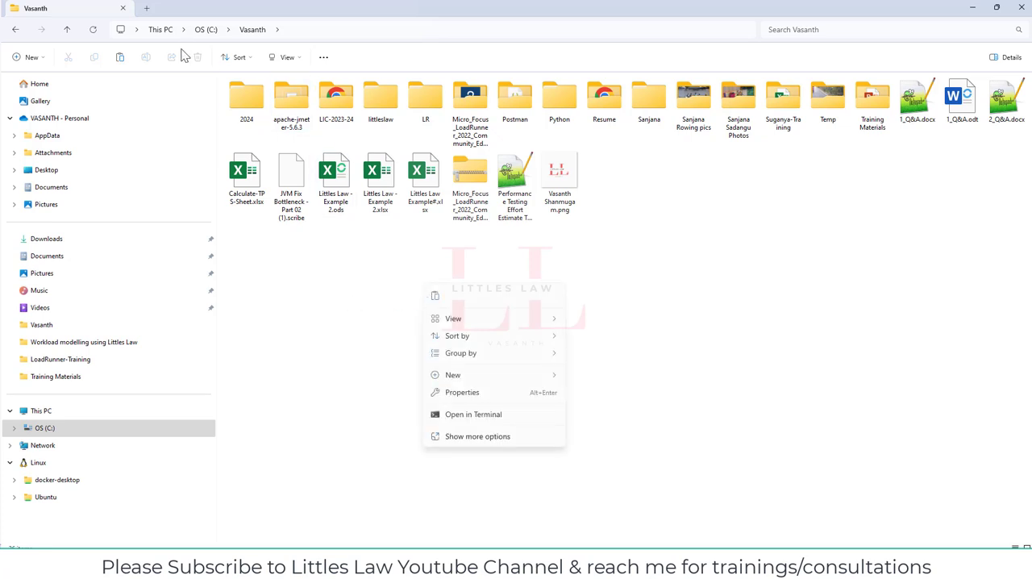
pyautogui.moveTo(495, 384)
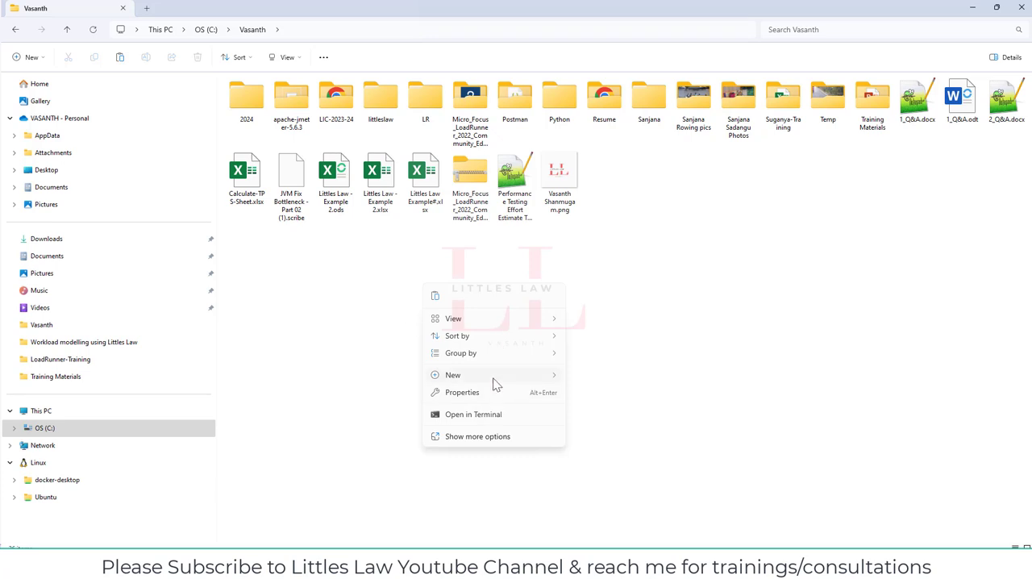
# Step: Create a new folder named jmeter inside Vasanth and open it
pyautogui.click(653, 211)
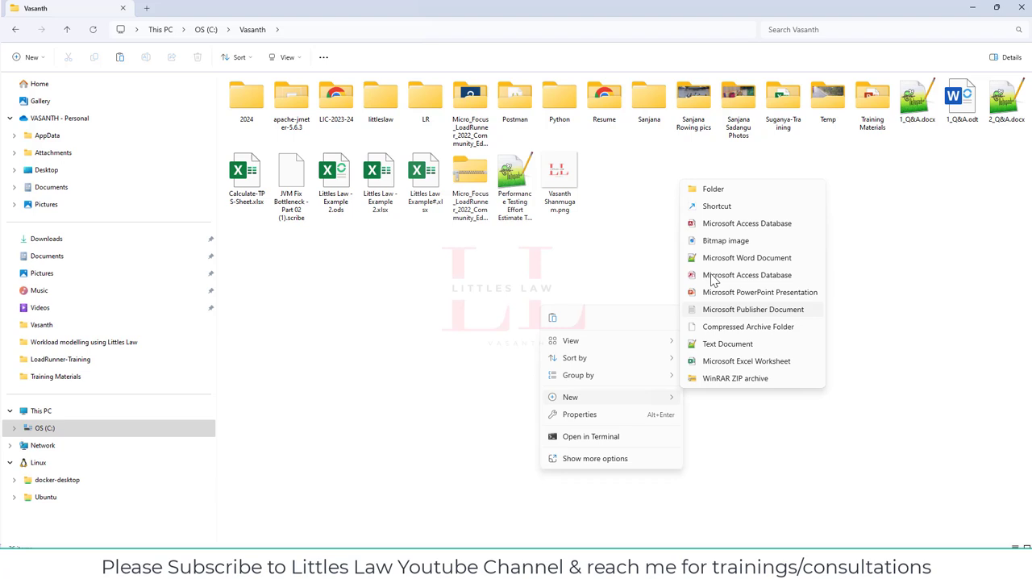
pyautogui.click(713, 189)
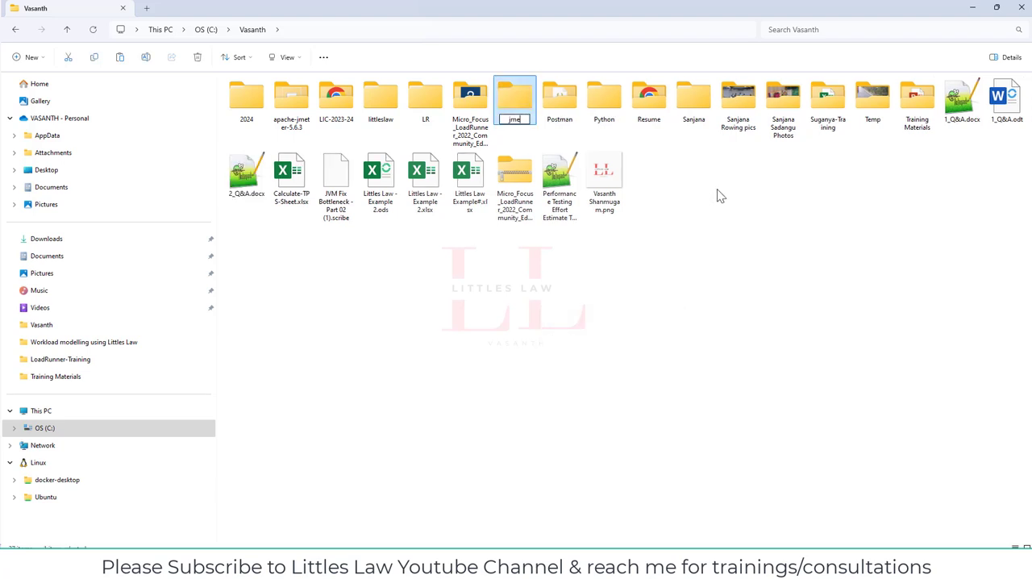
pyautogui.doubleClick(515, 97)
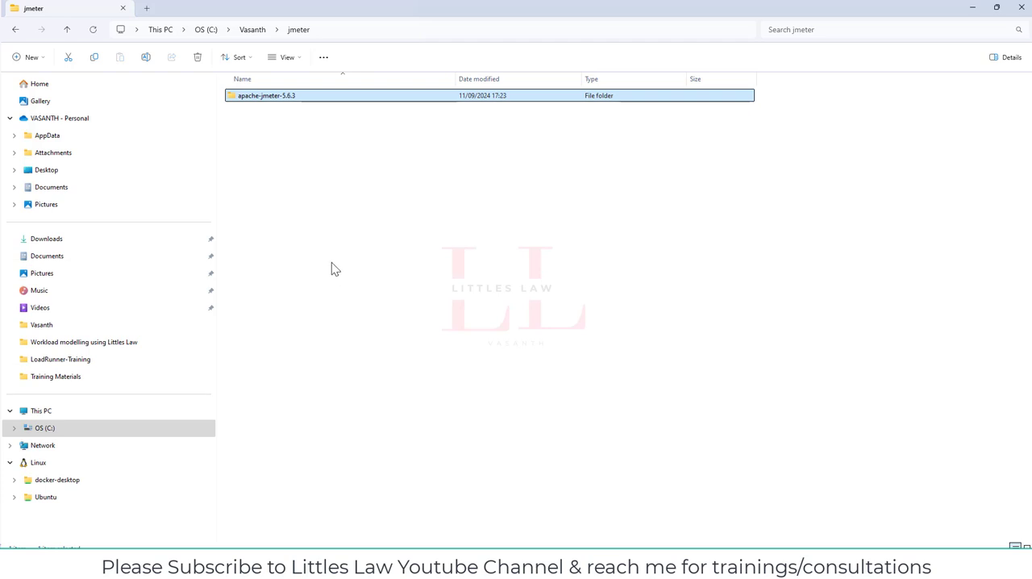
# Step: Browse apache-jmeter-5.6.3's lib folder and its ext subfolder, then return to the root
pyautogui.doubleClick(266, 95)
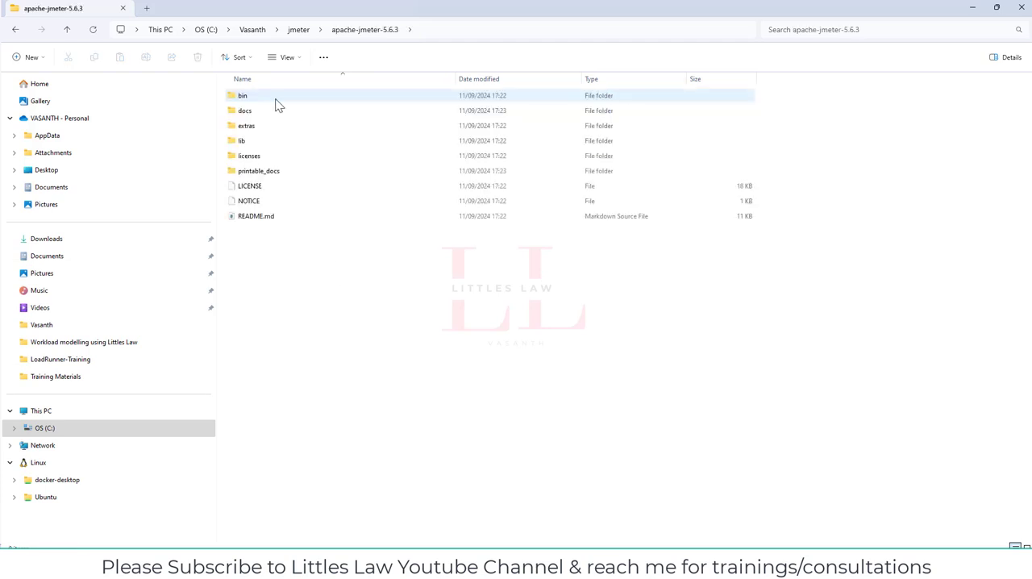
pyautogui.moveTo(258, 95)
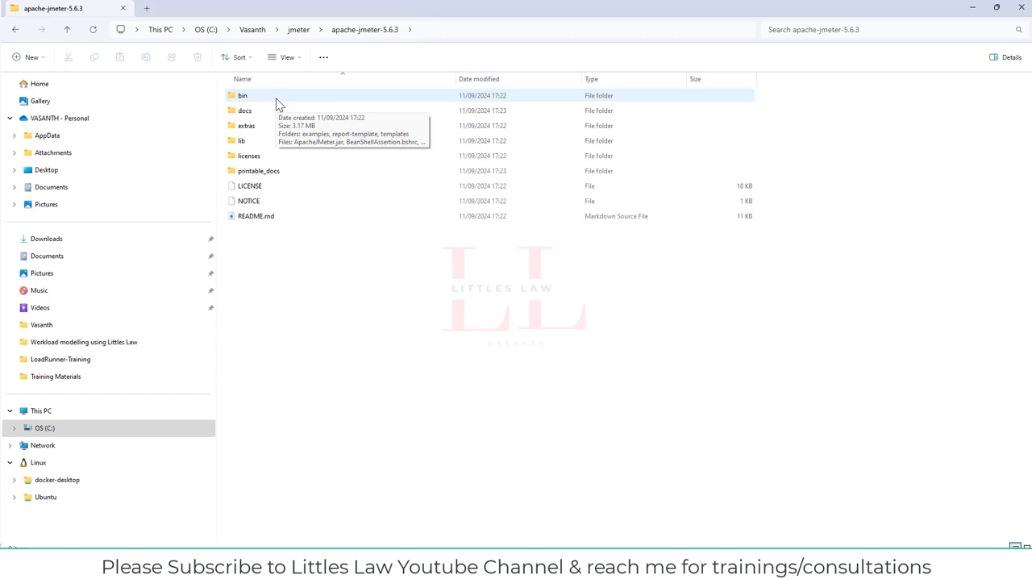
pyautogui.moveTo(271, 126)
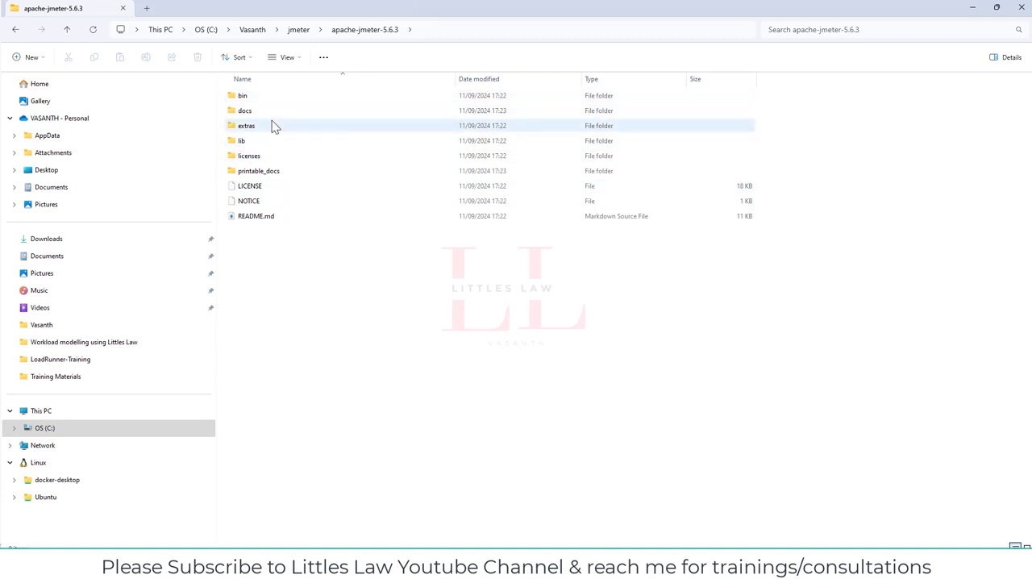
pyautogui.click(242, 141)
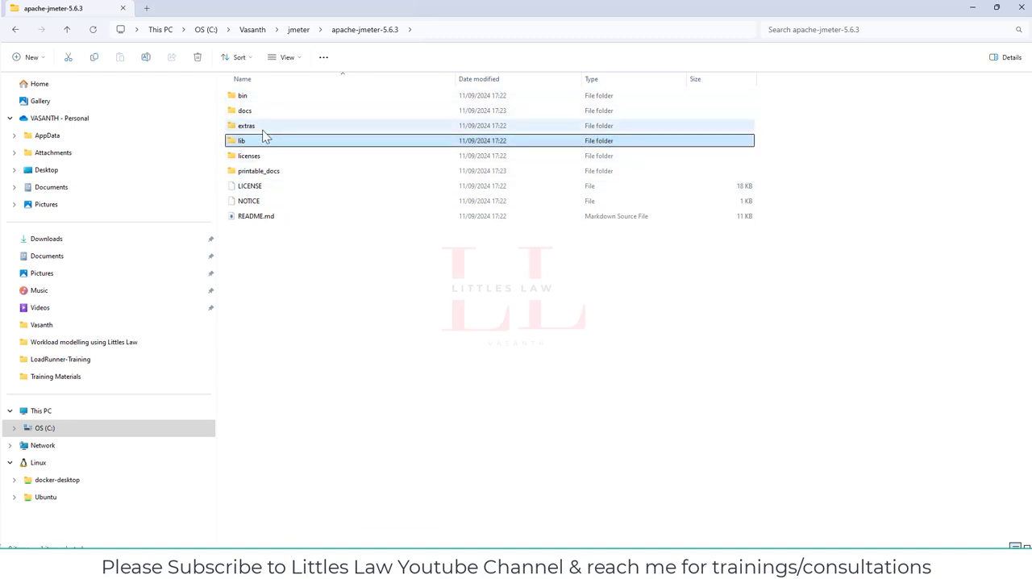
pyautogui.doubleClick(242, 141)
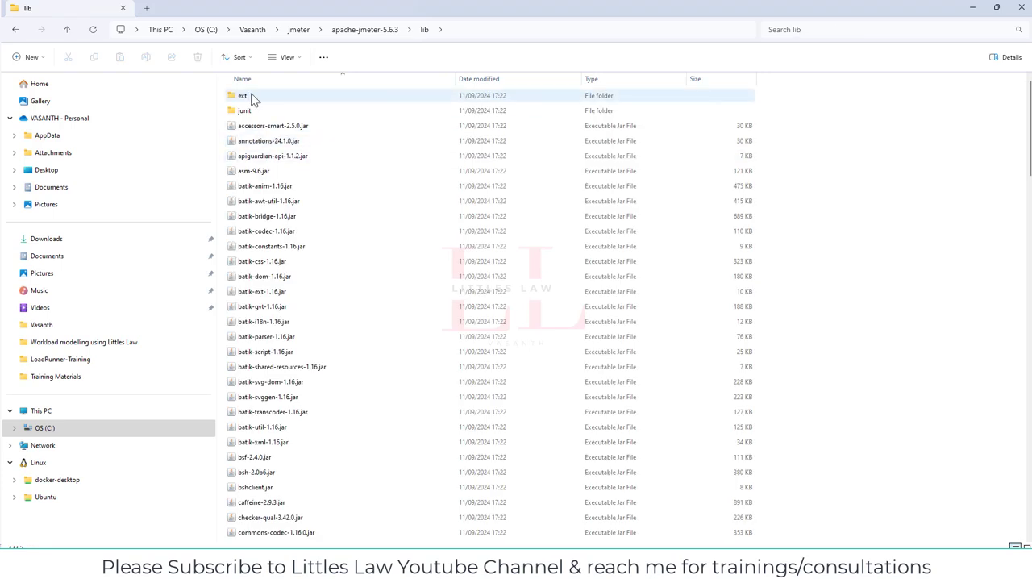
pyautogui.scroll(-3)
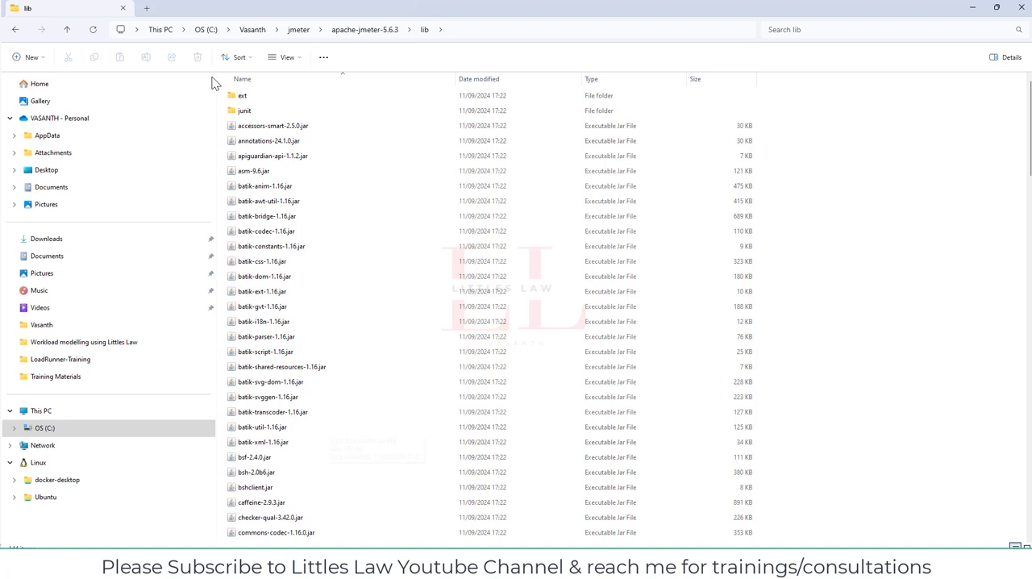
pyautogui.doubleClick(245, 110)
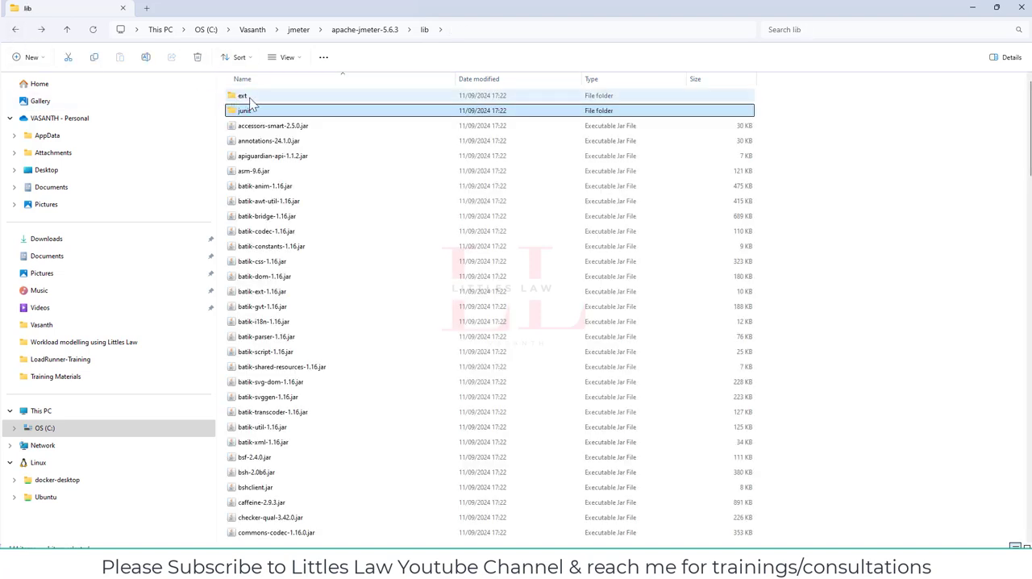
pyautogui.doubleClick(242, 95)
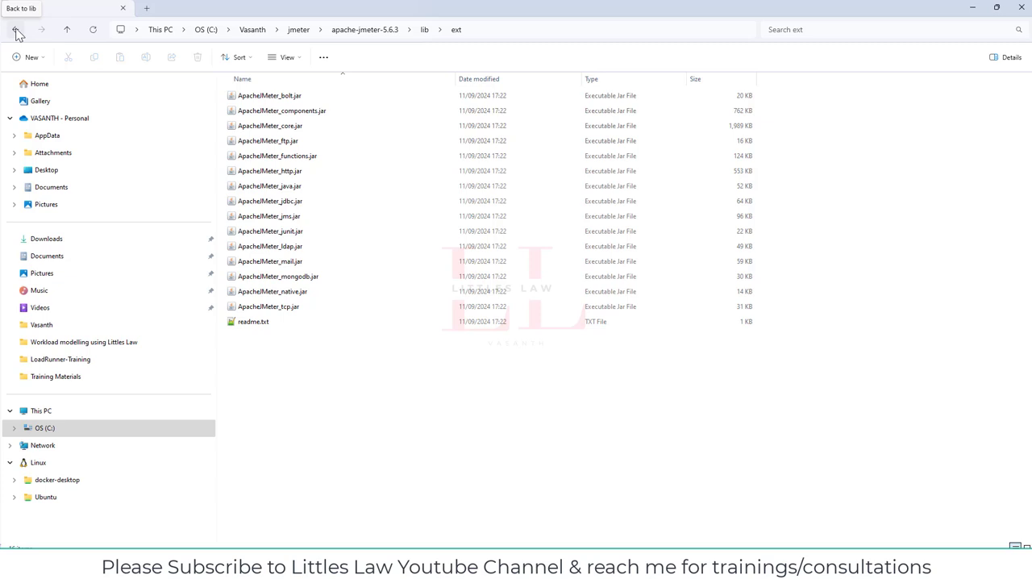
pyautogui.click(16, 29)
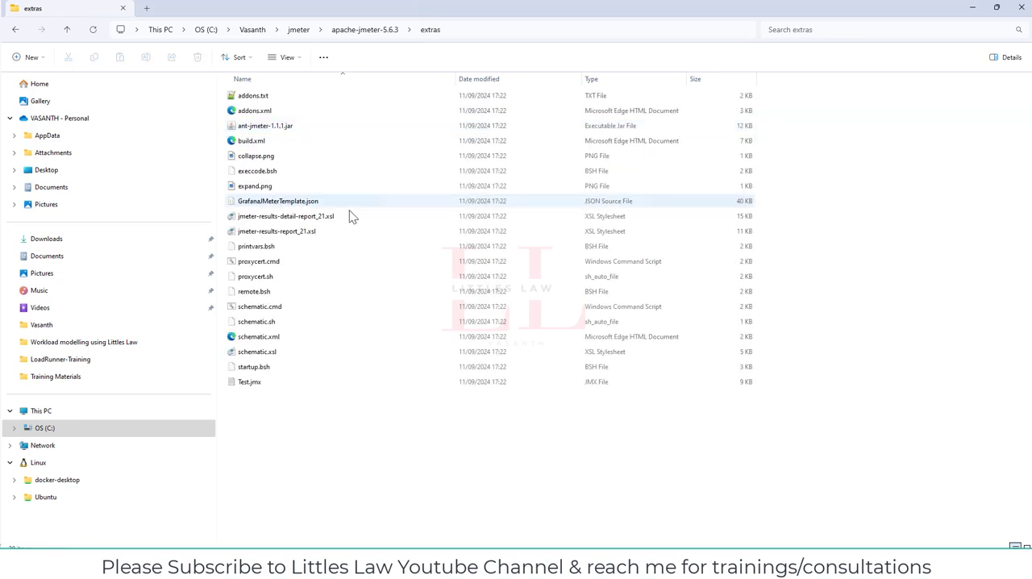
pyautogui.click(255, 320)
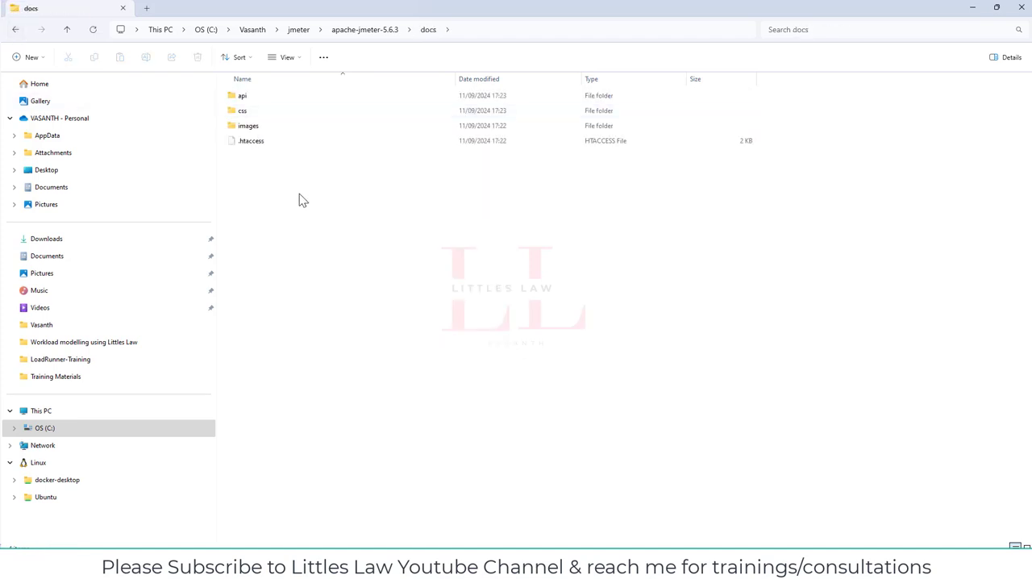
# Step: Look through the docs images, licenses and printable_docs folders, ending back at the JMeter root
pyautogui.doubleClick(249, 126)
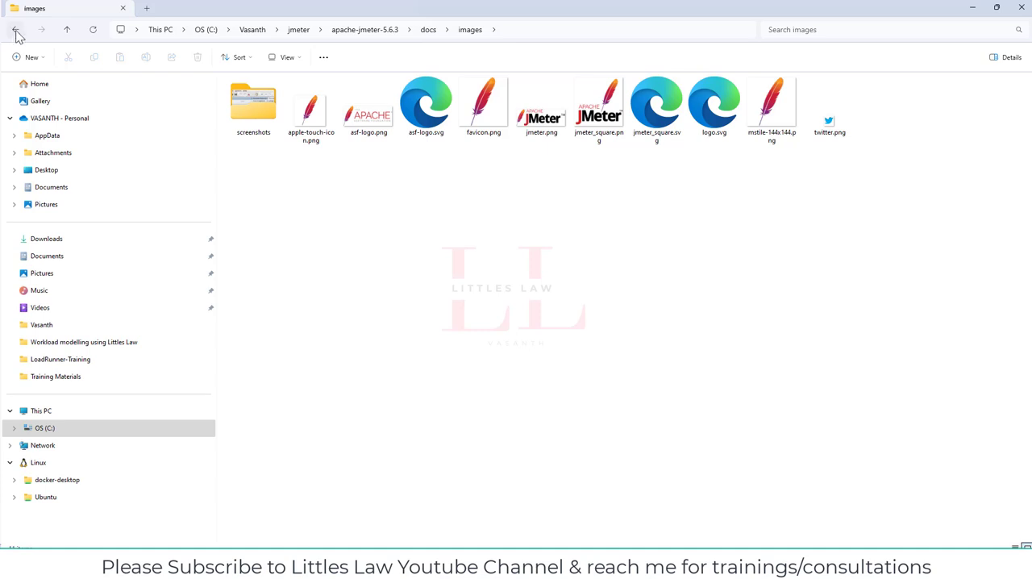
pyautogui.click(17, 29)
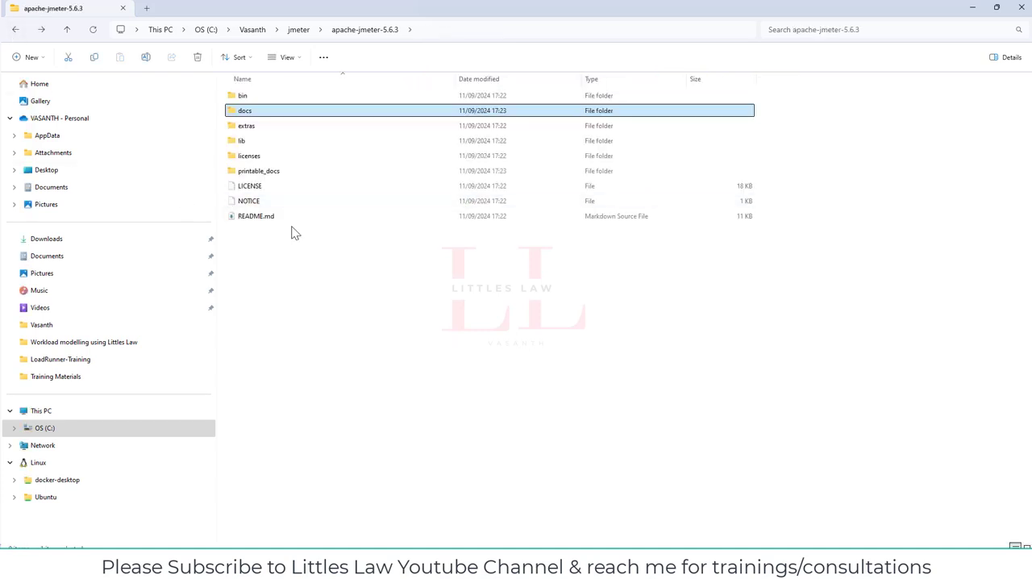
pyautogui.doubleClick(248, 155)
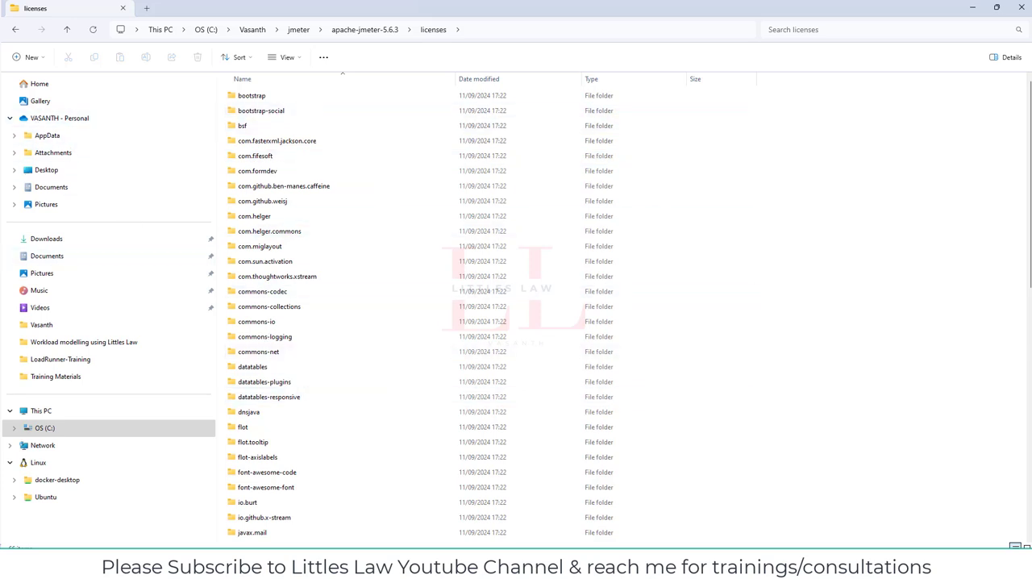
pyautogui.click(364, 29)
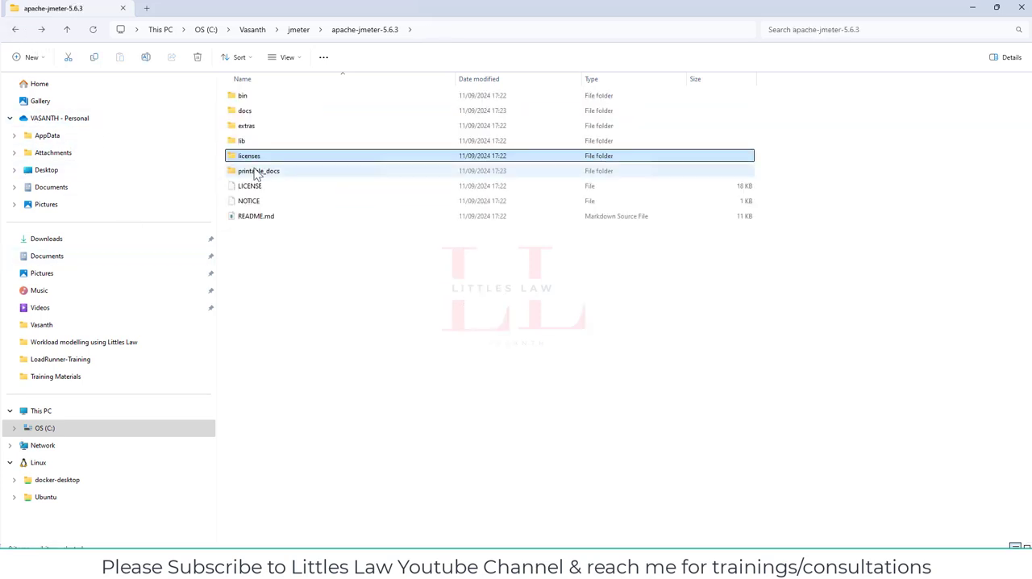
pyautogui.doubleClick(258, 171)
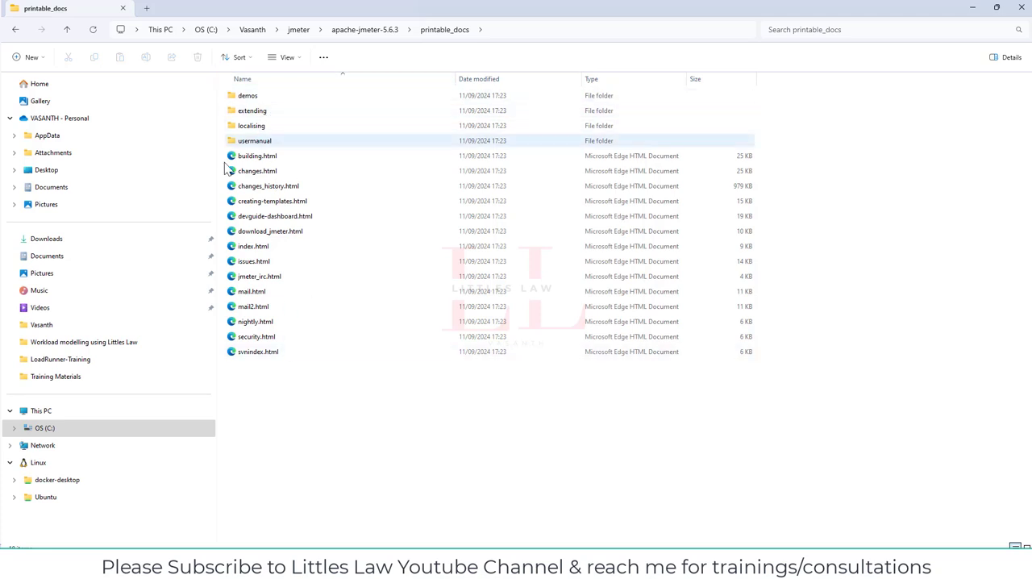
pyautogui.click(66, 29)
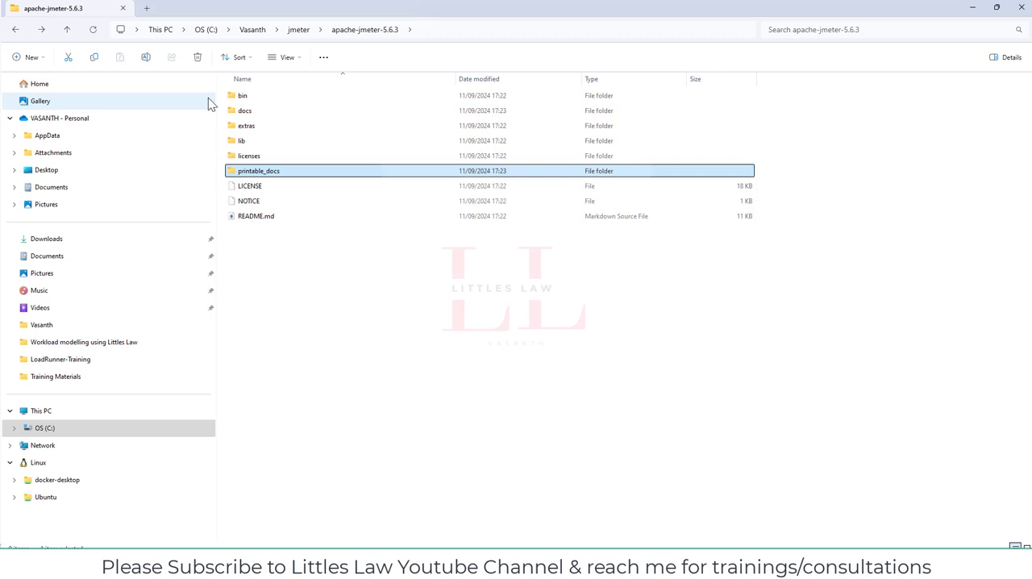
pyautogui.moveTo(245, 95)
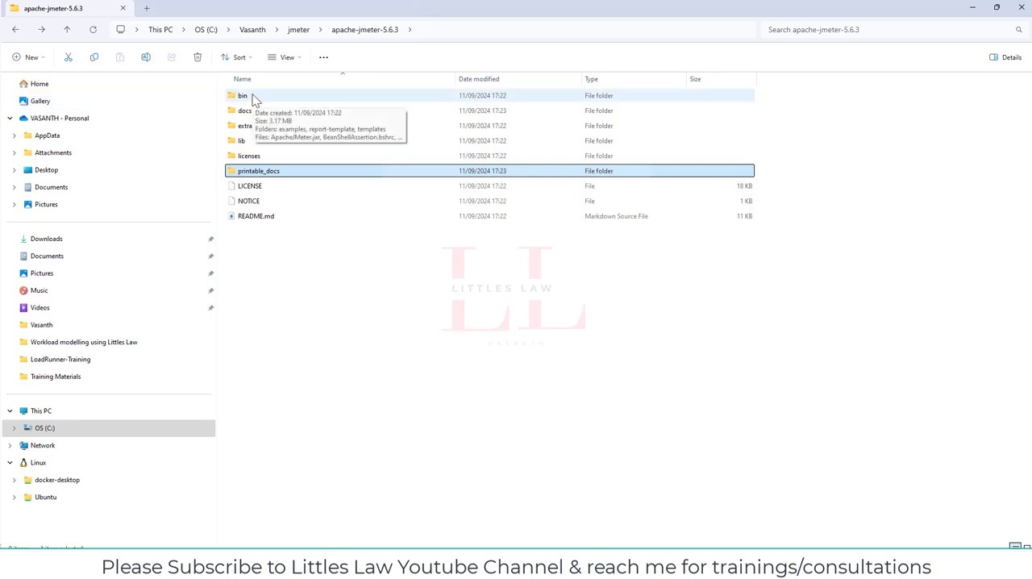
# Step: Open the bin folder and run jmeter.bat, which starts in a command window
pyautogui.doubleClick(242, 95)
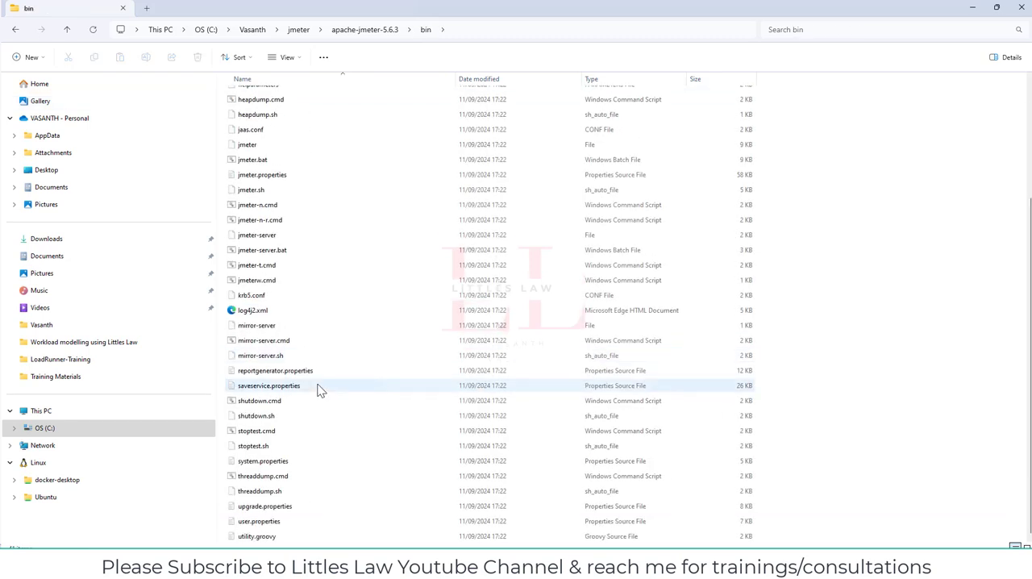
pyautogui.click(256, 536)
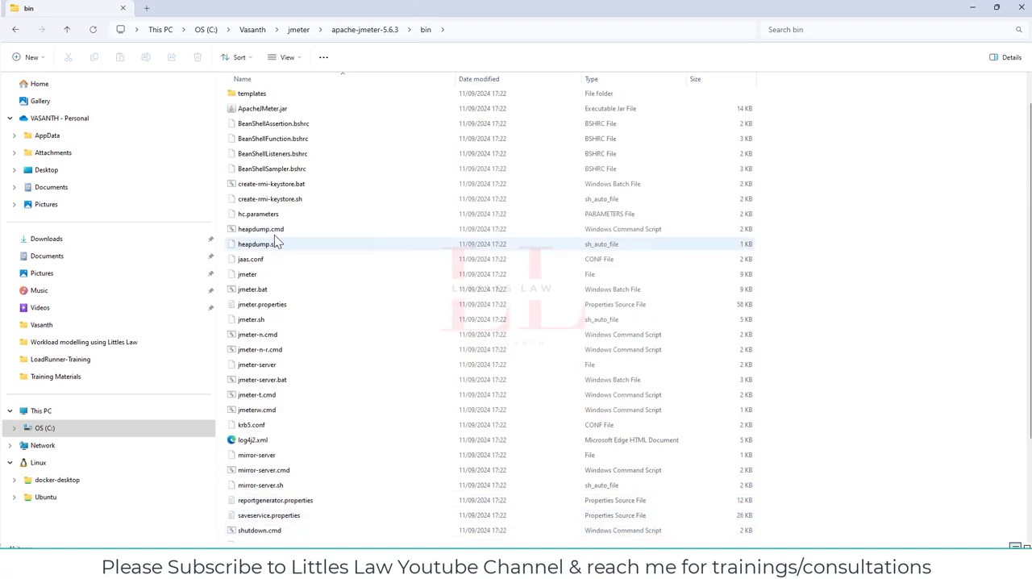
pyautogui.click(252, 288)
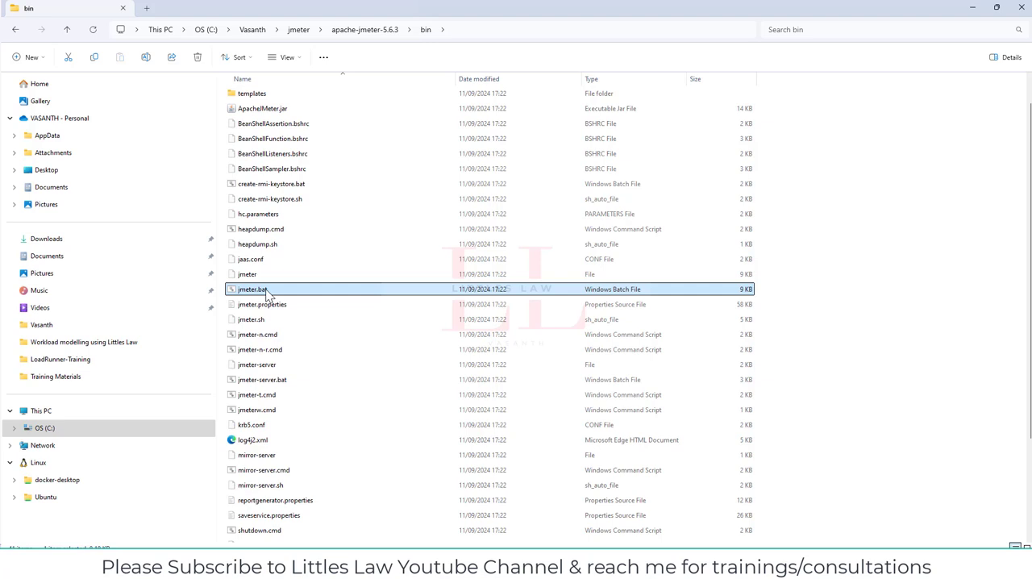
pyautogui.scroll(-3)
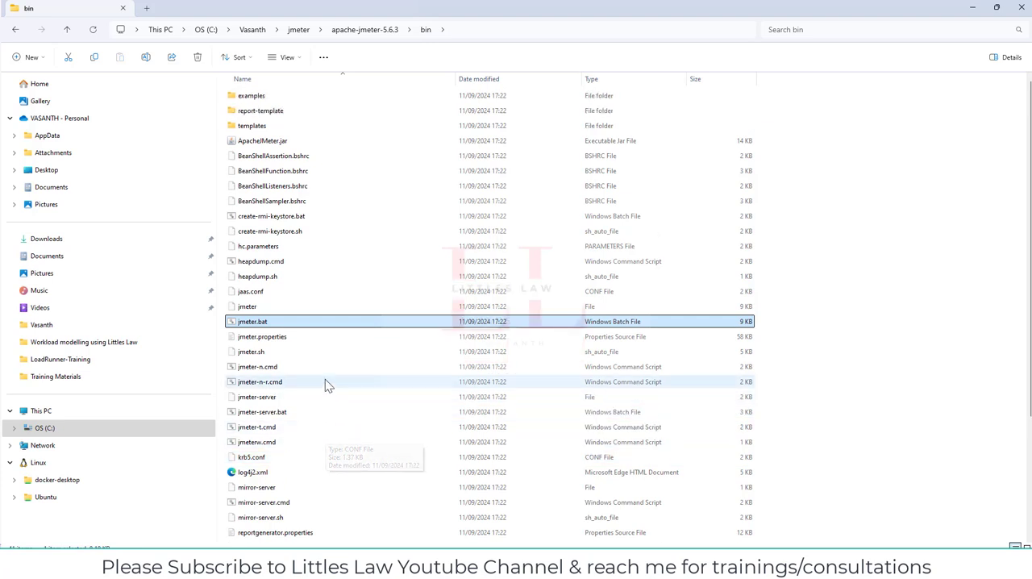
pyautogui.moveTo(300, 487)
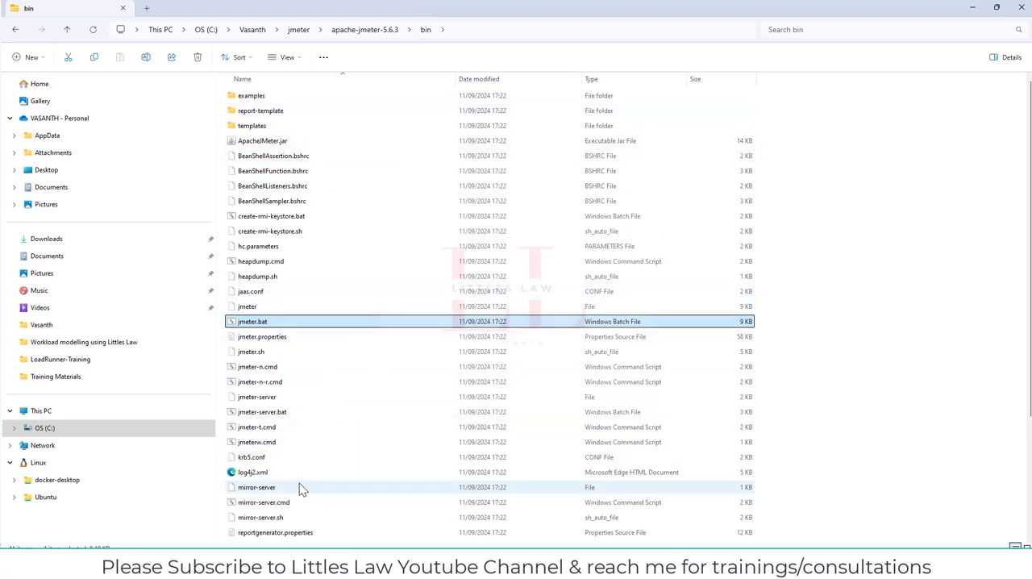
pyautogui.moveTo(291, 442)
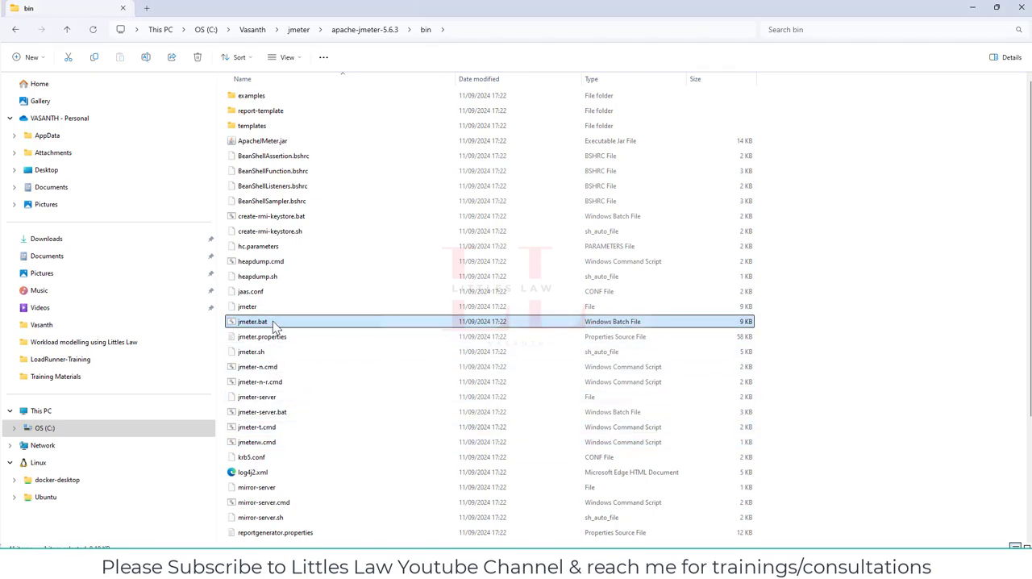
pyautogui.doubleClick(251, 321)
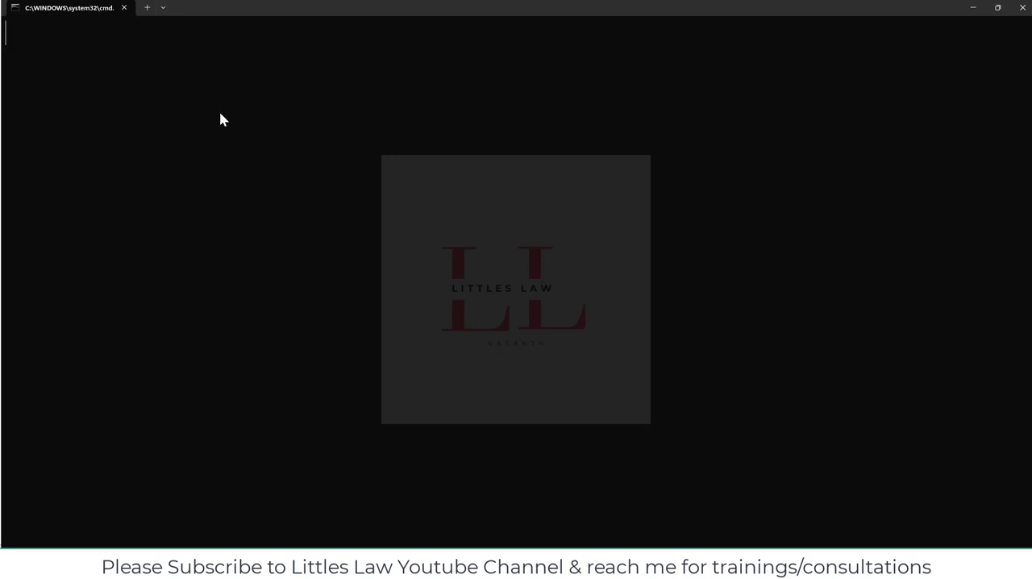
pyautogui.moveTo(564, 422)
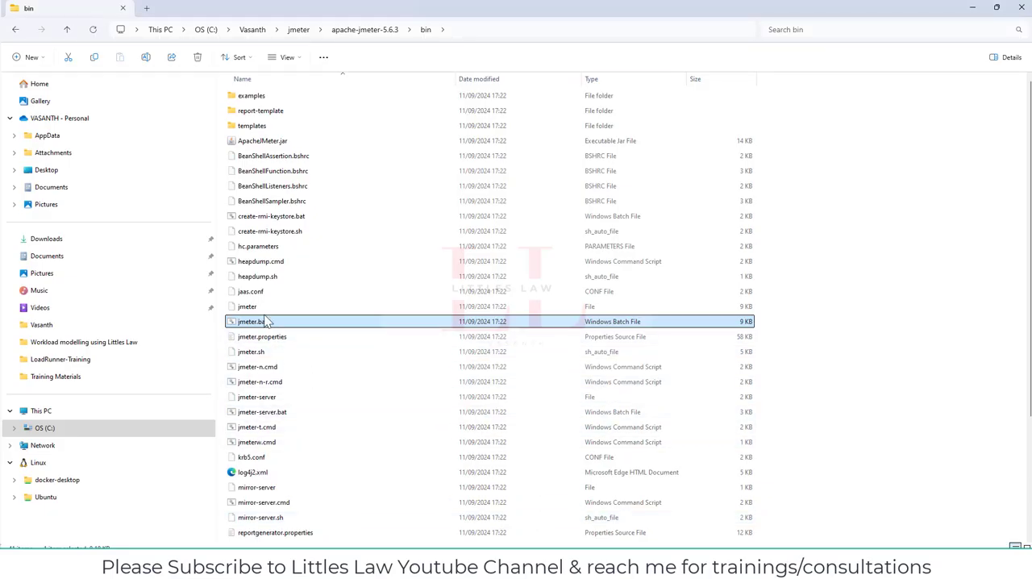
# Step: Open jmeter.bat with Edit in Notepad, saving the other file's pending changes
pyautogui.rightClick(250, 321)
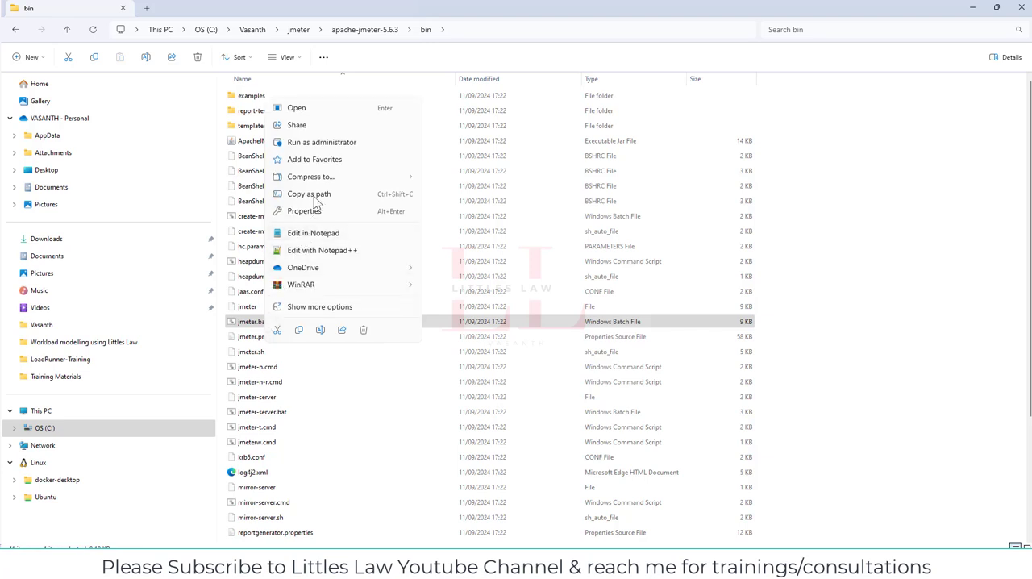
pyautogui.click(361, 235)
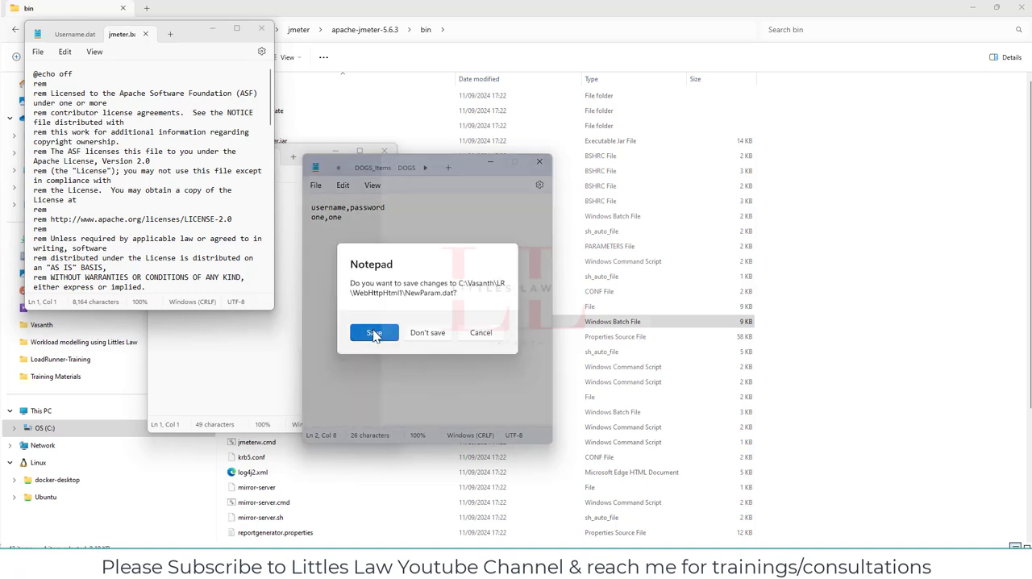
pyautogui.click(374, 332)
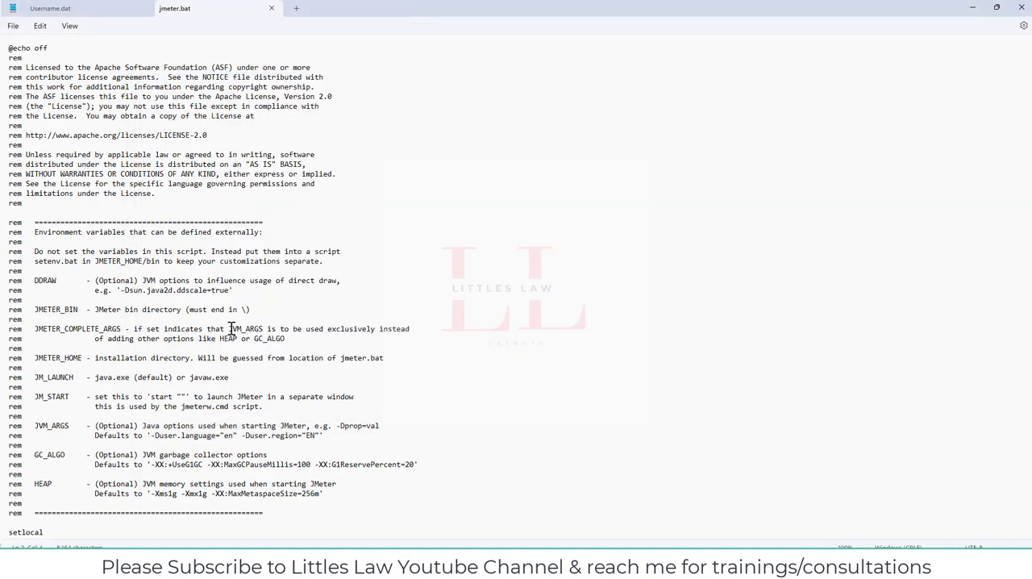
# Step: Scroll through jmeter.bat's header and highlight the Apache license web address
pyautogui.scroll(-3)
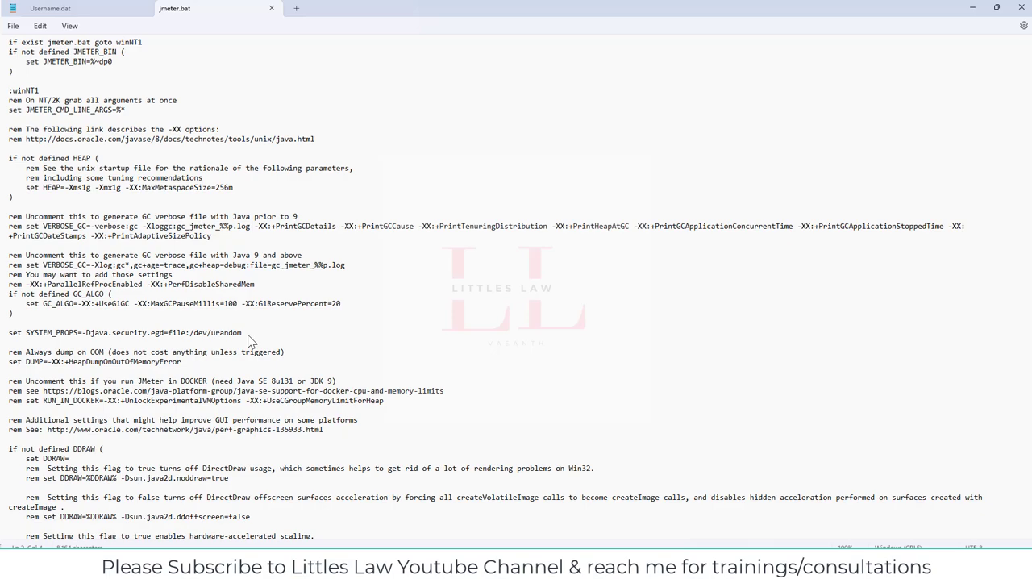
pyautogui.scroll(3)
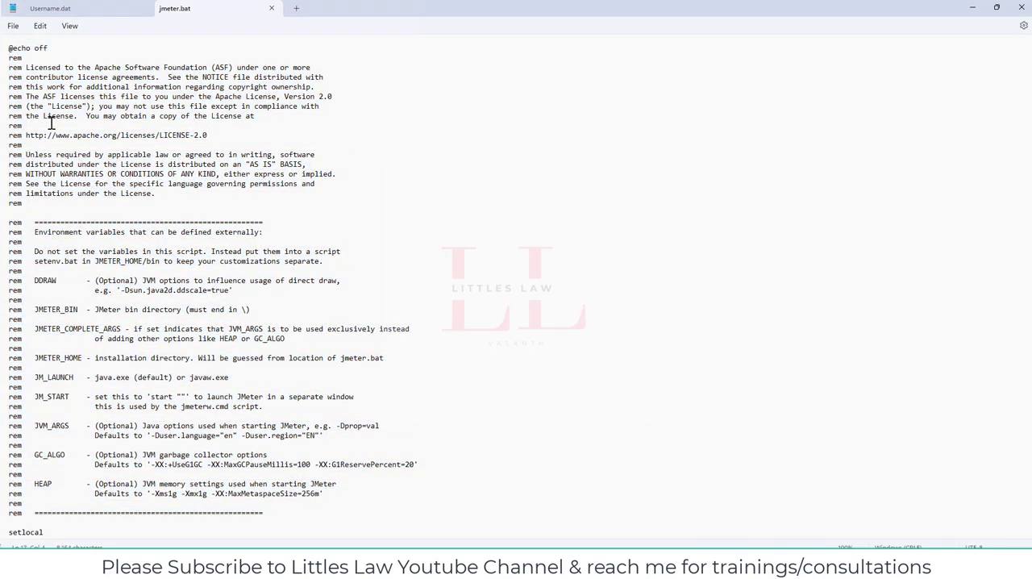
pyautogui.moveTo(8, 47); pyautogui.dragTo(29, 77)
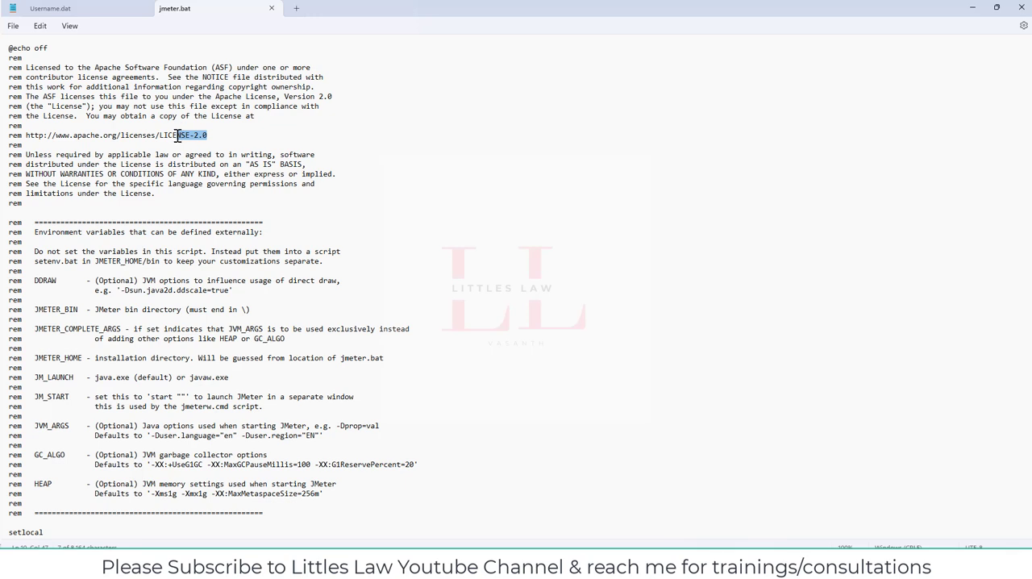
pyautogui.moveTo(174, 139)
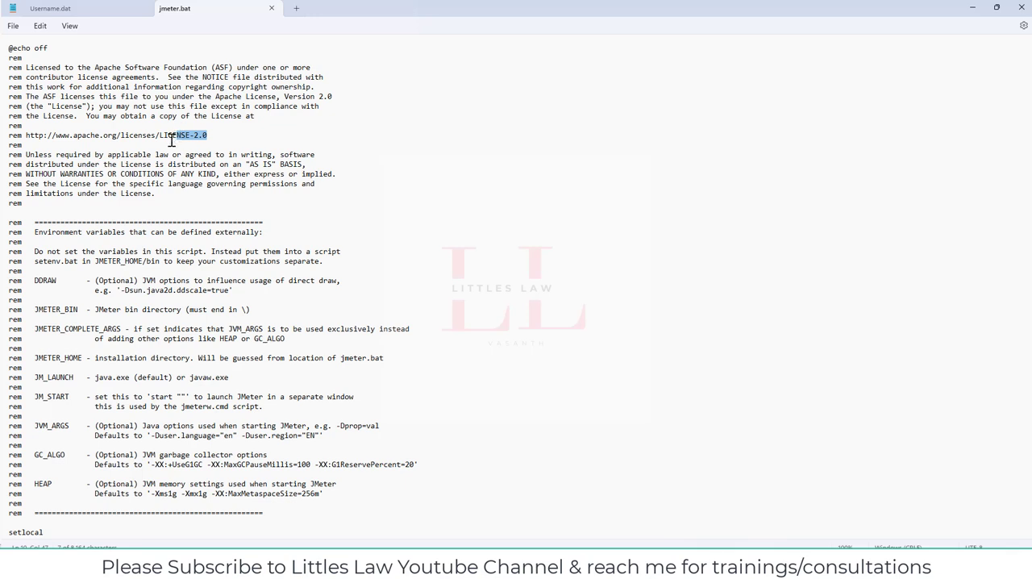
pyautogui.moveTo(92, 155)
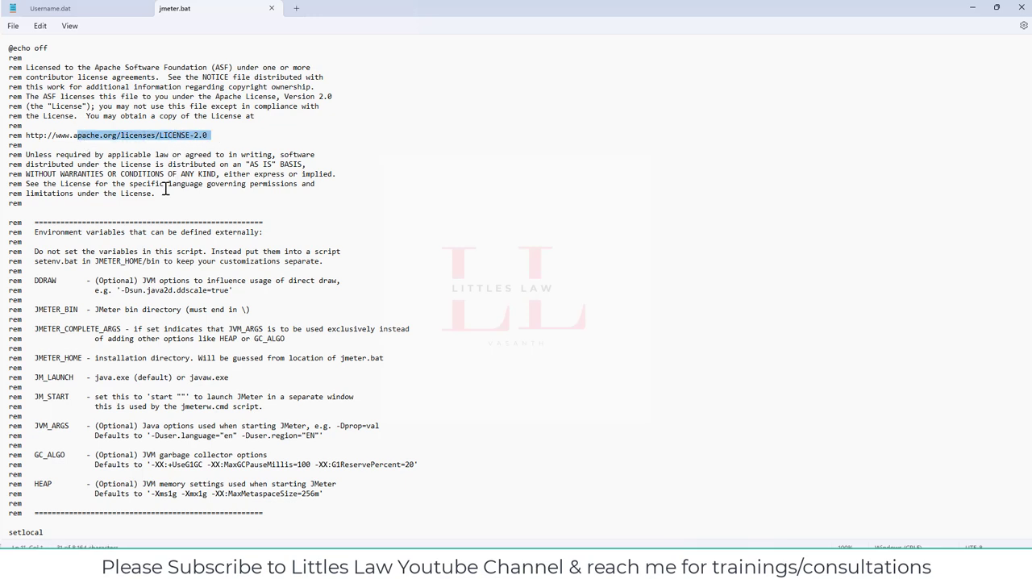
pyautogui.moveTo(72, 203)
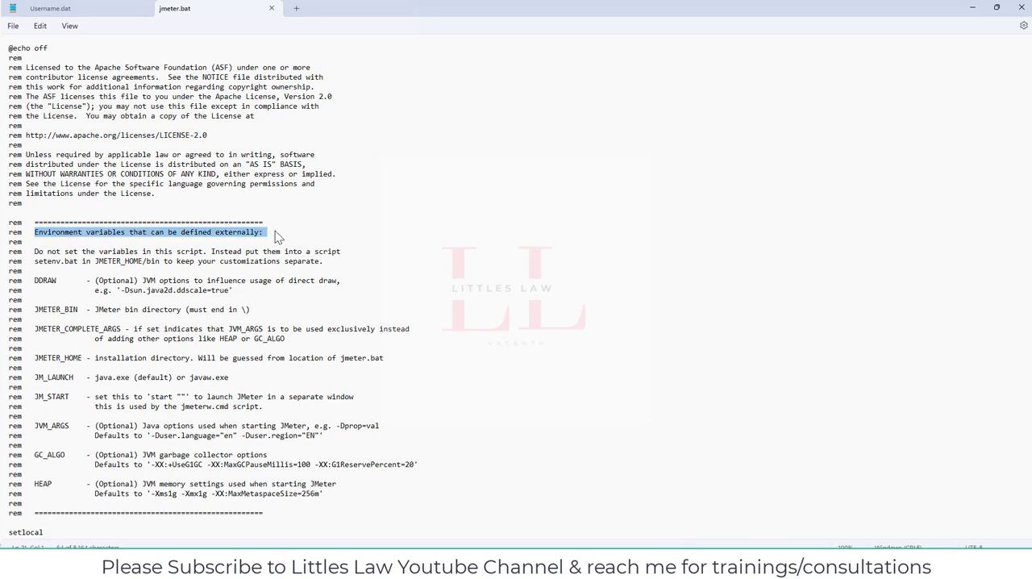
pyautogui.moveTo(224, 268)
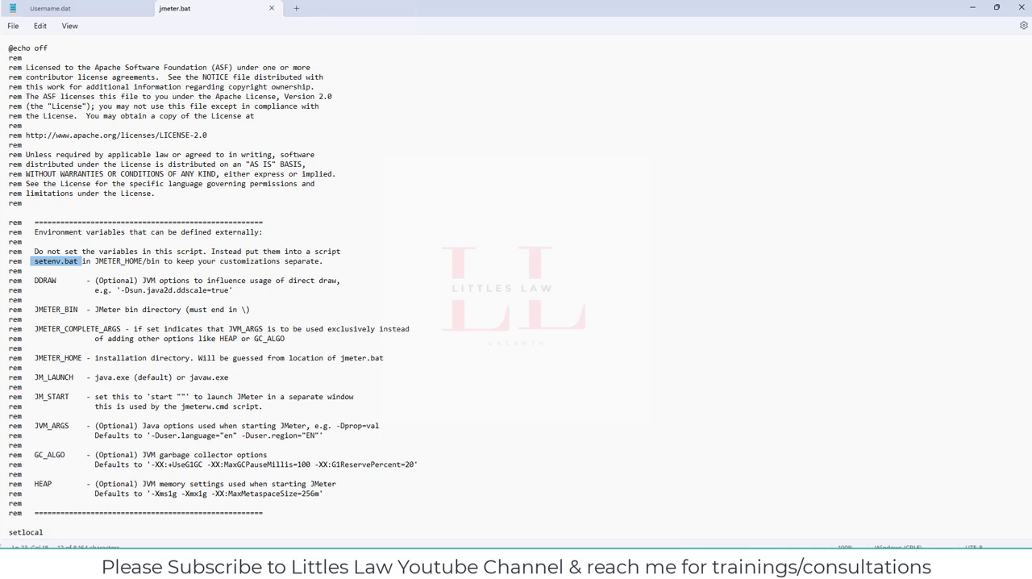
pyautogui.moveTo(56, 284)
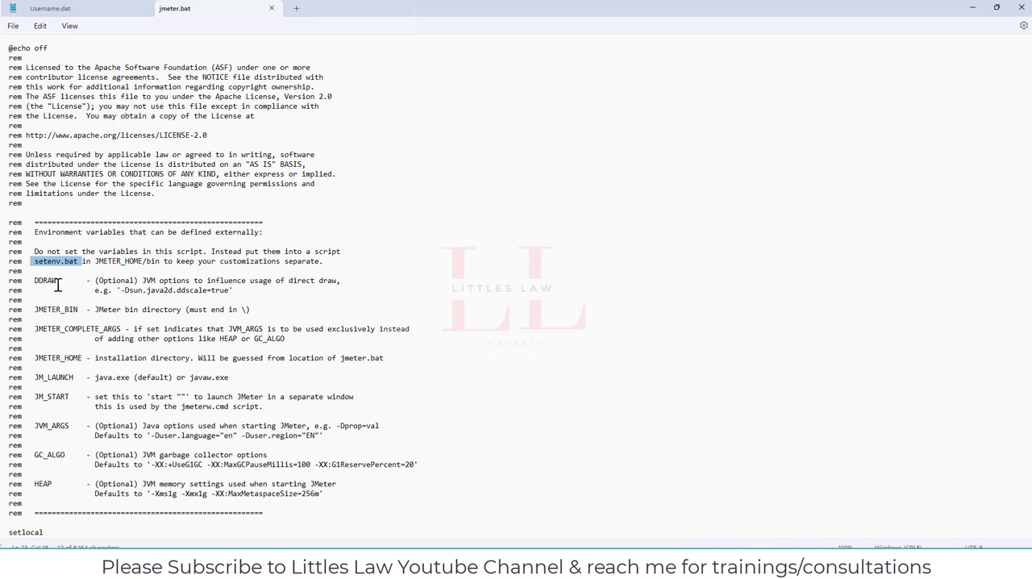
pyautogui.moveTo(108, 382)
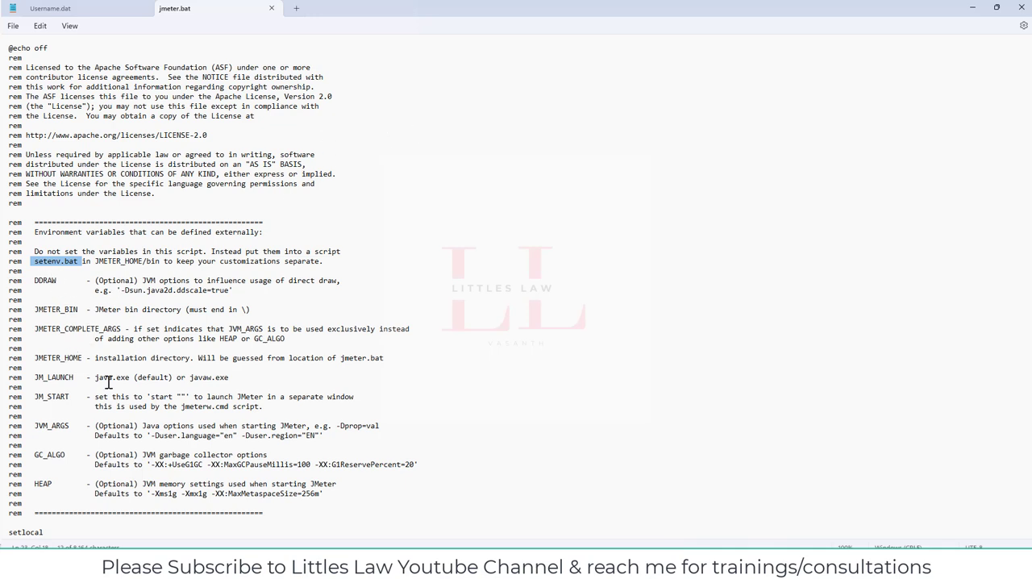
pyautogui.moveTo(113, 277)
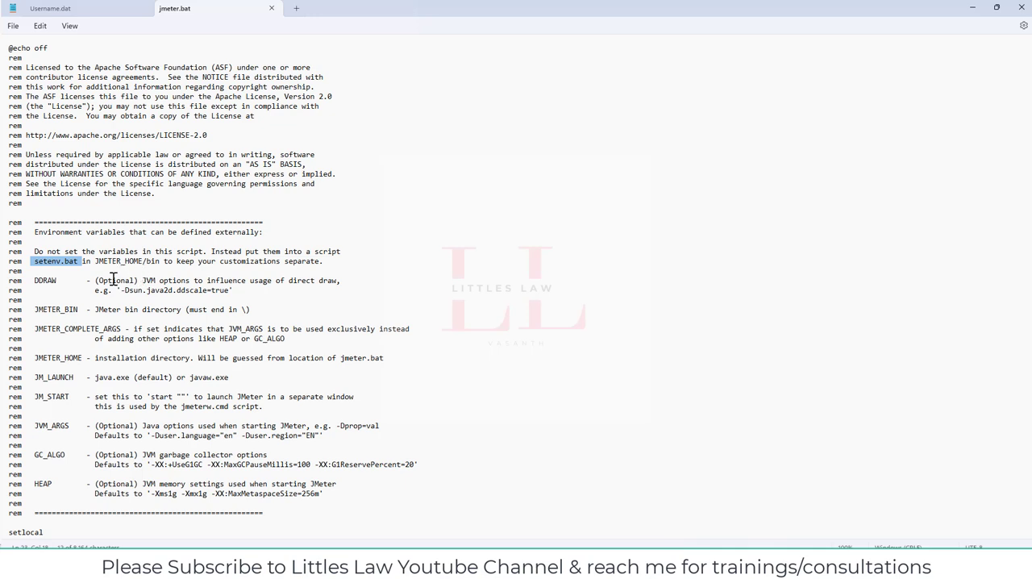
pyautogui.moveTo(115, 281)
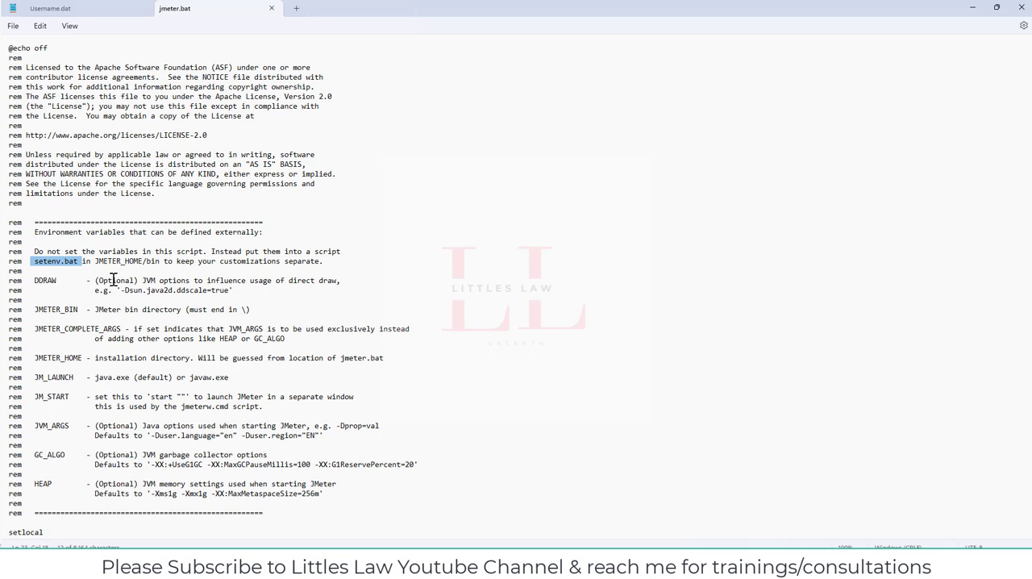
pyautogui.moveTo(109, 297)
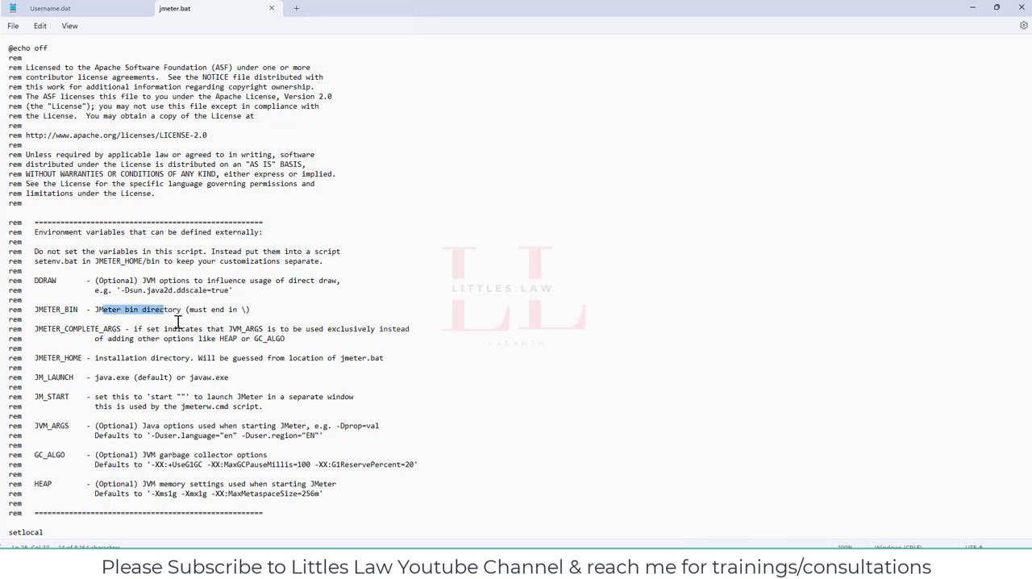
pyautogui.click(142, 339)
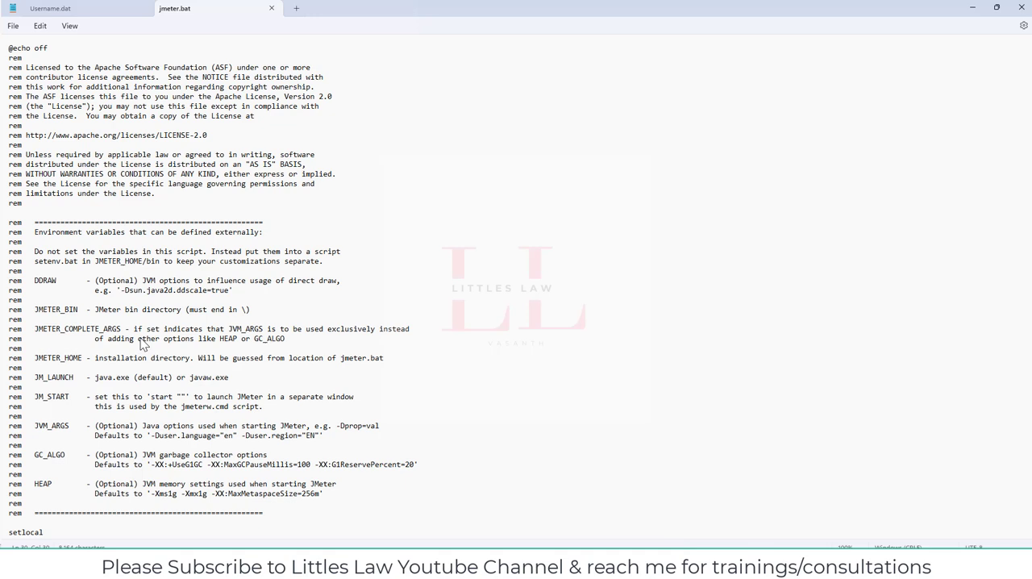
pyautogui.moveTo(127, 329); pyautogui.dragTo(151, 338)
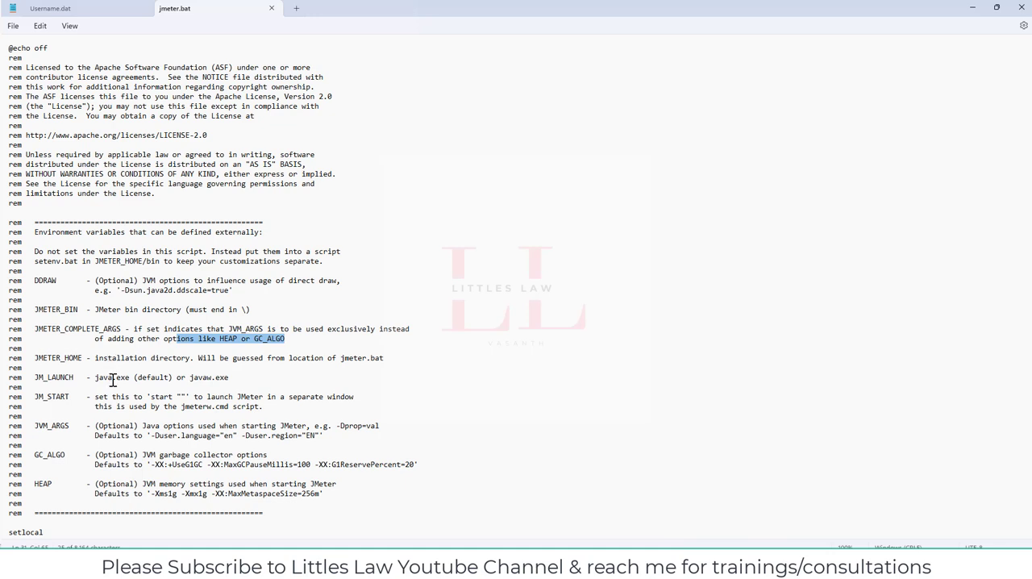
pyautogui.click(129, 358)
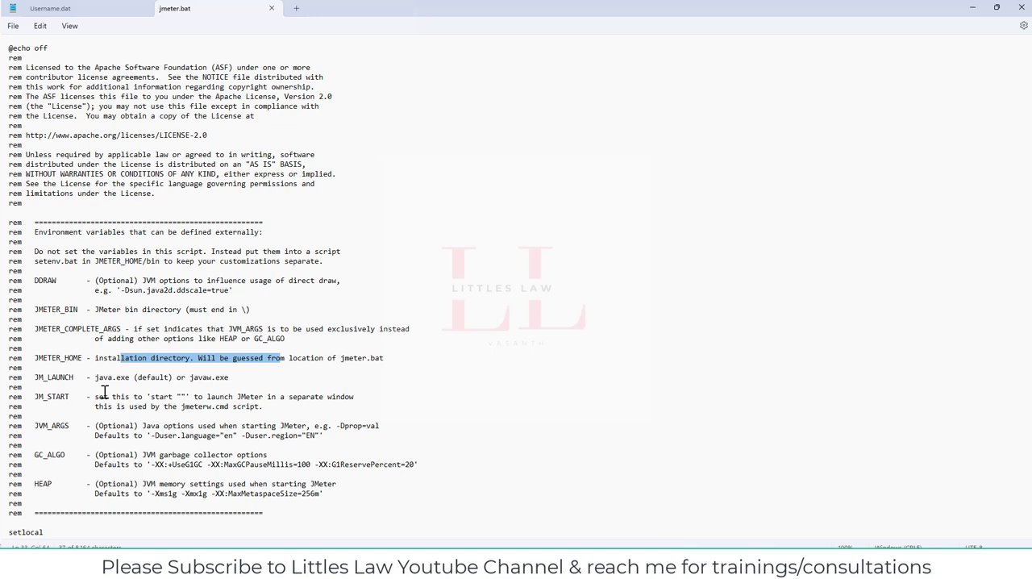
pyautogui.doubleClick(113, 377)
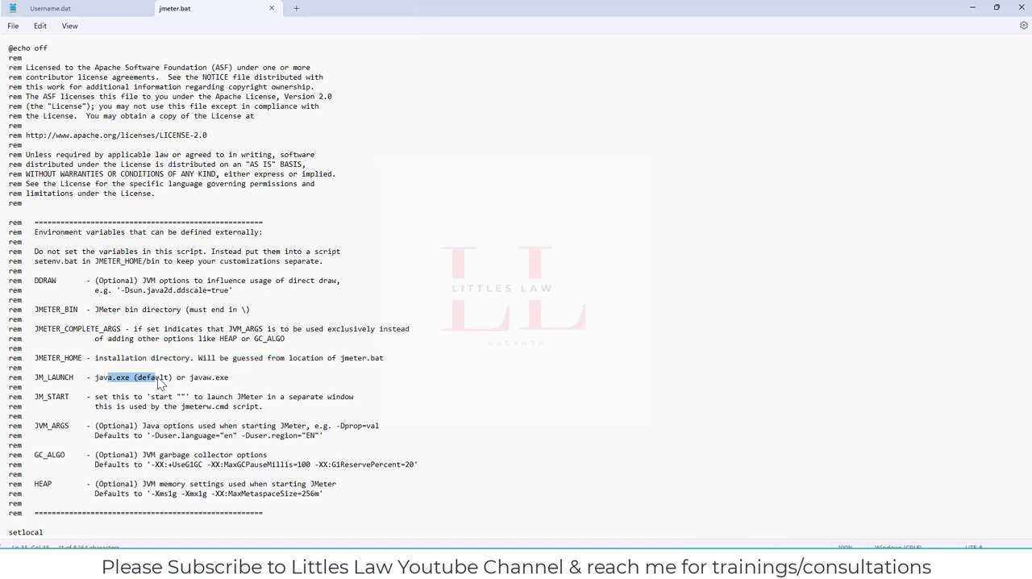
pyautogui.moveTo(153, 376); pyautogui.dragTo(229, 375)
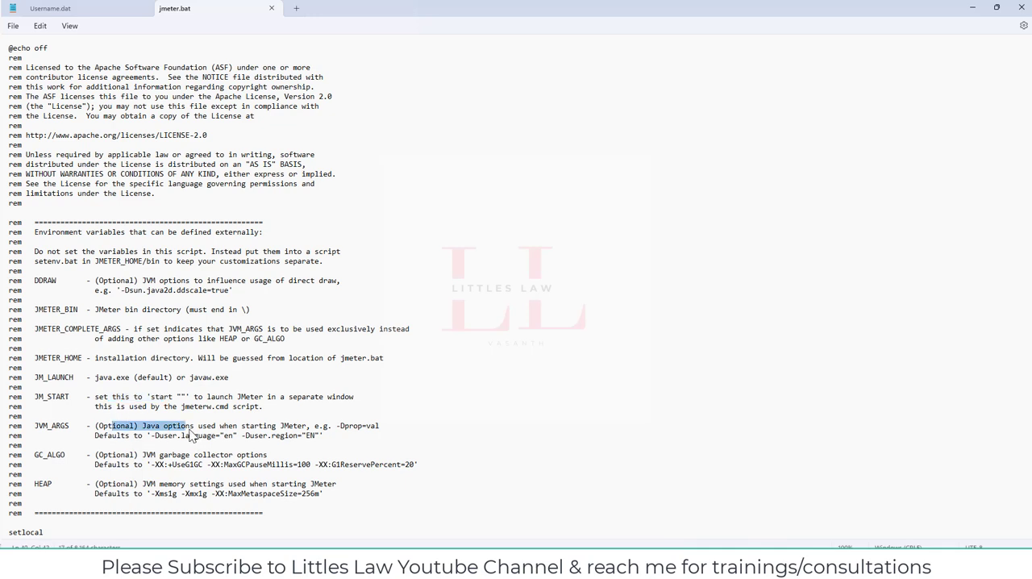
pyautogui.moveTo(107, 426); pyautogui.dragTo(202, 436)
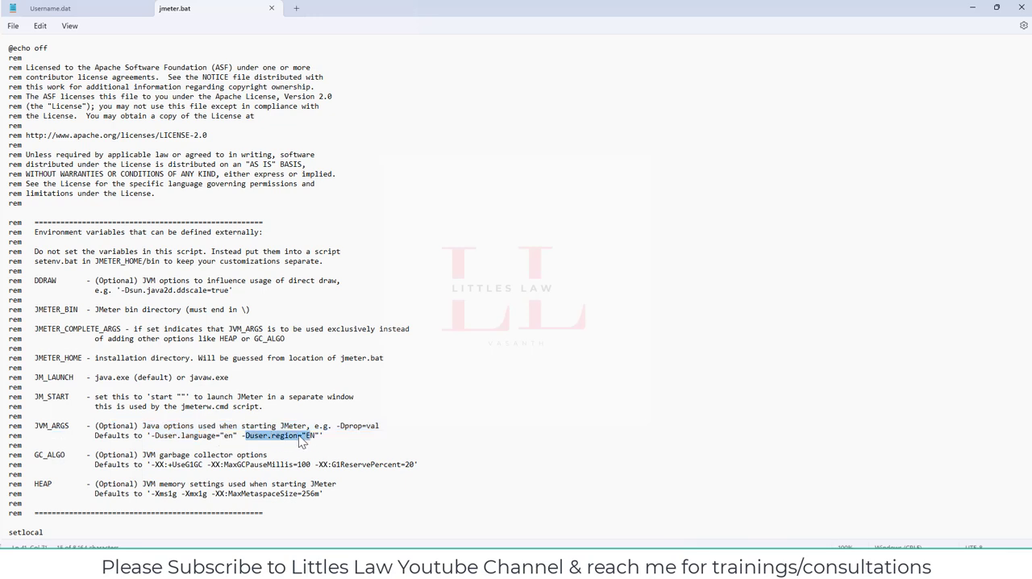
pyautogui.moveTo(300, 442)
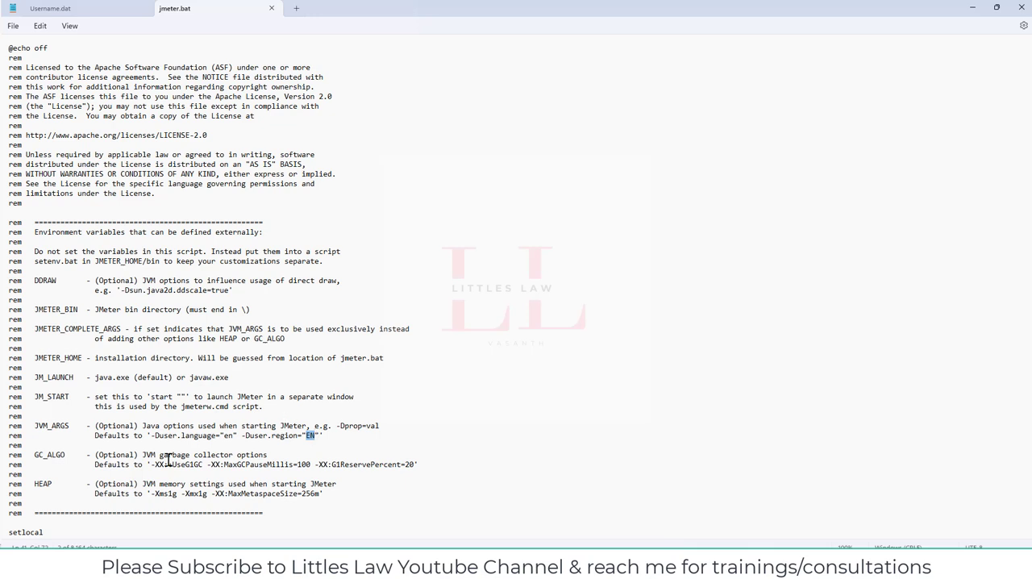
pyautogui.scroll(-3)
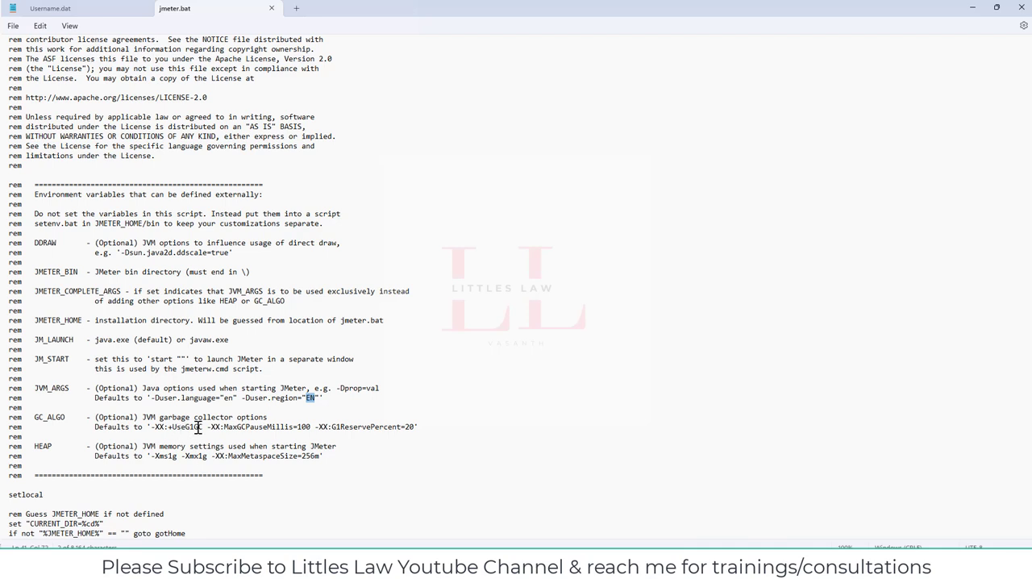
pyautogui.moveTo(191, 455)
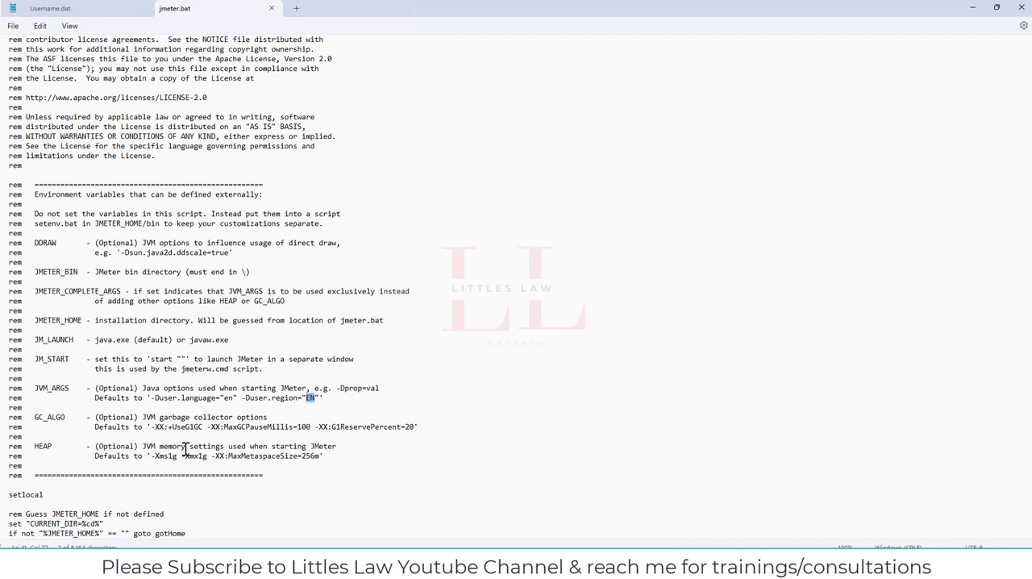
pyautogui.moveTo(234, 432)
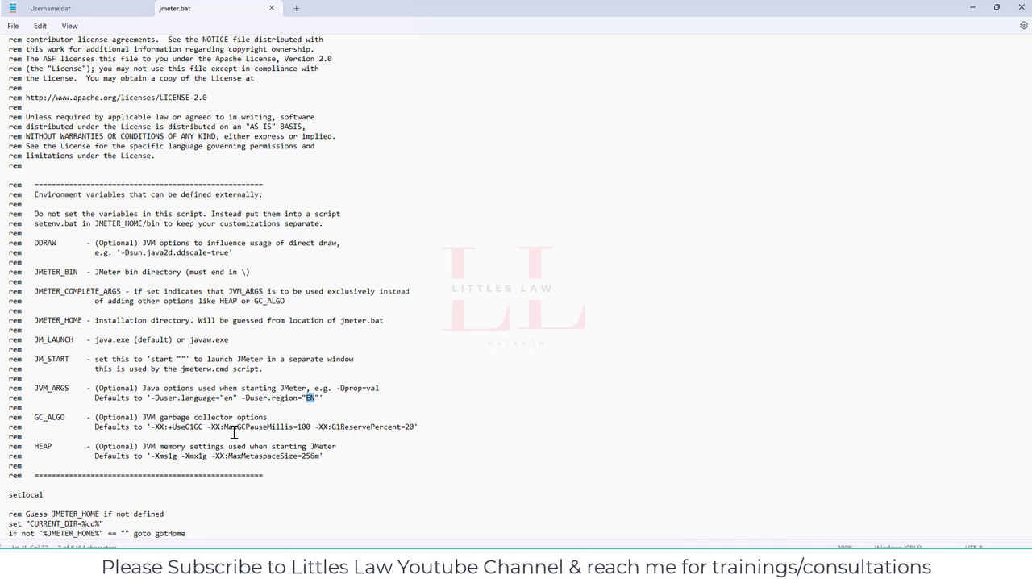
pyautogui.doubleClick(250, 425)
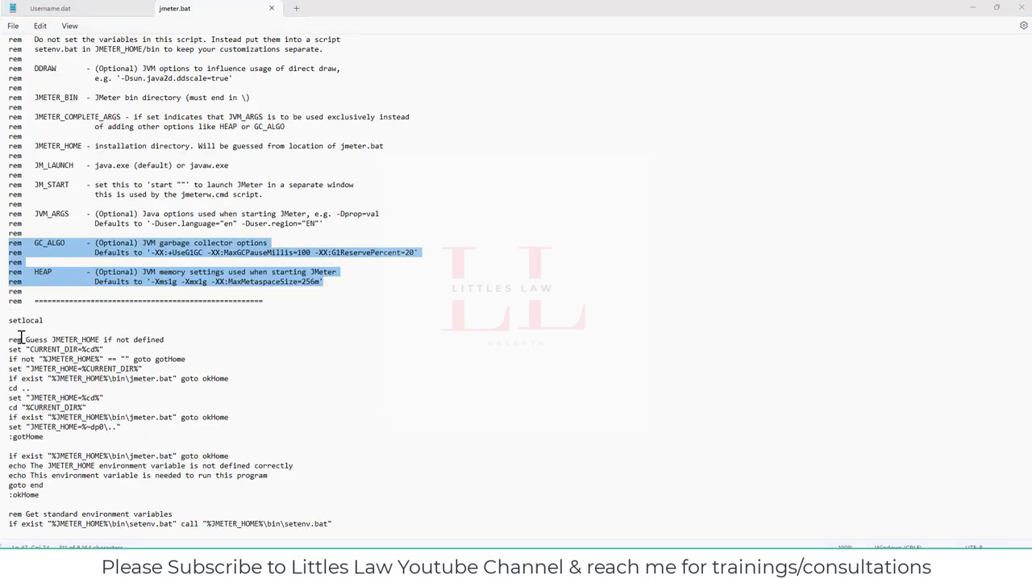
pyautogui.click(55, 255)
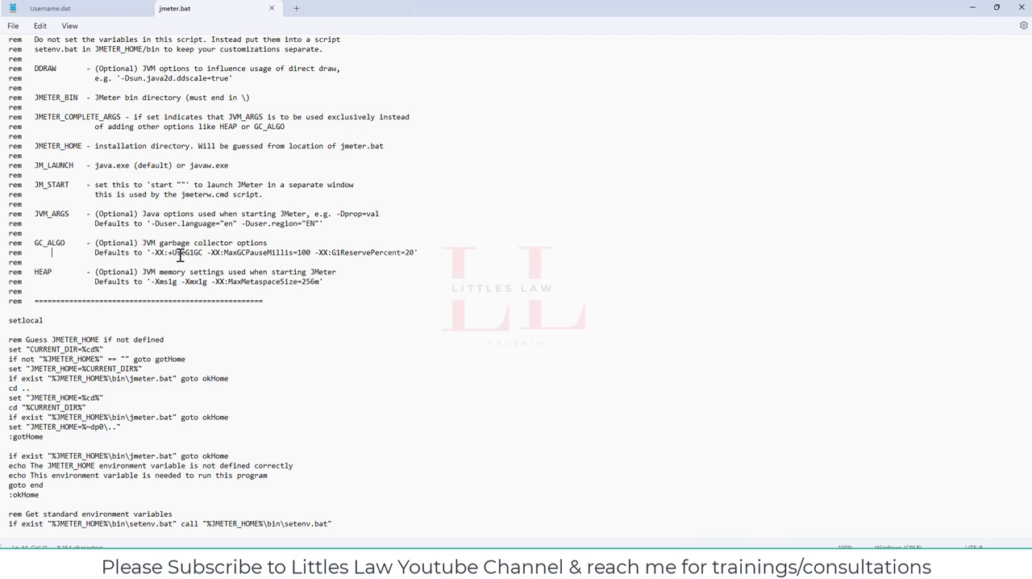
pyautogui.doubleClick(116, 242)
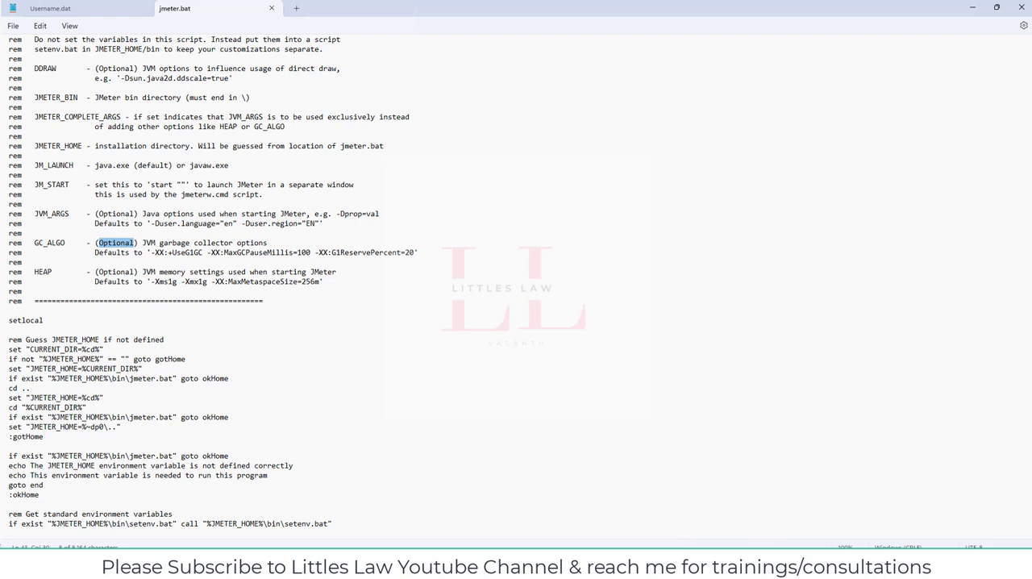
pyautogui.moveTo(259, 274)
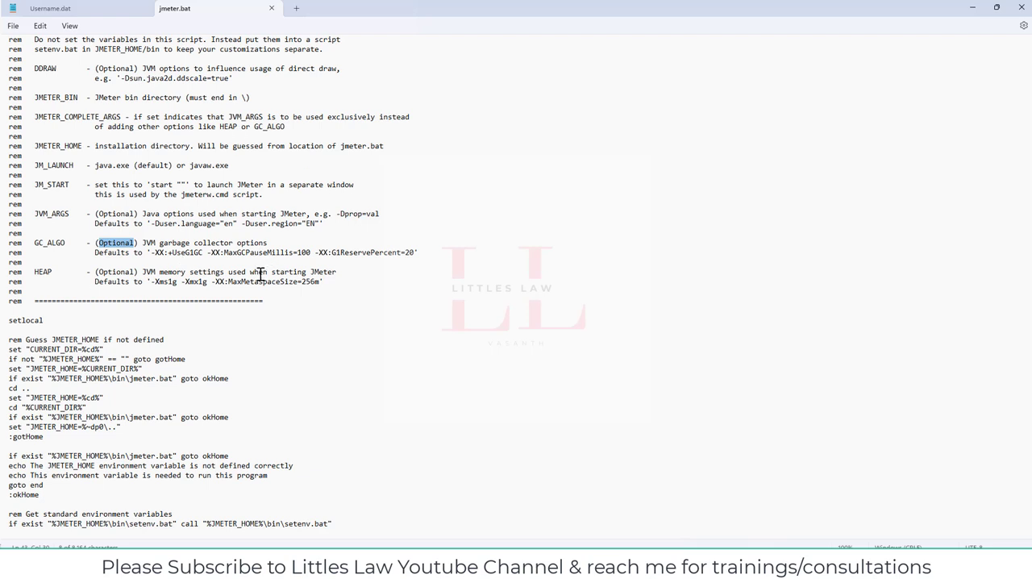
pyautogui.moveTo(216, 255)
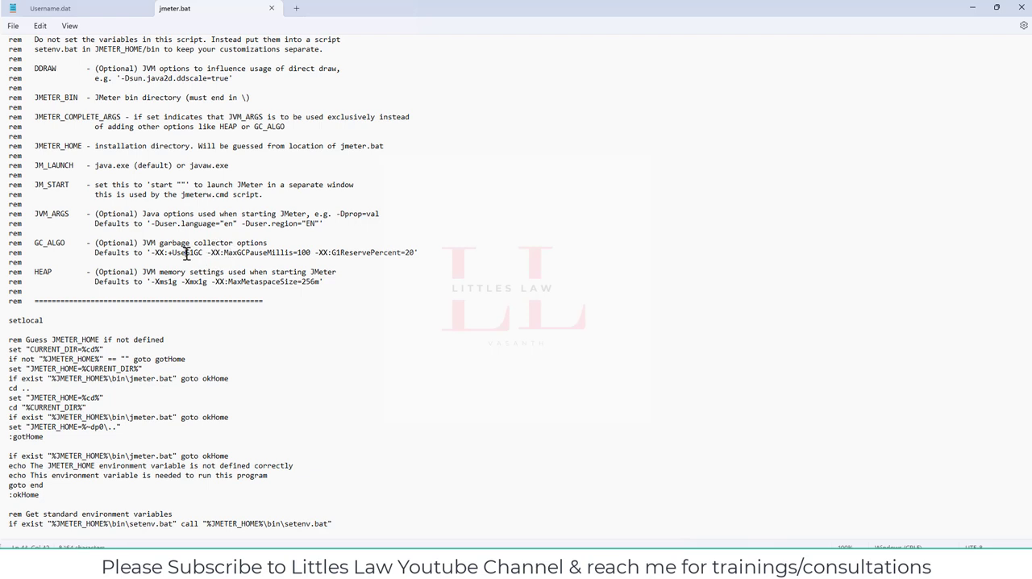
# Step: Highlight the HEAP defaults' G1GC, MaxGCPauseMillis=100 and MaxMetaspaceSize settings in the rem comments
pyautogui.doubleClick(190, 251)
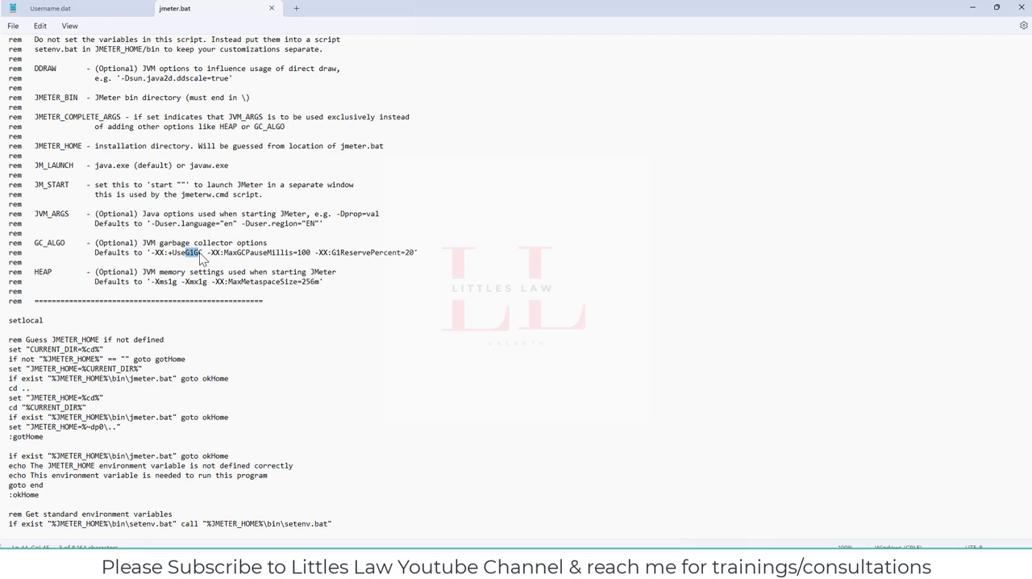
pyautogui.click(193, 252)
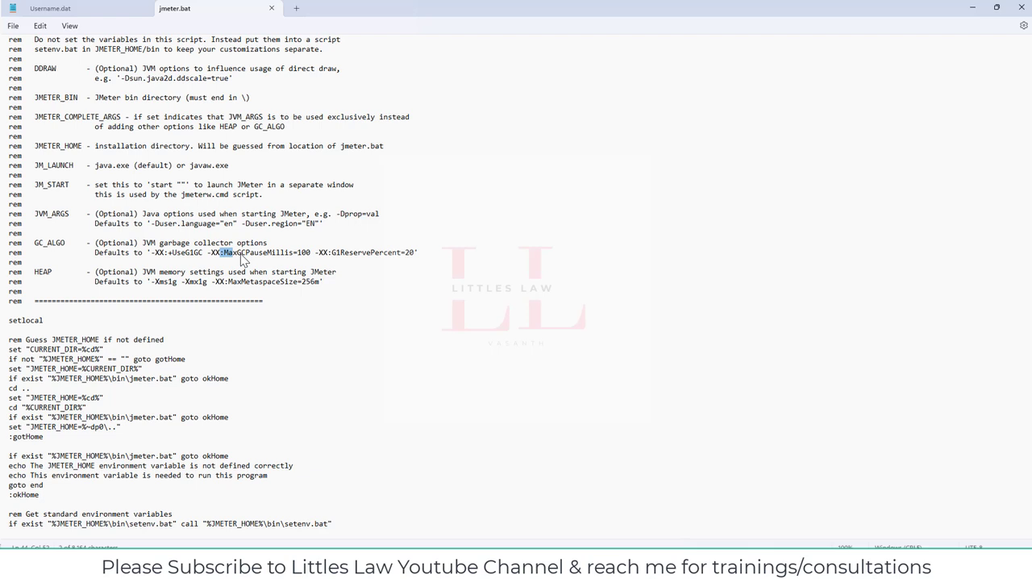
pyautogui.moveTo(234, 251); pyautogui.dragTo(308, 251)
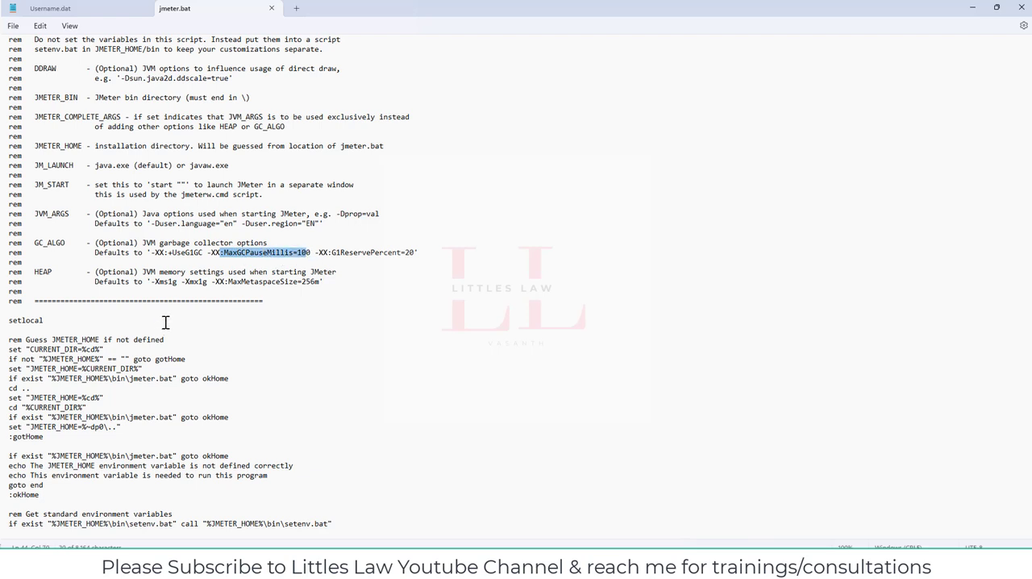
pyautogui.moveTo(229, 283)
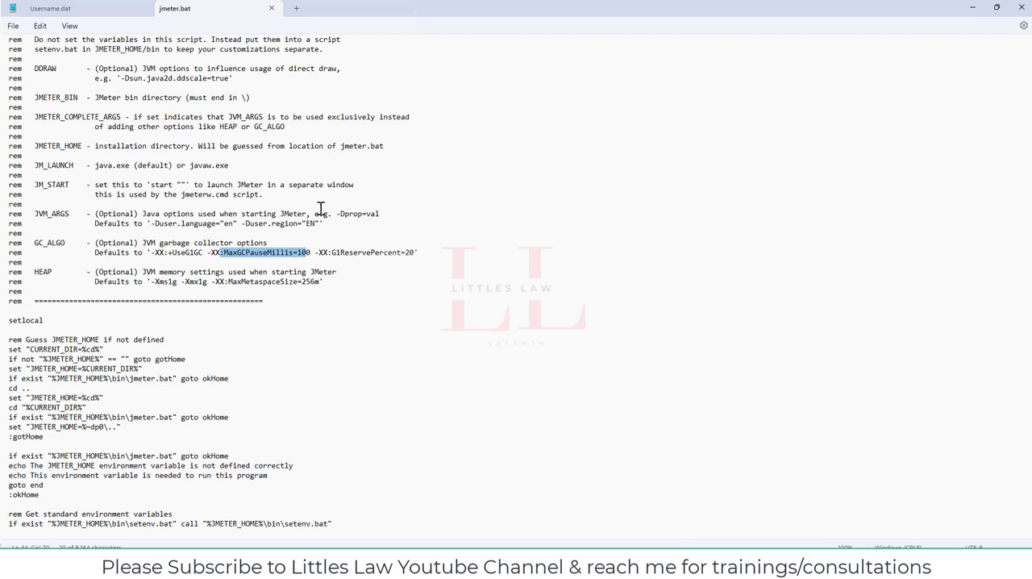
pyautogui.moveTo(297, 260)
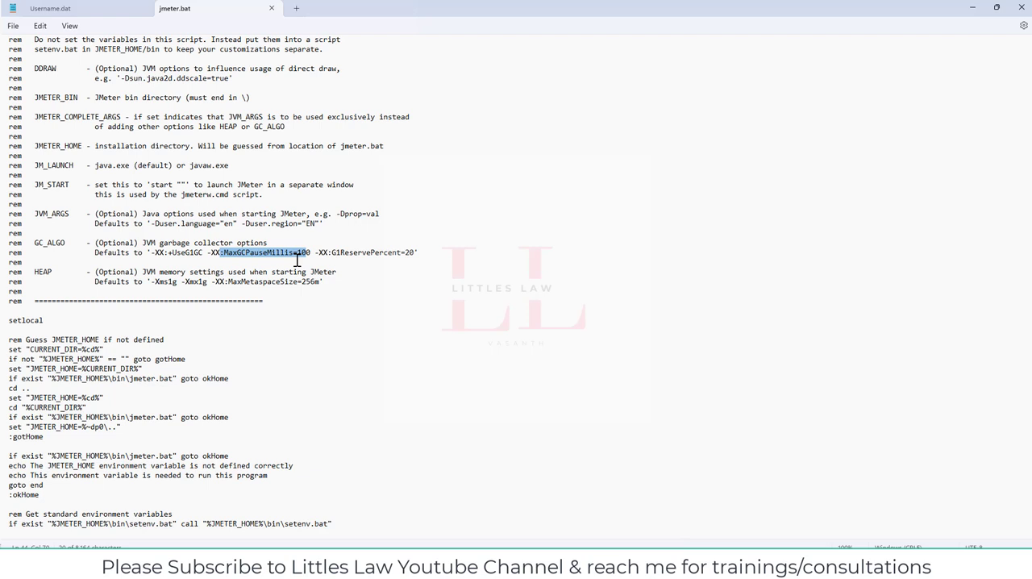
pyautogui.moveTo(345, 256)
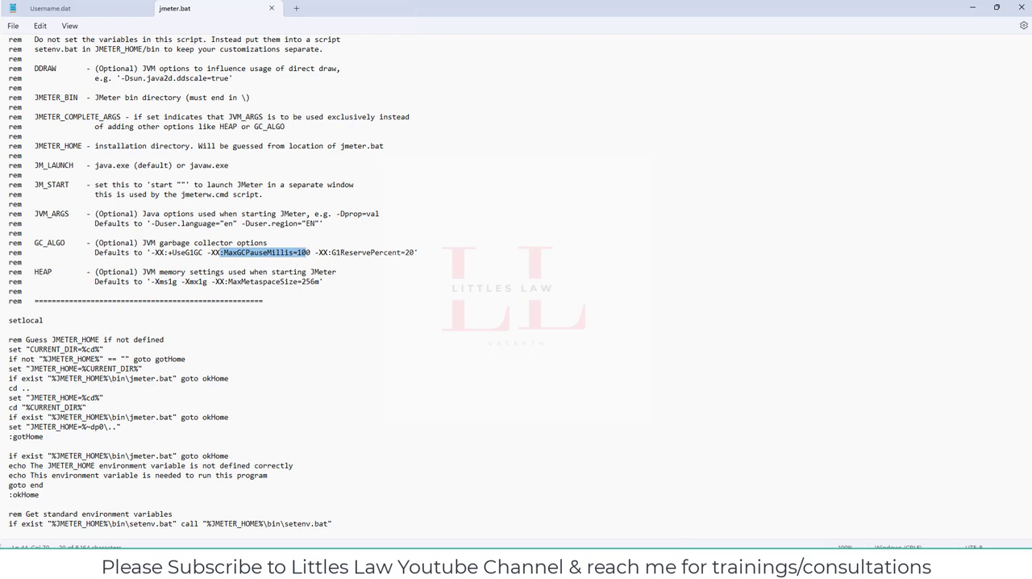
pyautogui.moveTo(291, 176)
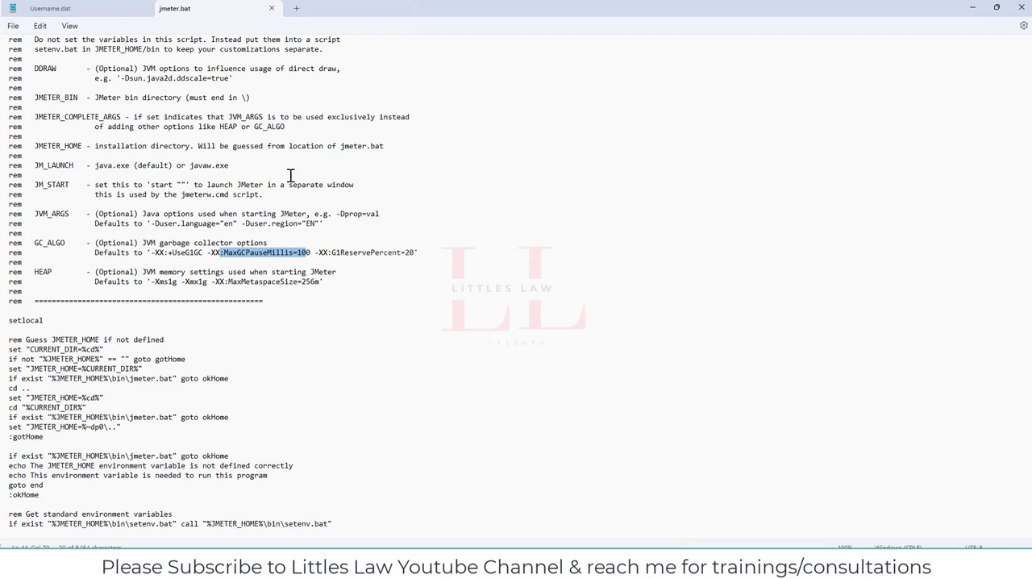
pyautogui.moveTo(297, 204)
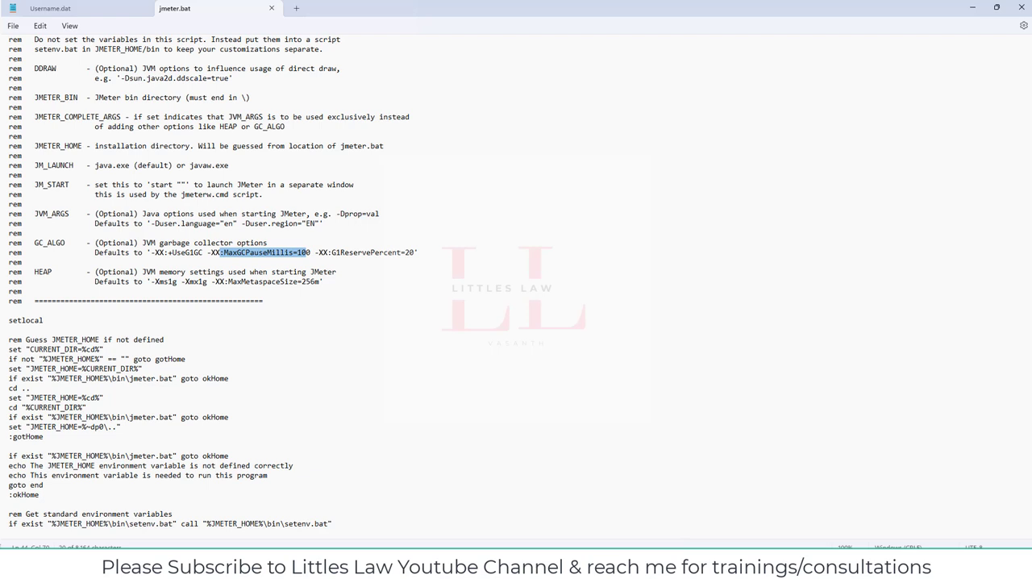
pyautogui.moveTo(110, 407)
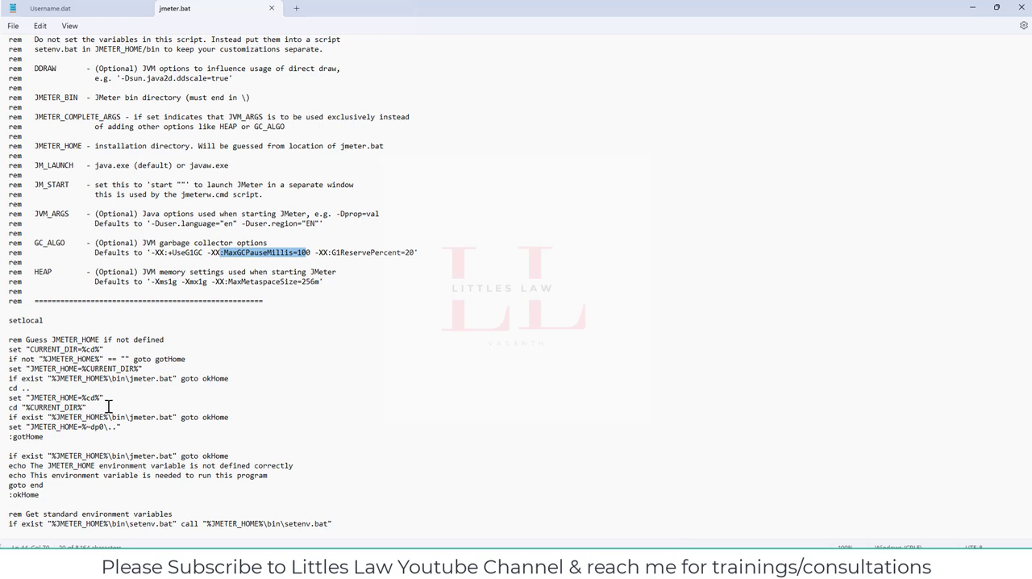
pyautogui.doubleClick(353, 251)
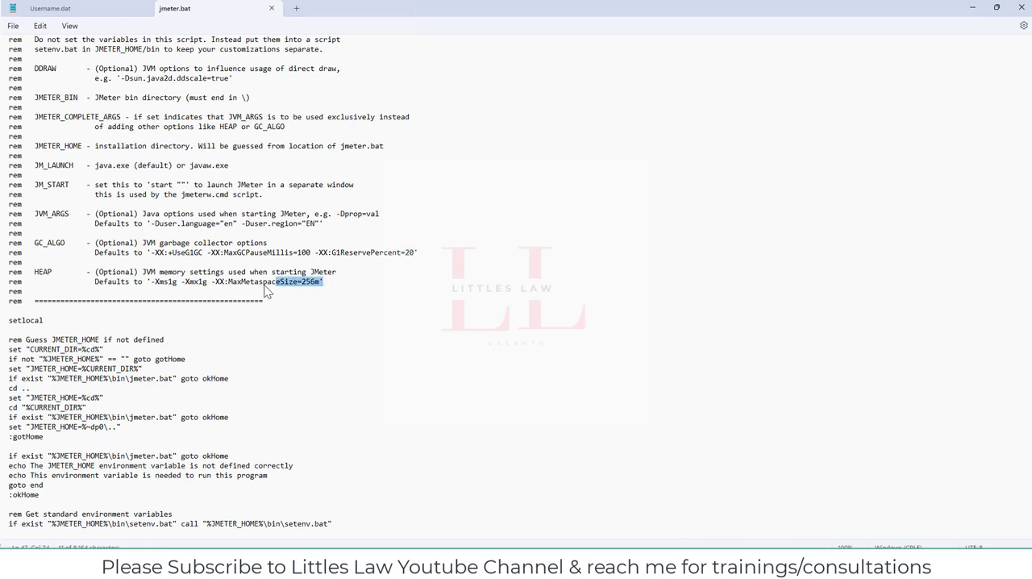
# Step: Select the HEAP rem description lines, then highlight the -Xms1g initial heap flag
pyautogui.moveTo(274, 281); pyautogui.dragTo(32, 271)
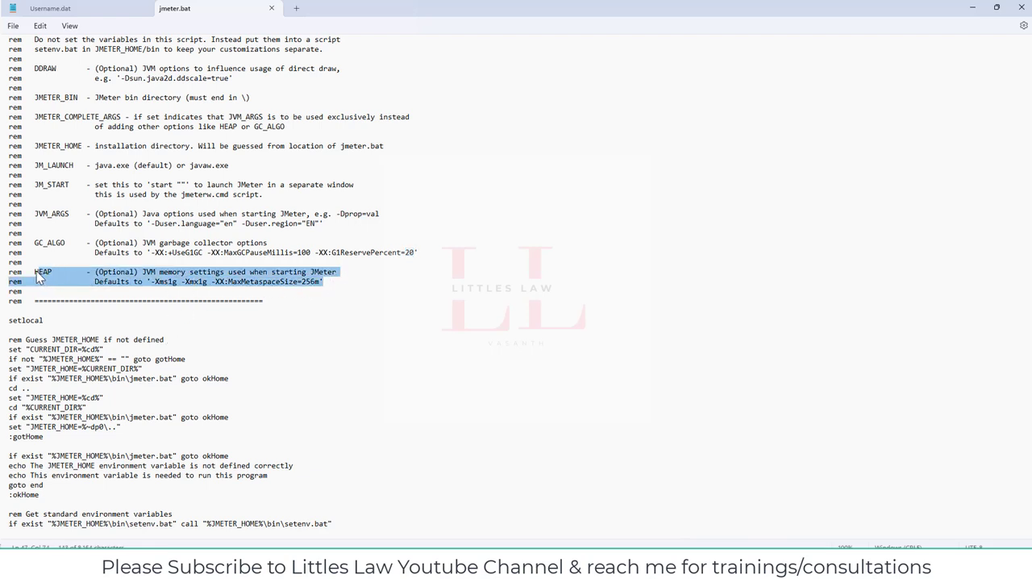
pyautogui.moveTo(74, 292)
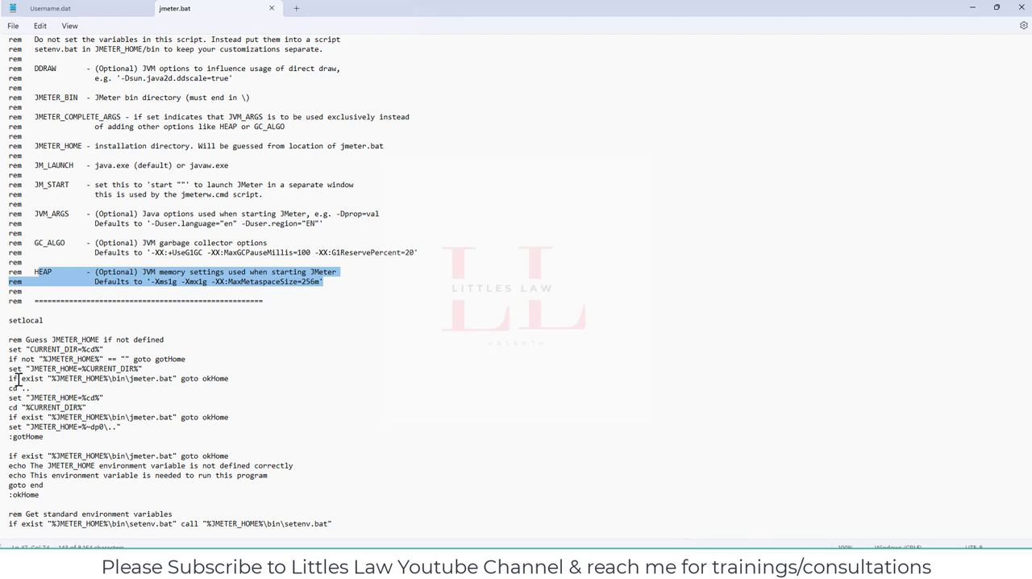
pyautogui.moveTo(24, 461)
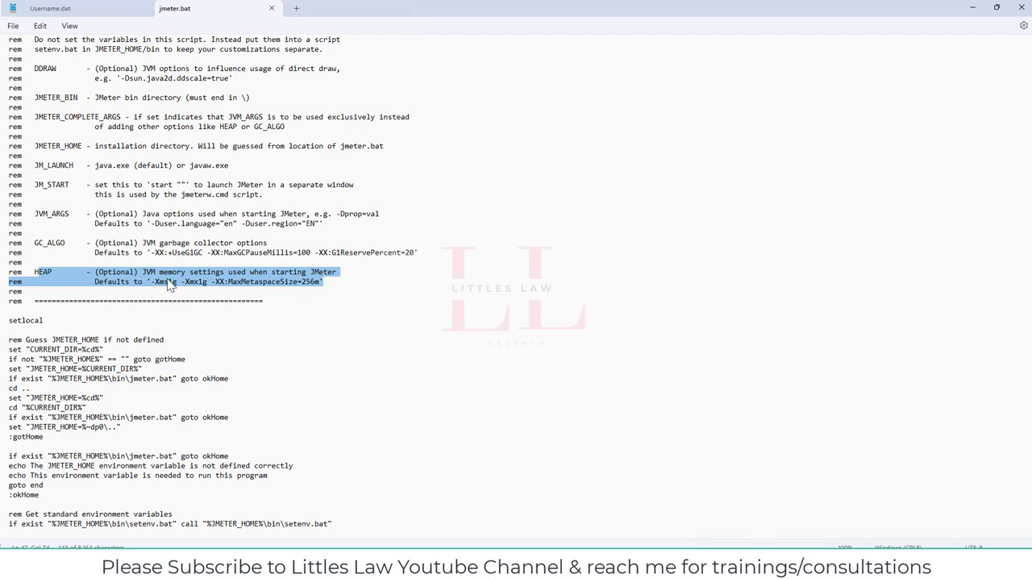
pyautogui.doubleClick(165, 281)
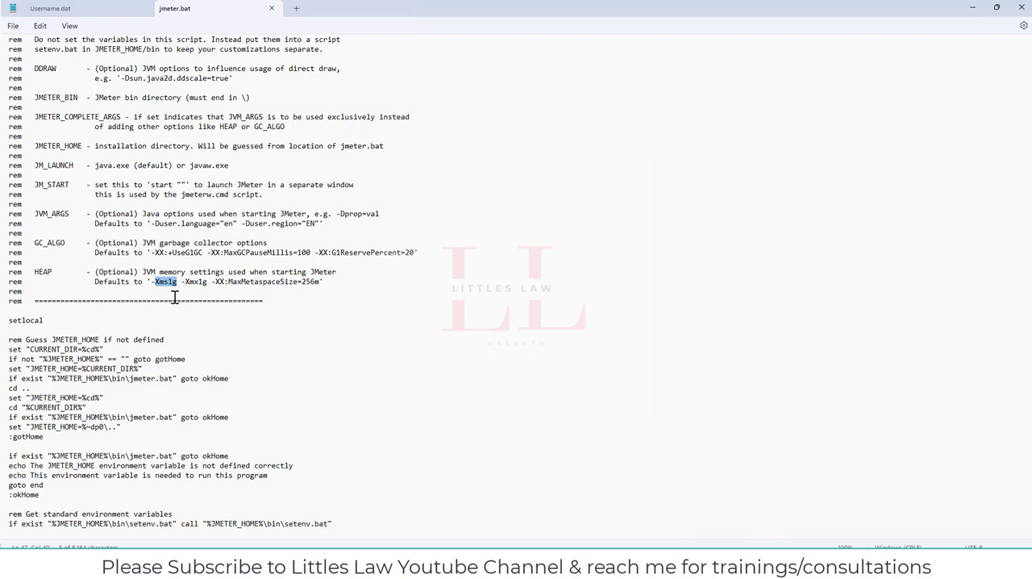
pyautogui.moveTo(141, 226)
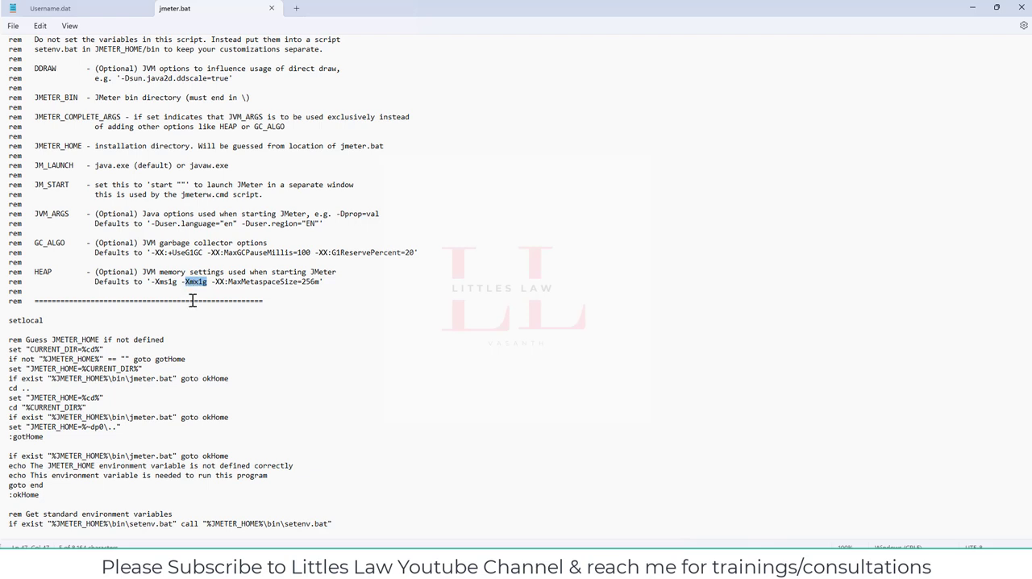
pyautogui.moveTo(206, 297)
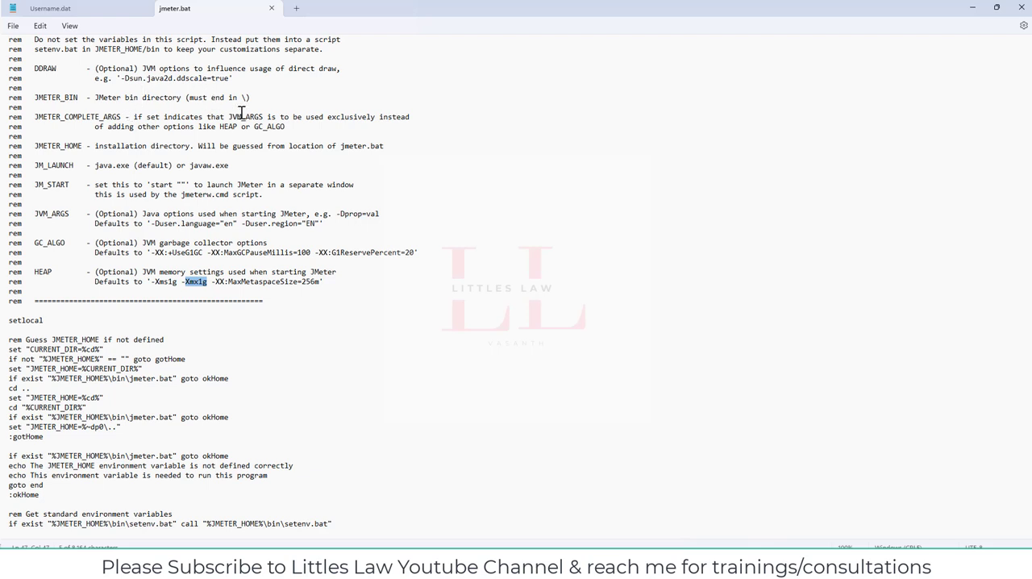
pyautogui.moveTo(236, 116)
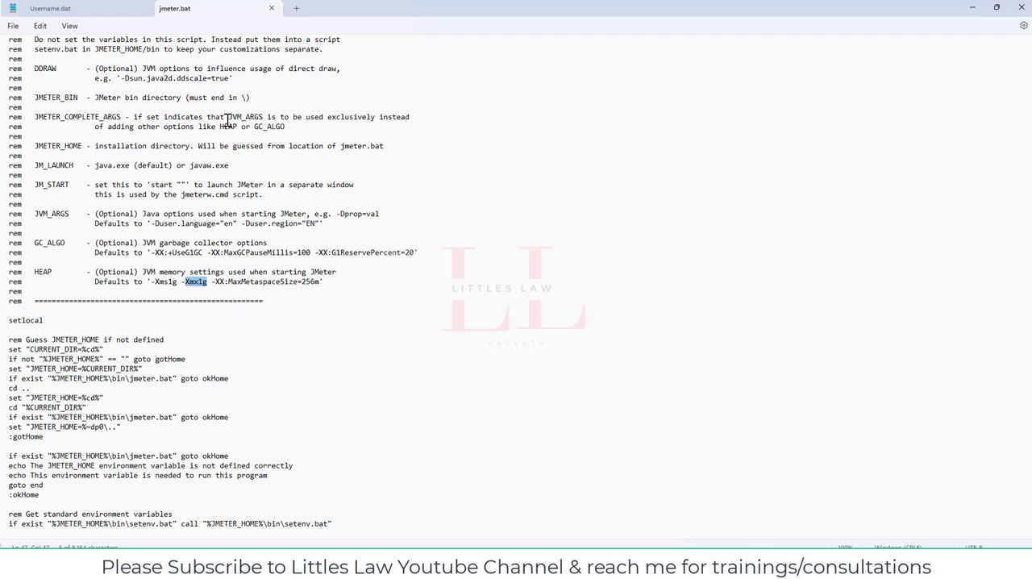
pyautogui.moveTo(245, 87)
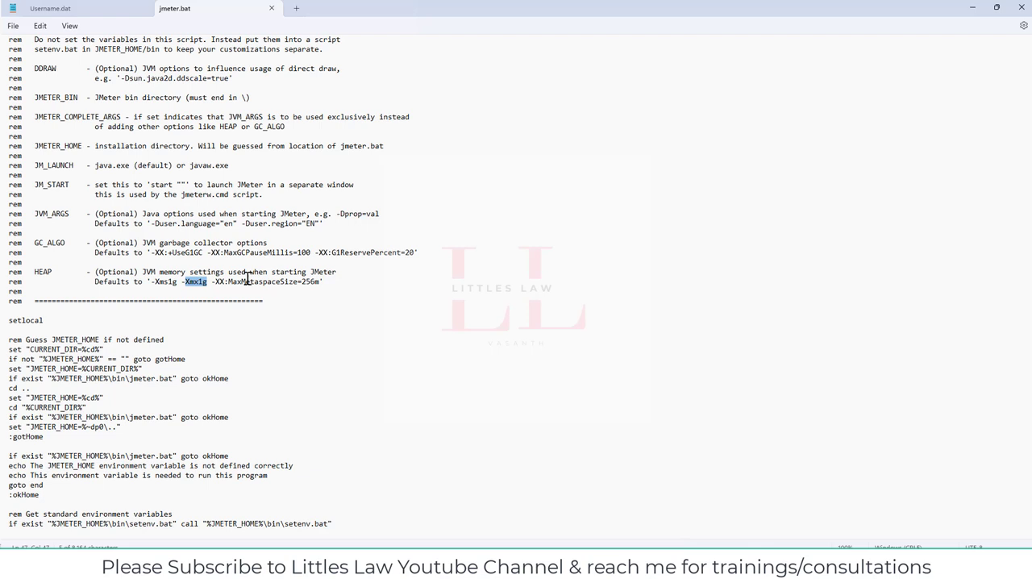
# Step: Highlight the MaxMetaspaceSize flag and scroll down to the 'if not defined HEAP' block
pyautogui.doubleClick(262, 281)
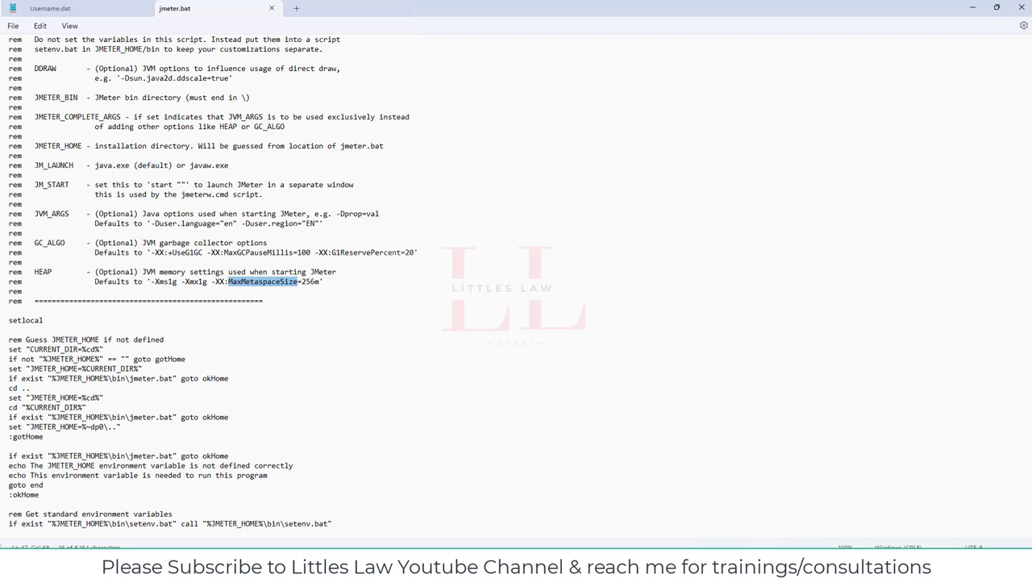
pyautogui.moveTo(465, 264)
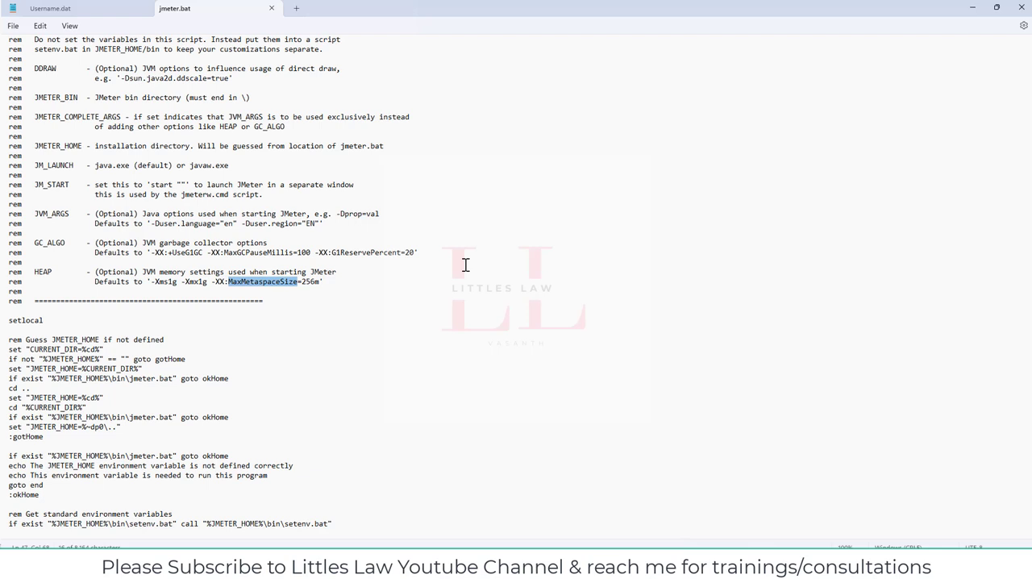
pyautogui.moveTo(223, 277)
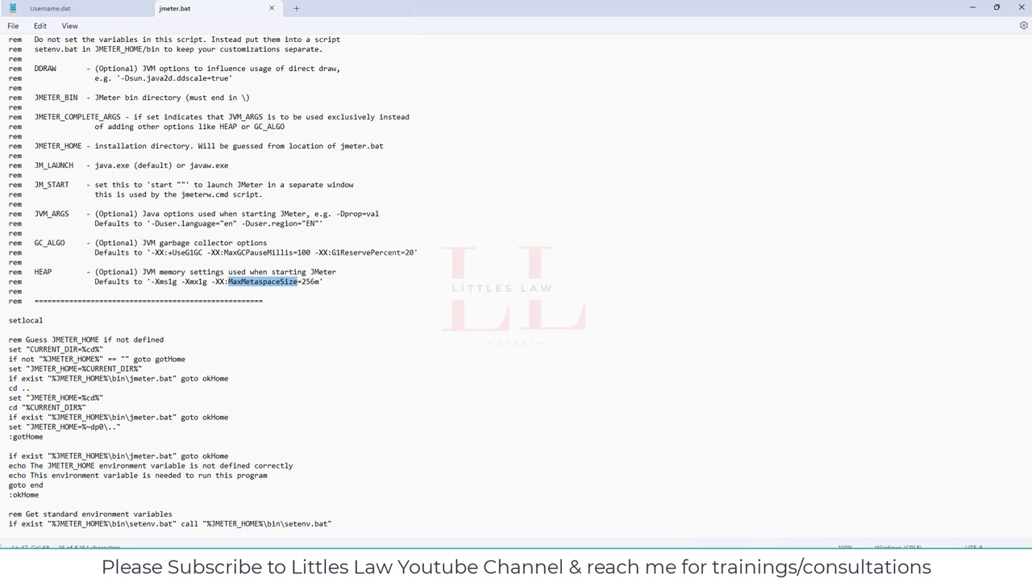
pyautogui.moveTo(293, 347)
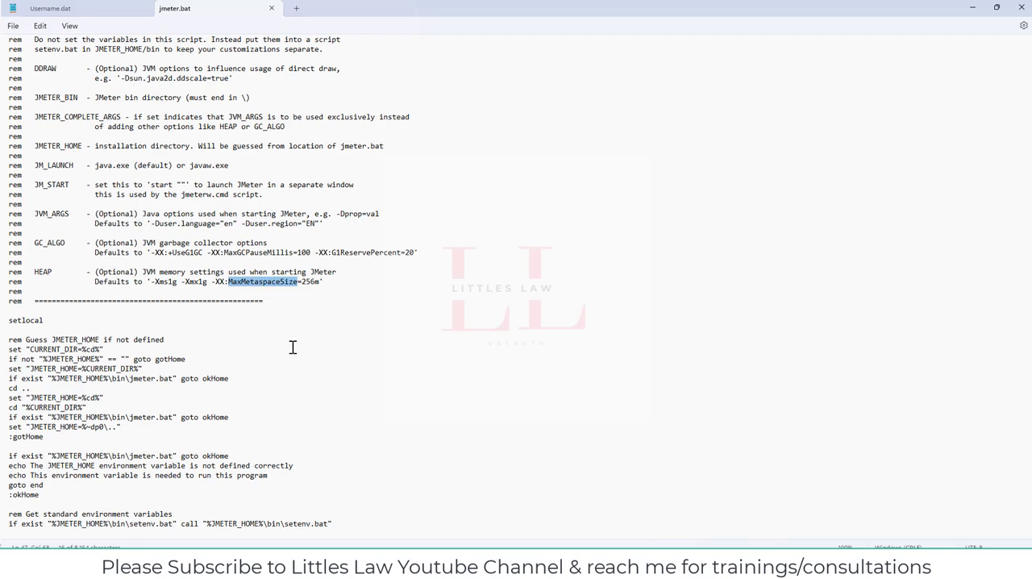
pyautogui.scroll(-3)
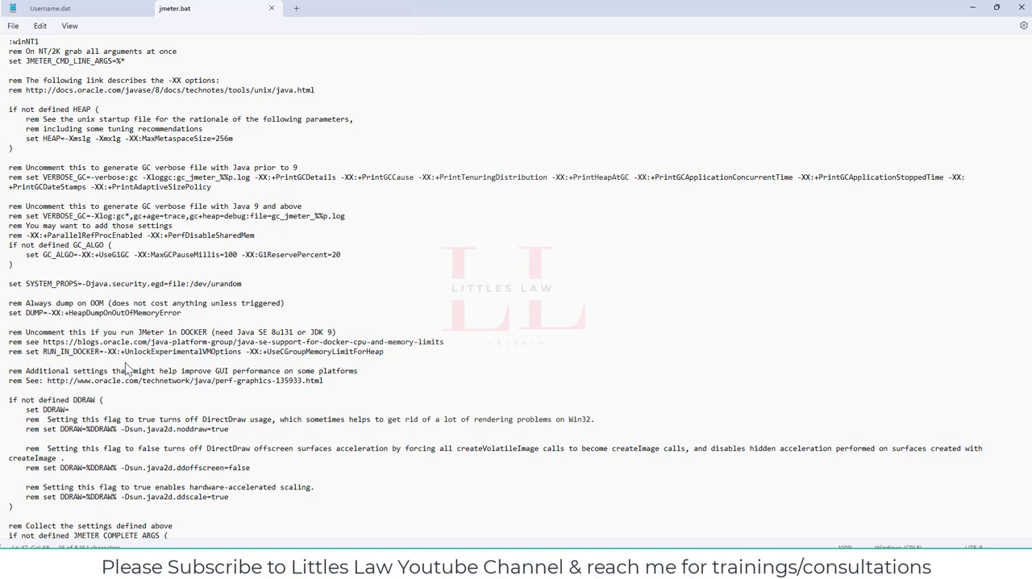
# Step: Scroll through jmeter.bat past the HEAP block into the Java version checks
pyautogui.scroll(3)
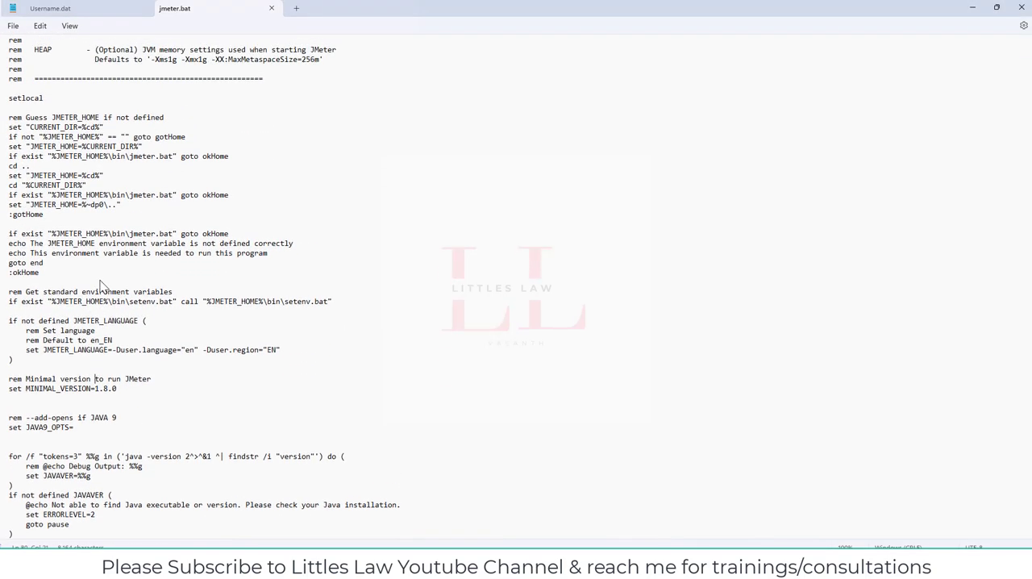
pyautogui.scroll(-3)
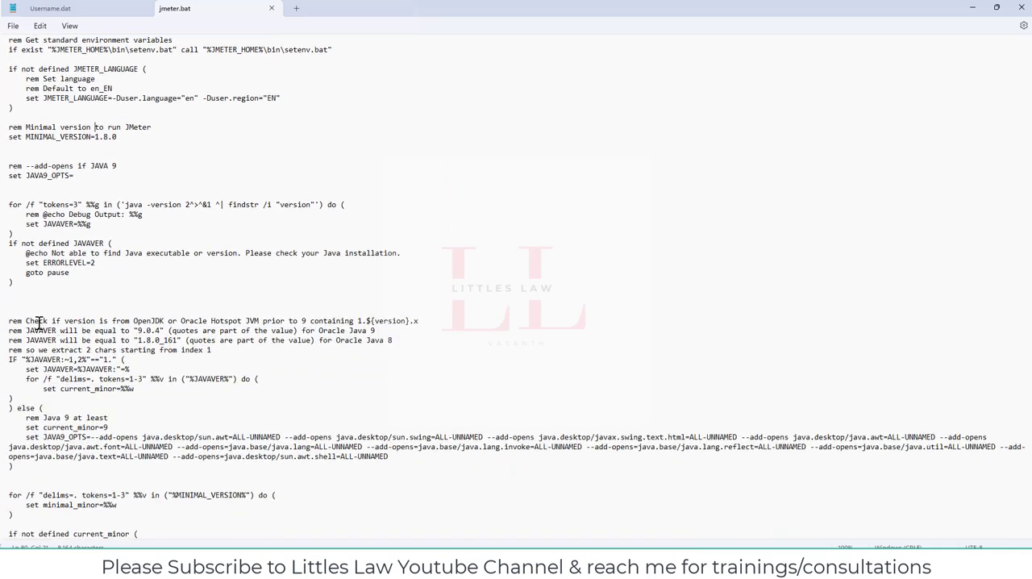
pyautogui.scroll(-3)
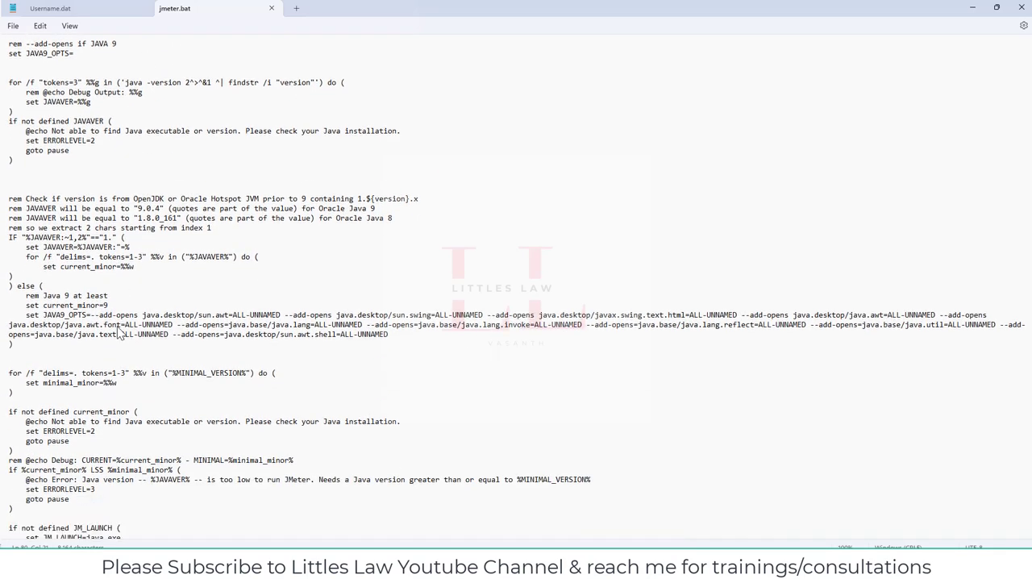
pyautogui.scroll(-3)
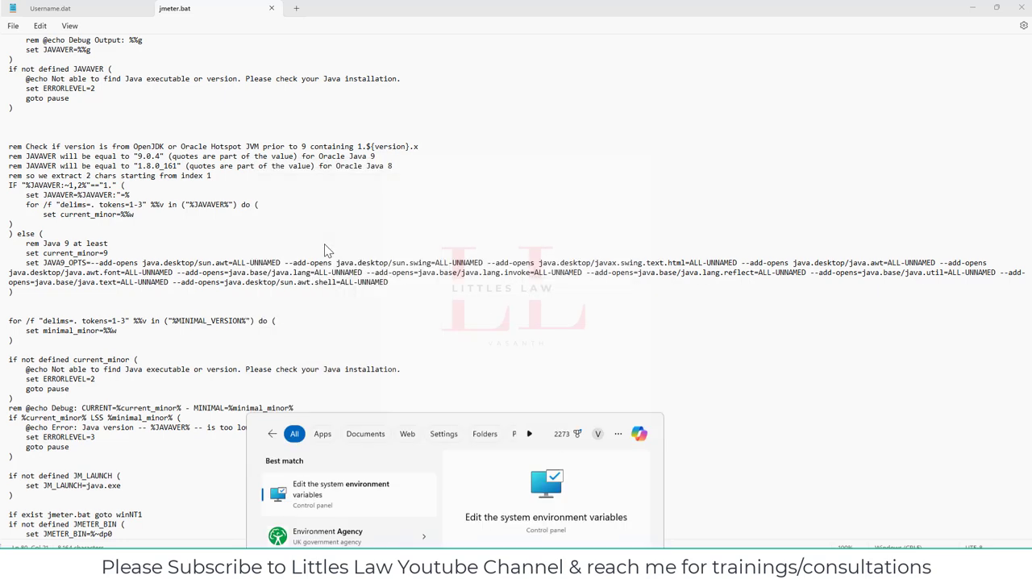
# Step: In Environment Variables, locate the system Path variable and its Oracle Java entry
pyautogui.click(342, 489)
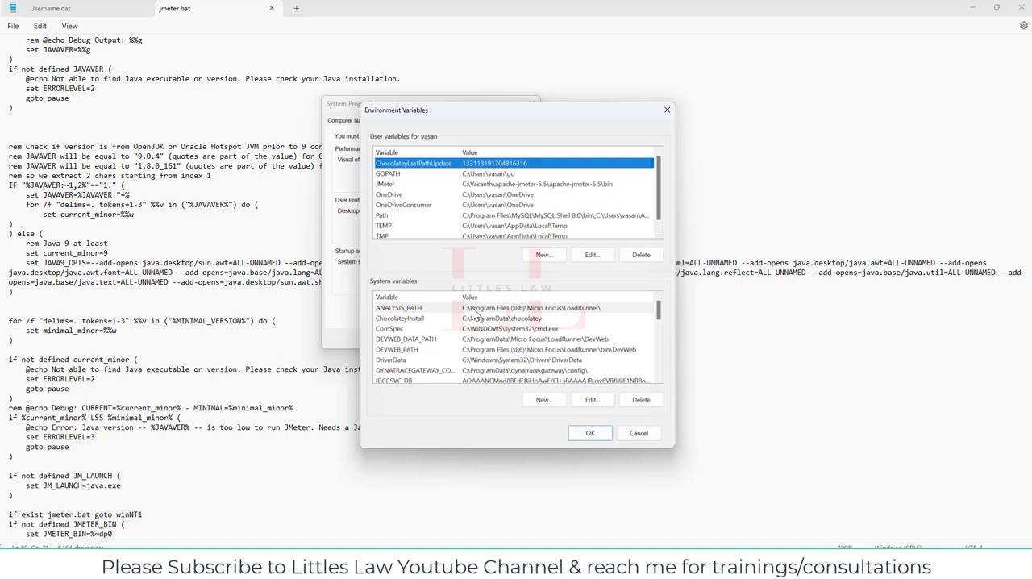
pyautogui.scroll(-3)
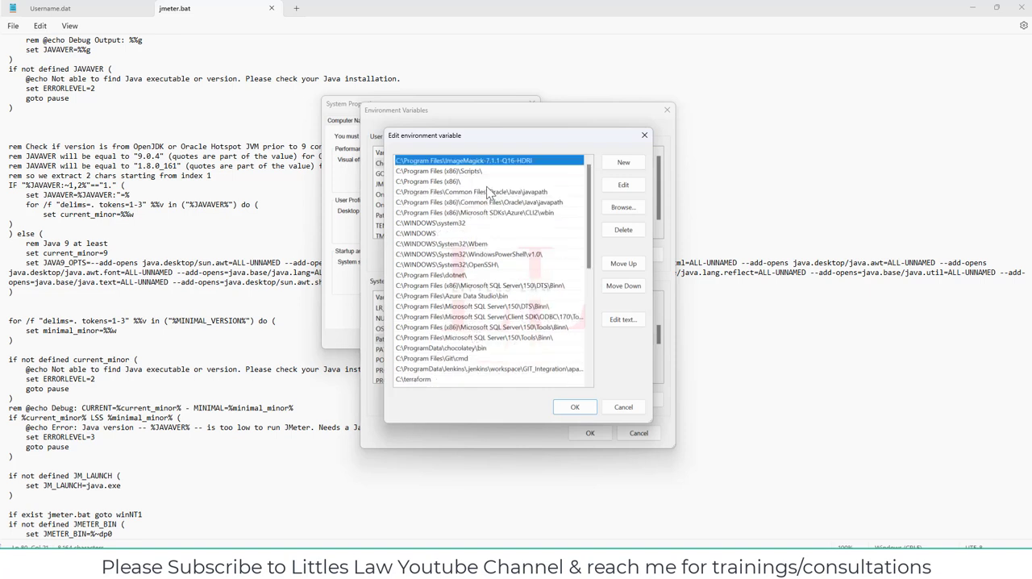
pyautogui.click(483, 192)
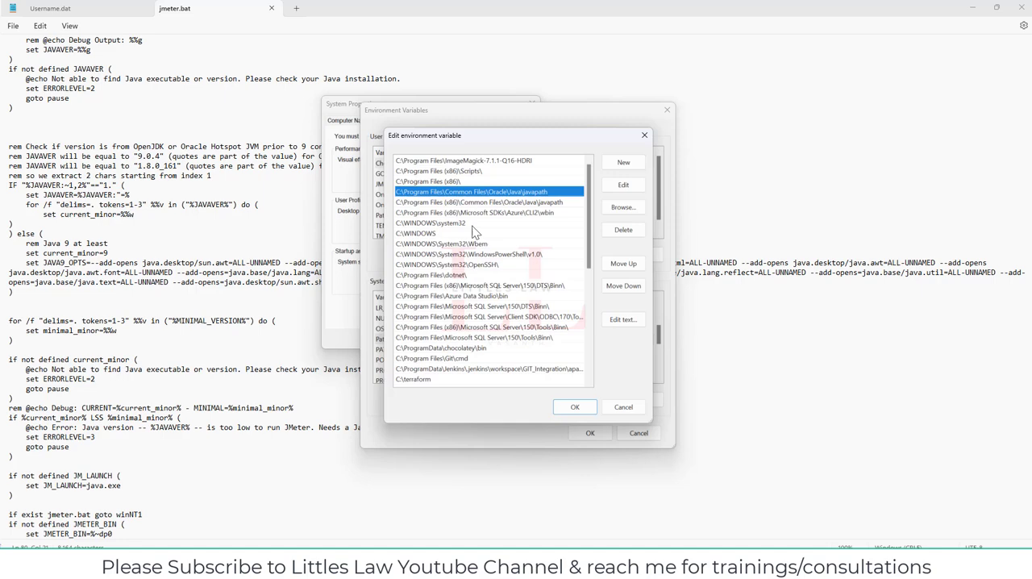
# Step: Scroll the Path edit list and select the C:\Program Files\Java\jdk-21 entry
pyautogui.scroll(-3)
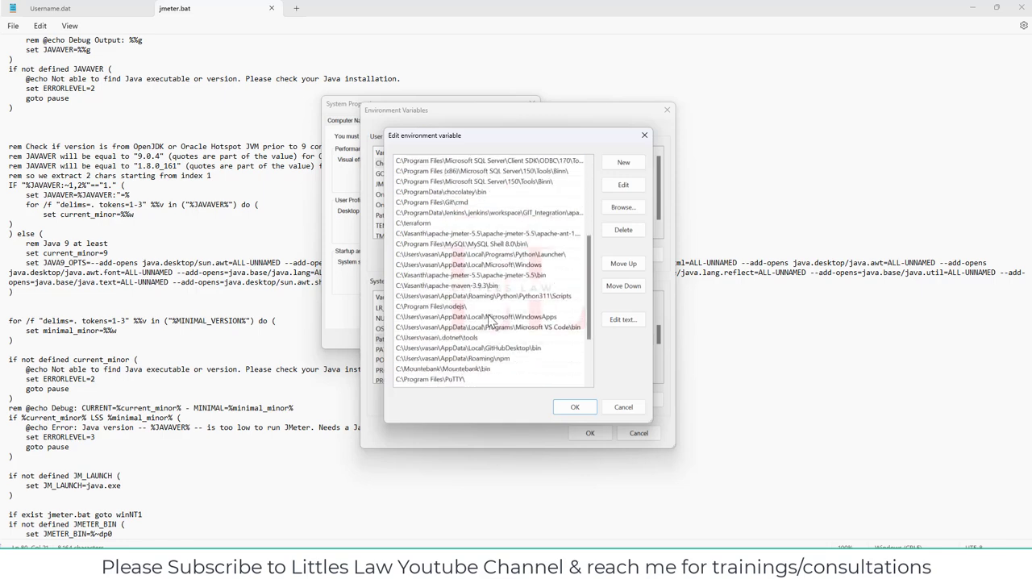
pyautogui.scroll(-3)
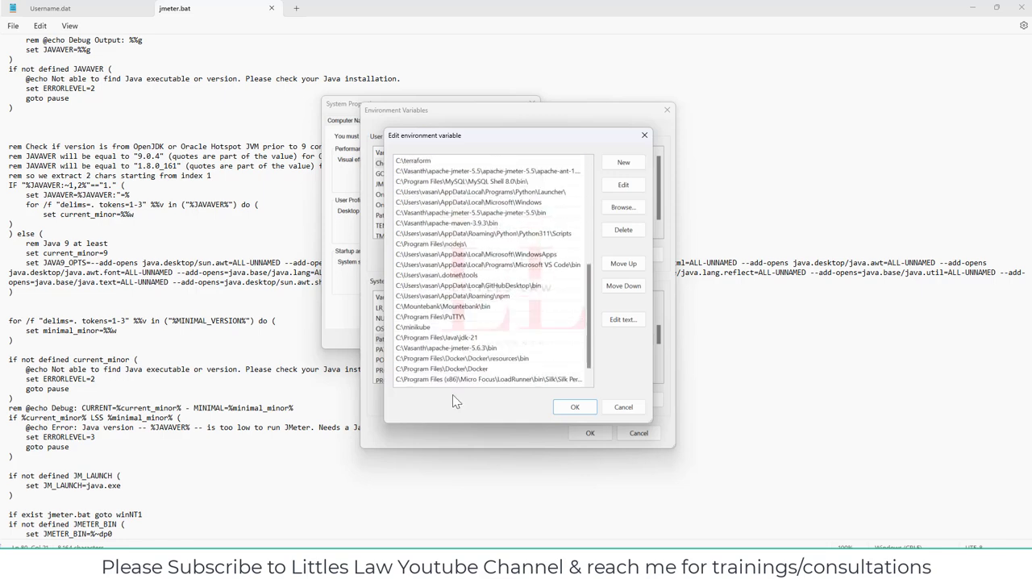
pyautogui.click(438, 337)
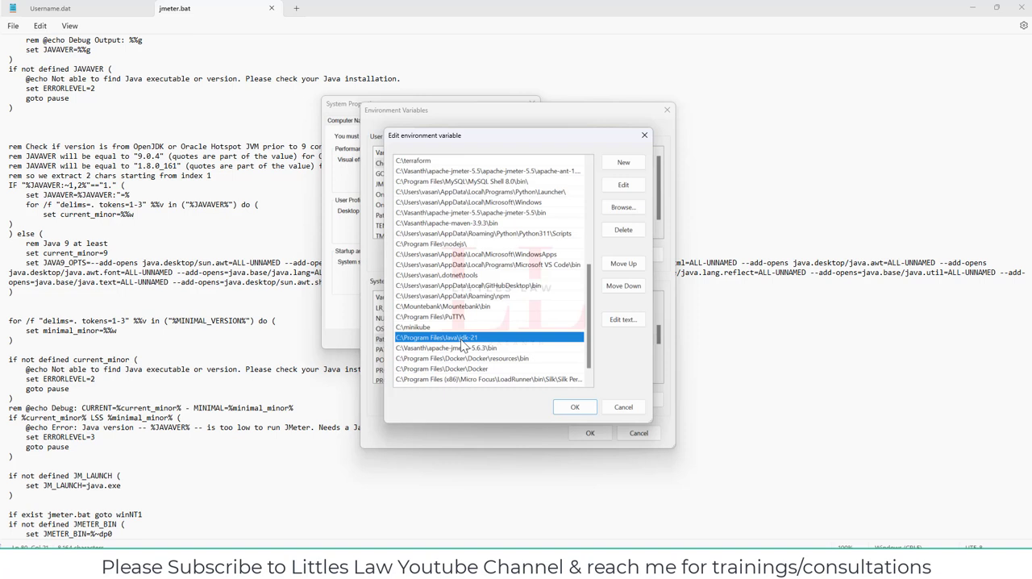
pyautogui.scroll(-3)
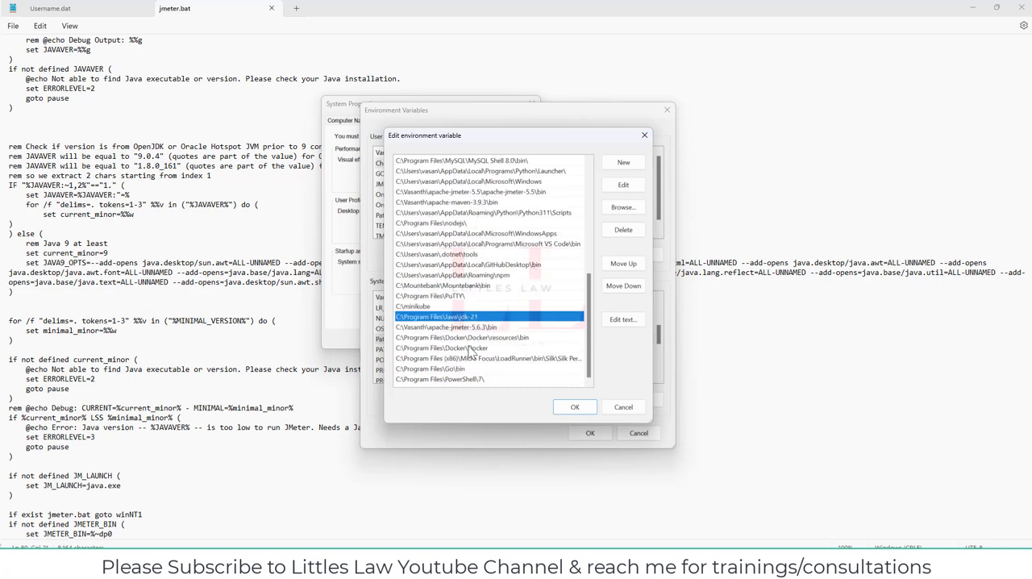